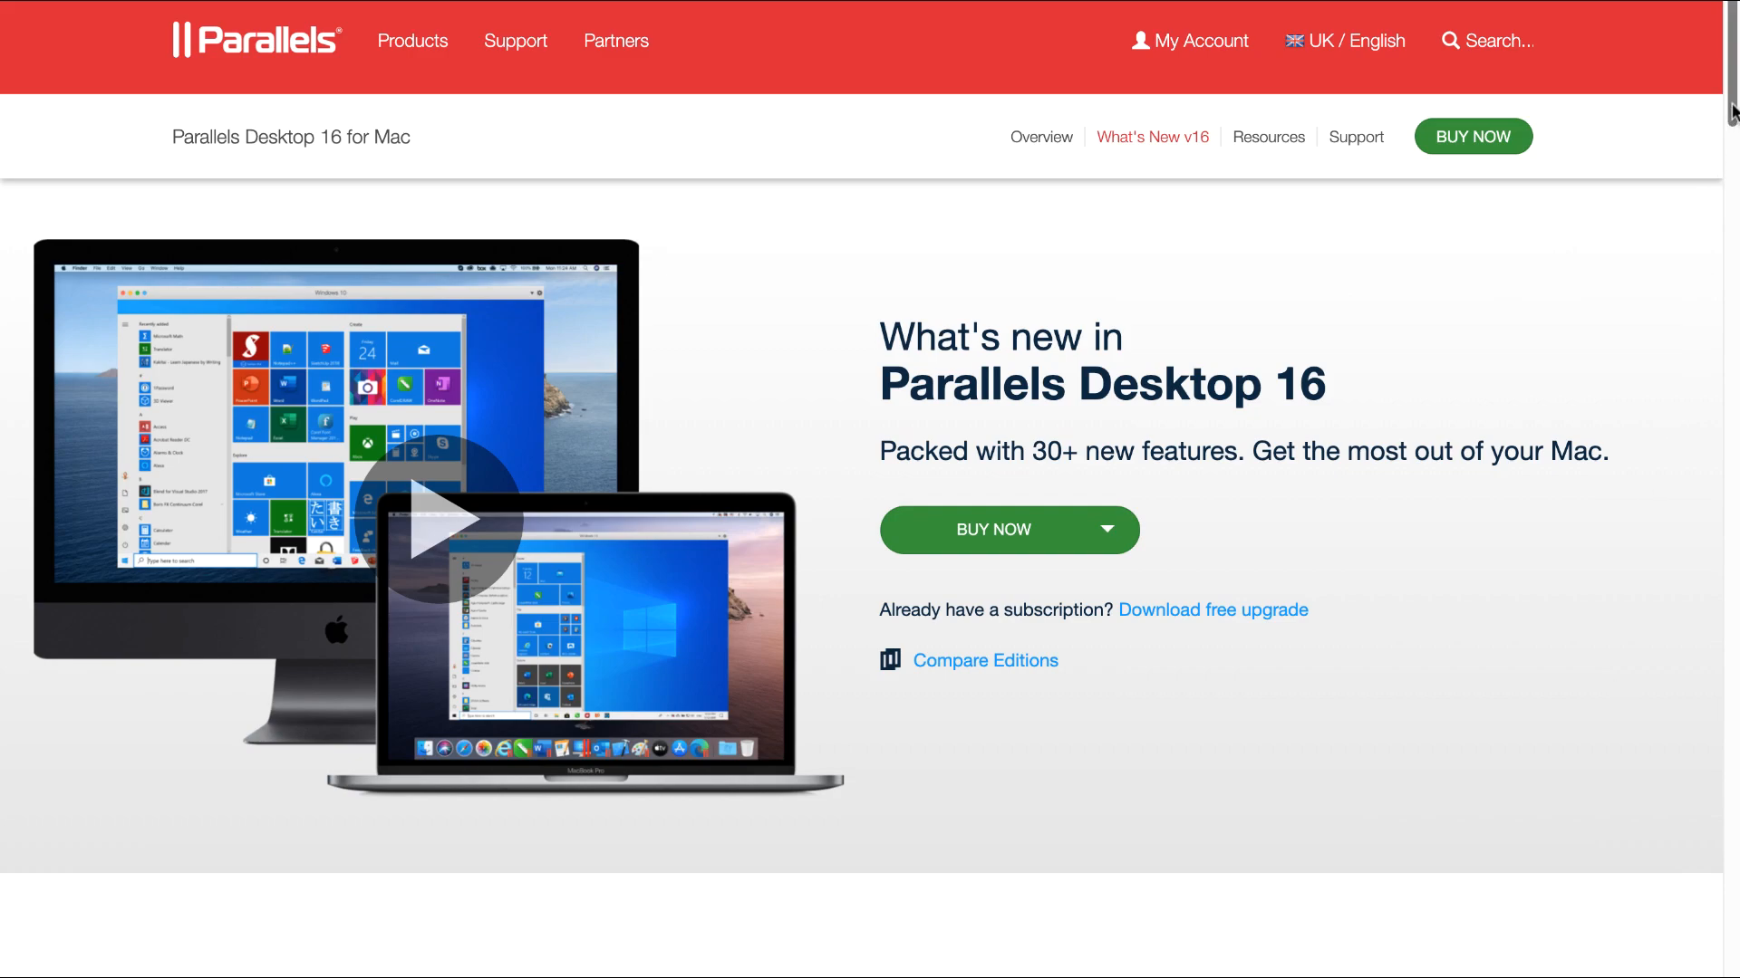
Scroll past the v16 hero banner down to the Future Ready section
{"action": "scroll", "scroll_direction": "down", "scroll_amount": 3}
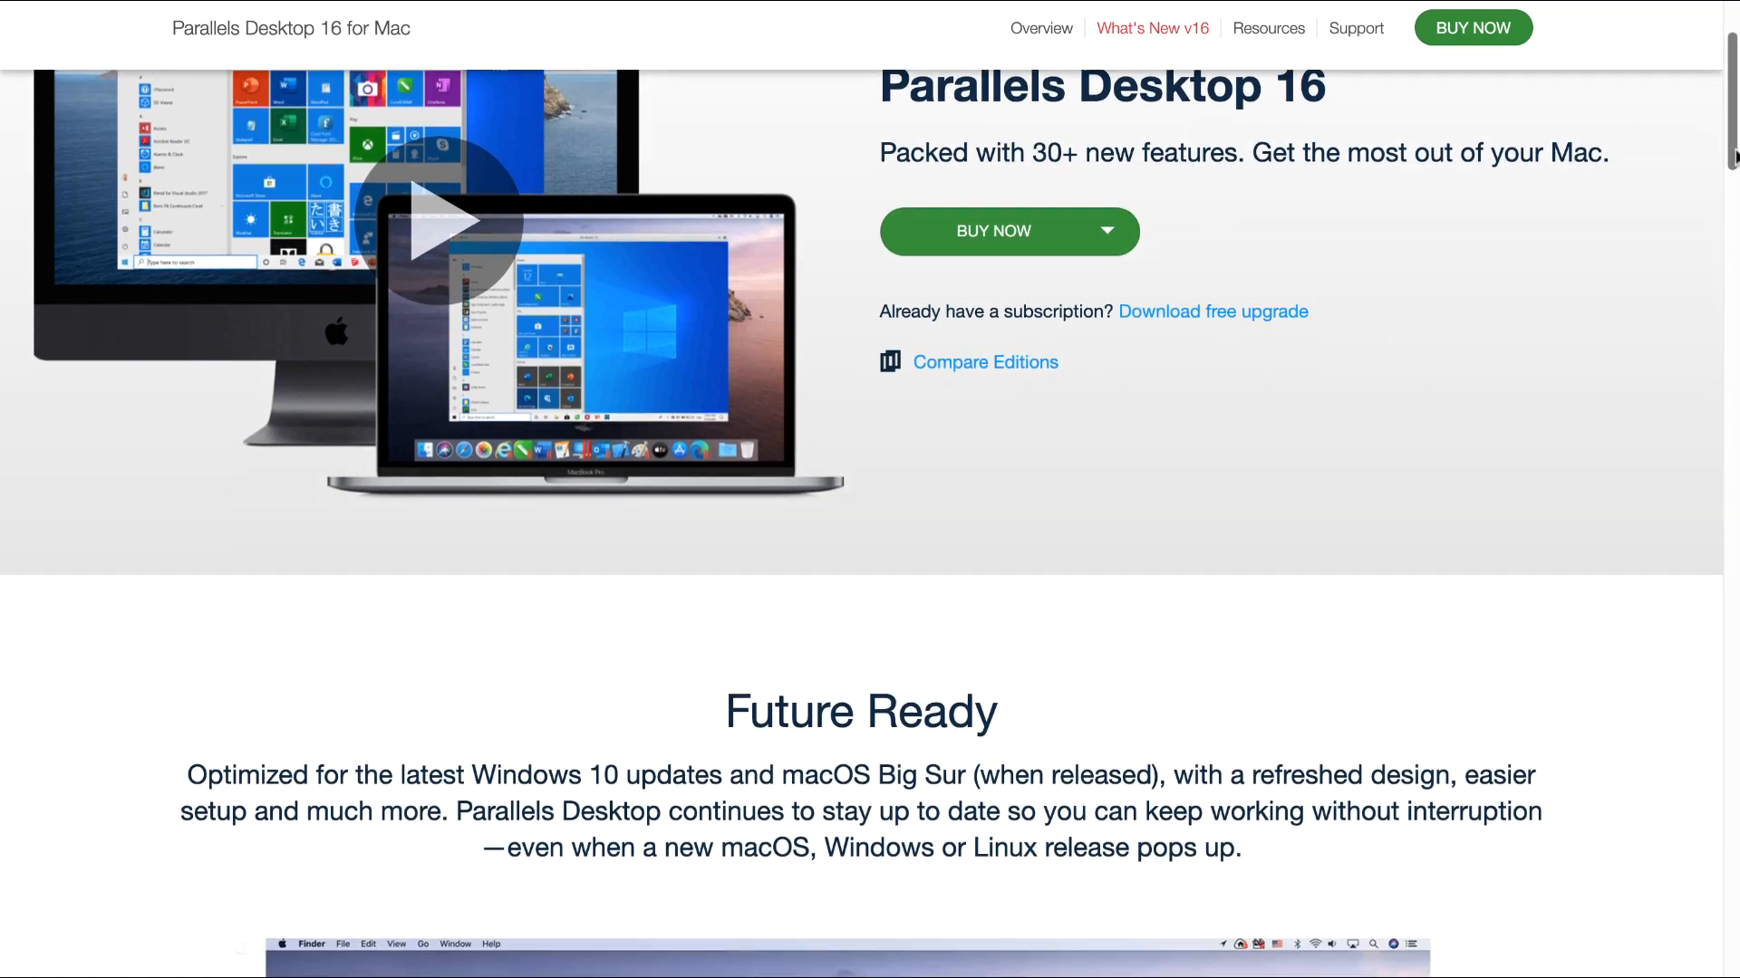
{"action": "scroll", "scroll_direction": "down", "scroll_amount": 3}
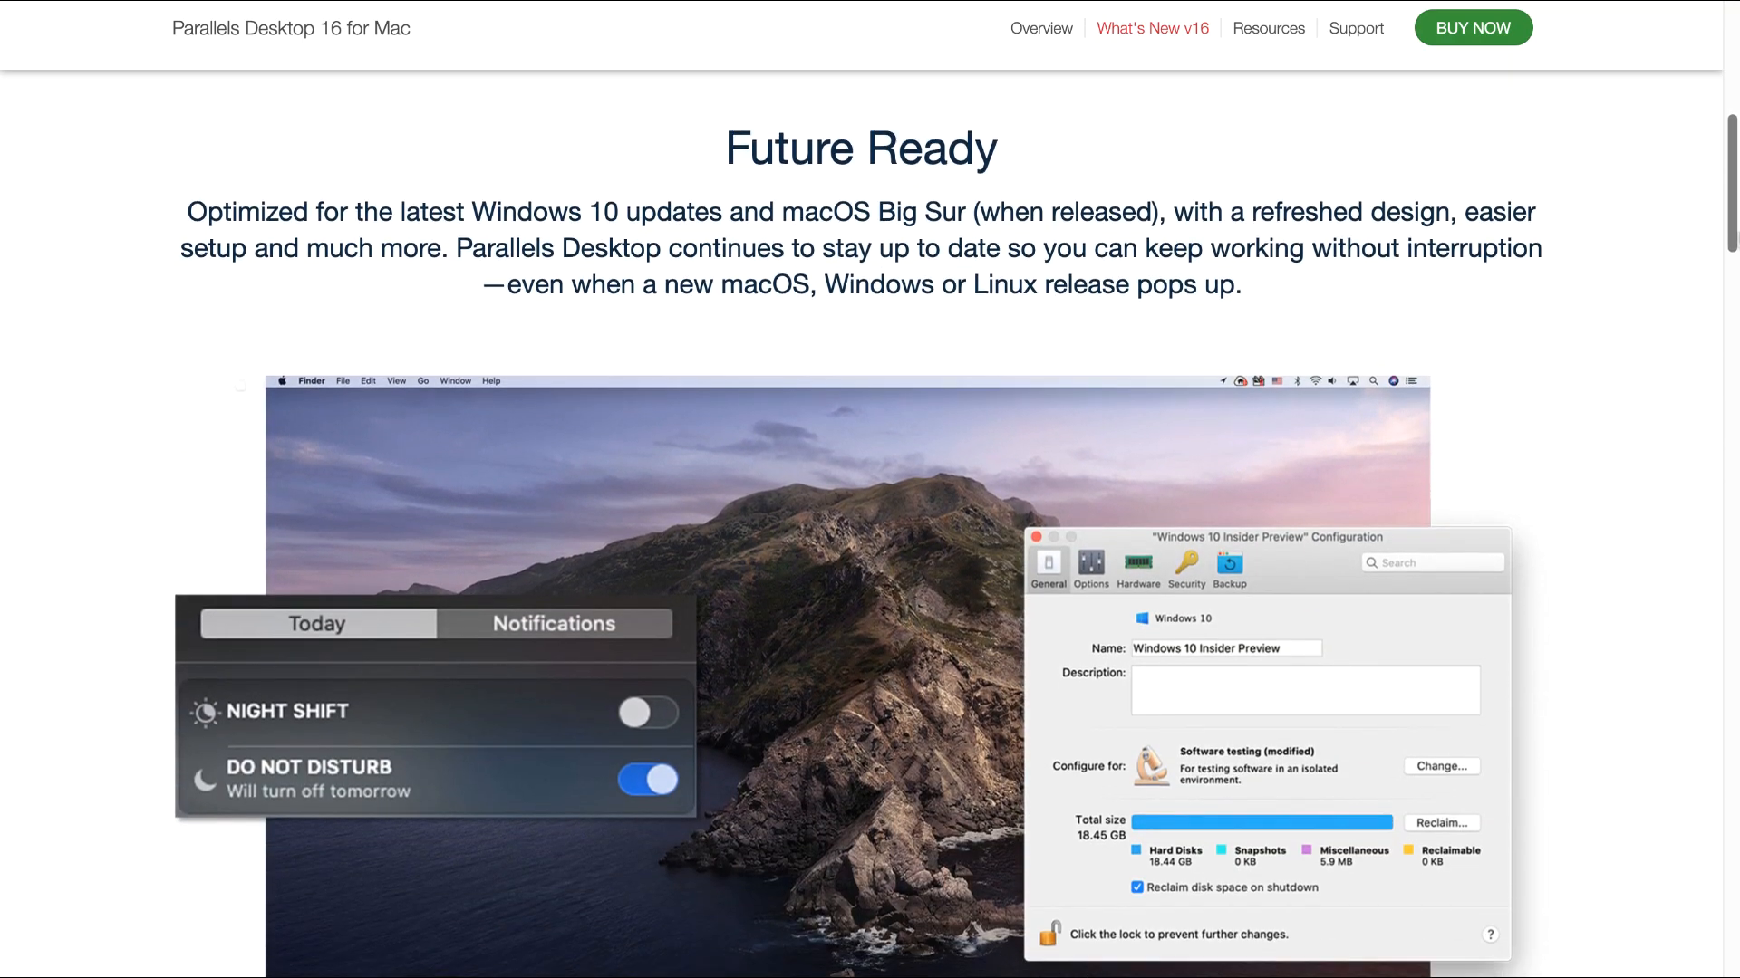
{"action": "scroll", "scroll_direction": "down", "scroll_amount": 3}
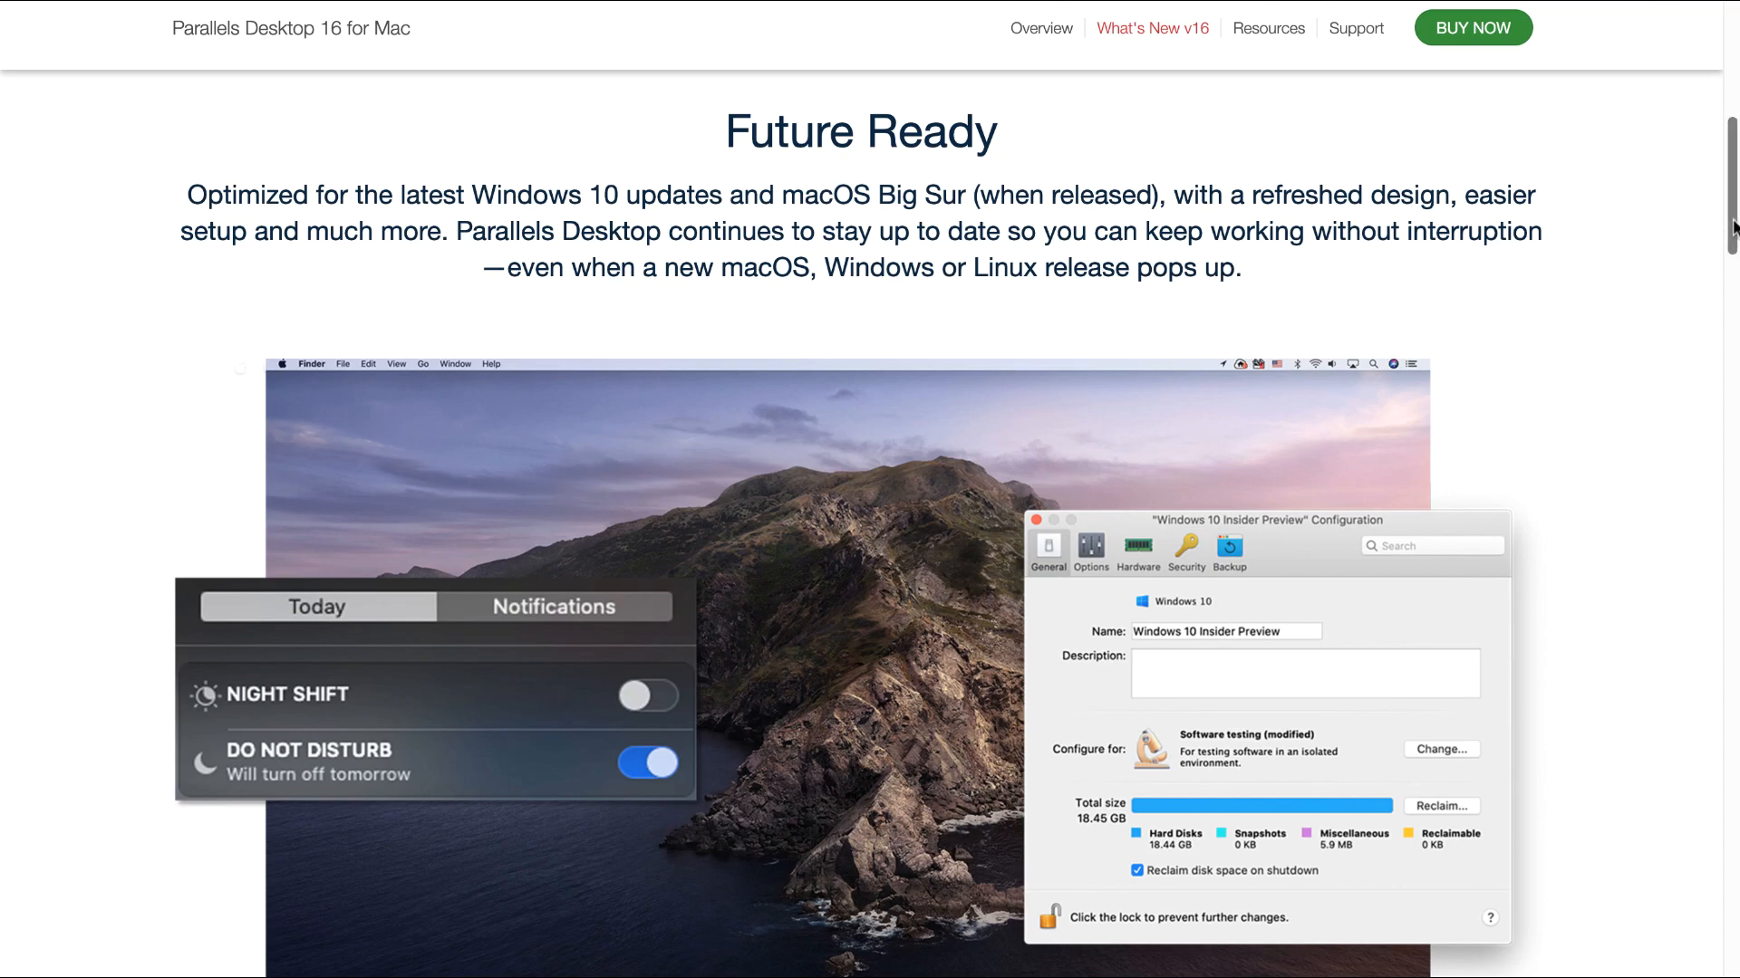
Scroll below the macOS screenshot to the Stay Focused and Disk Space blurbs
{"action": "scroll", "scroll_direction": "down", "scroll_amount": 3}
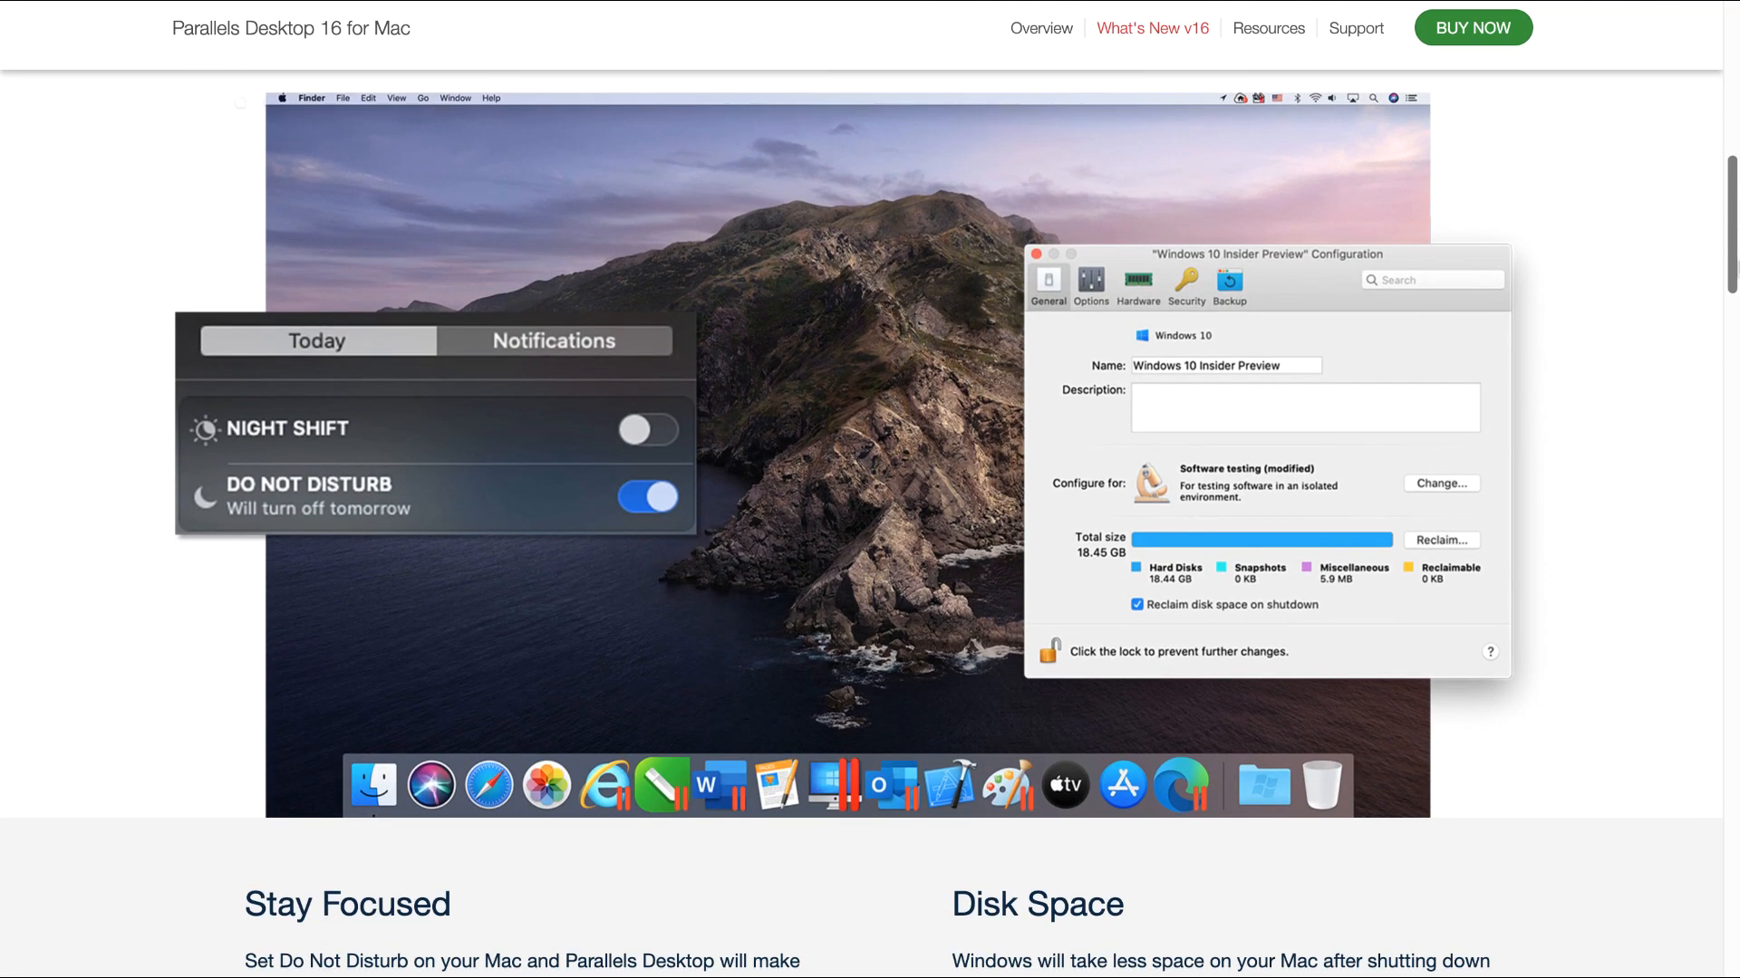
{"action": "scroll", "scroll_direction": "down", "scroll_amount": 3}
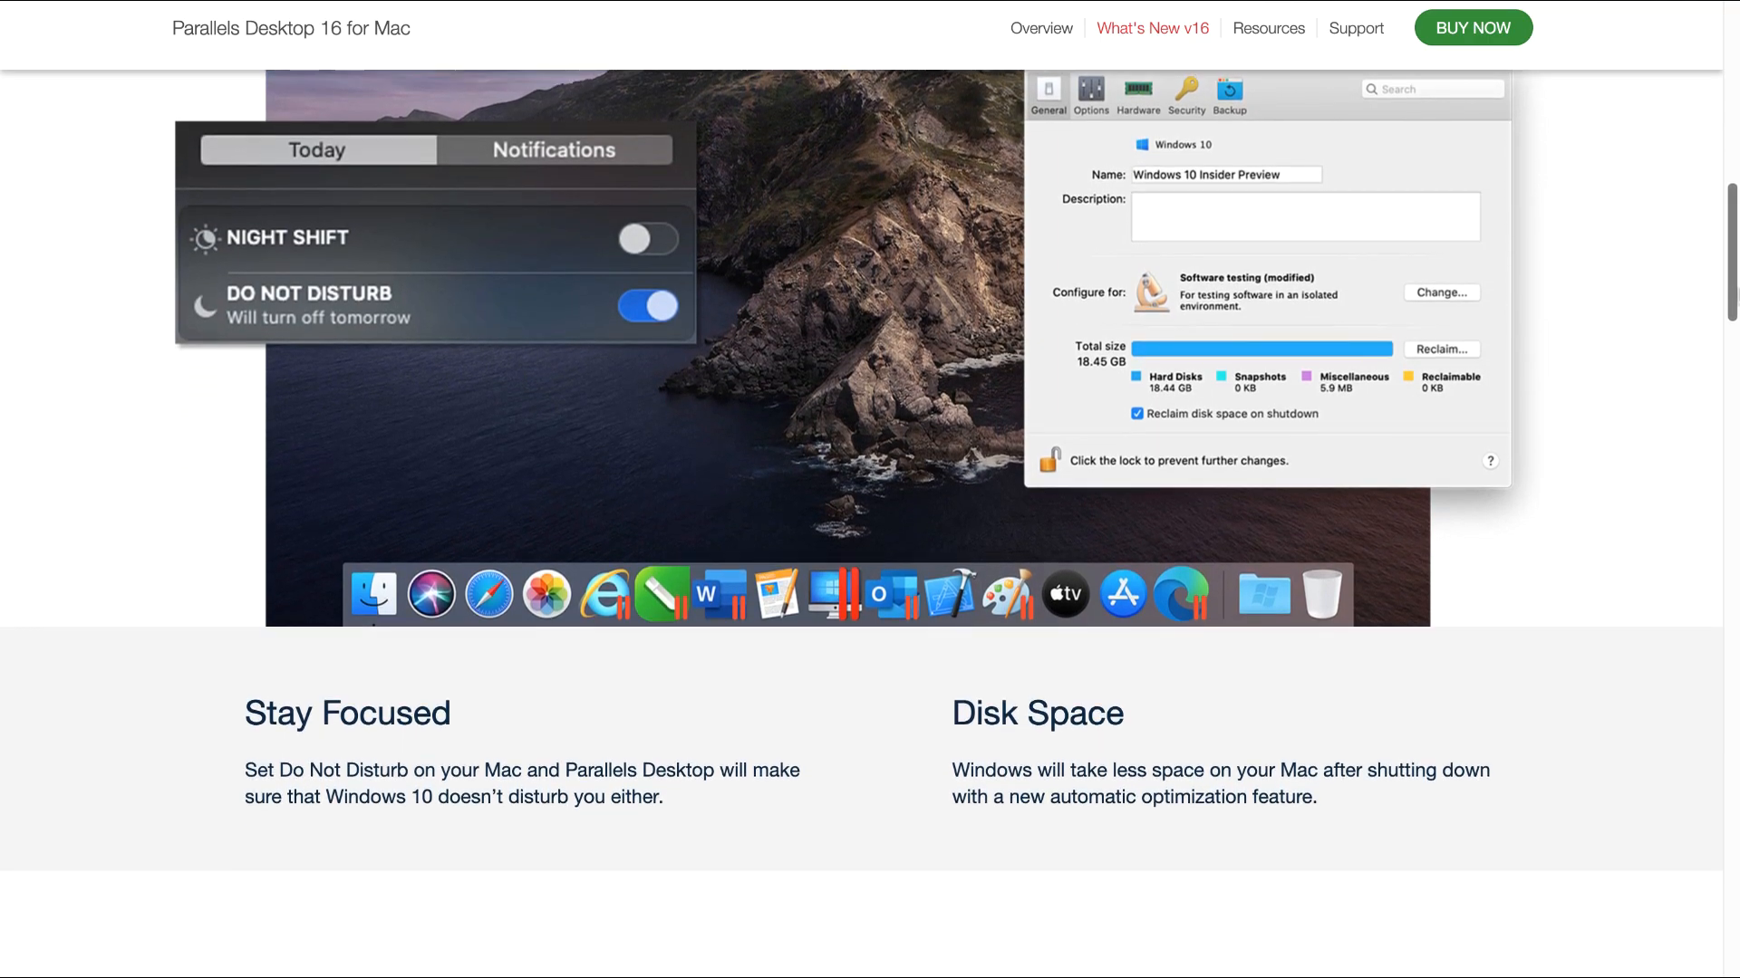
{"action": "mouse_move", "coordinate": [601, 684]}
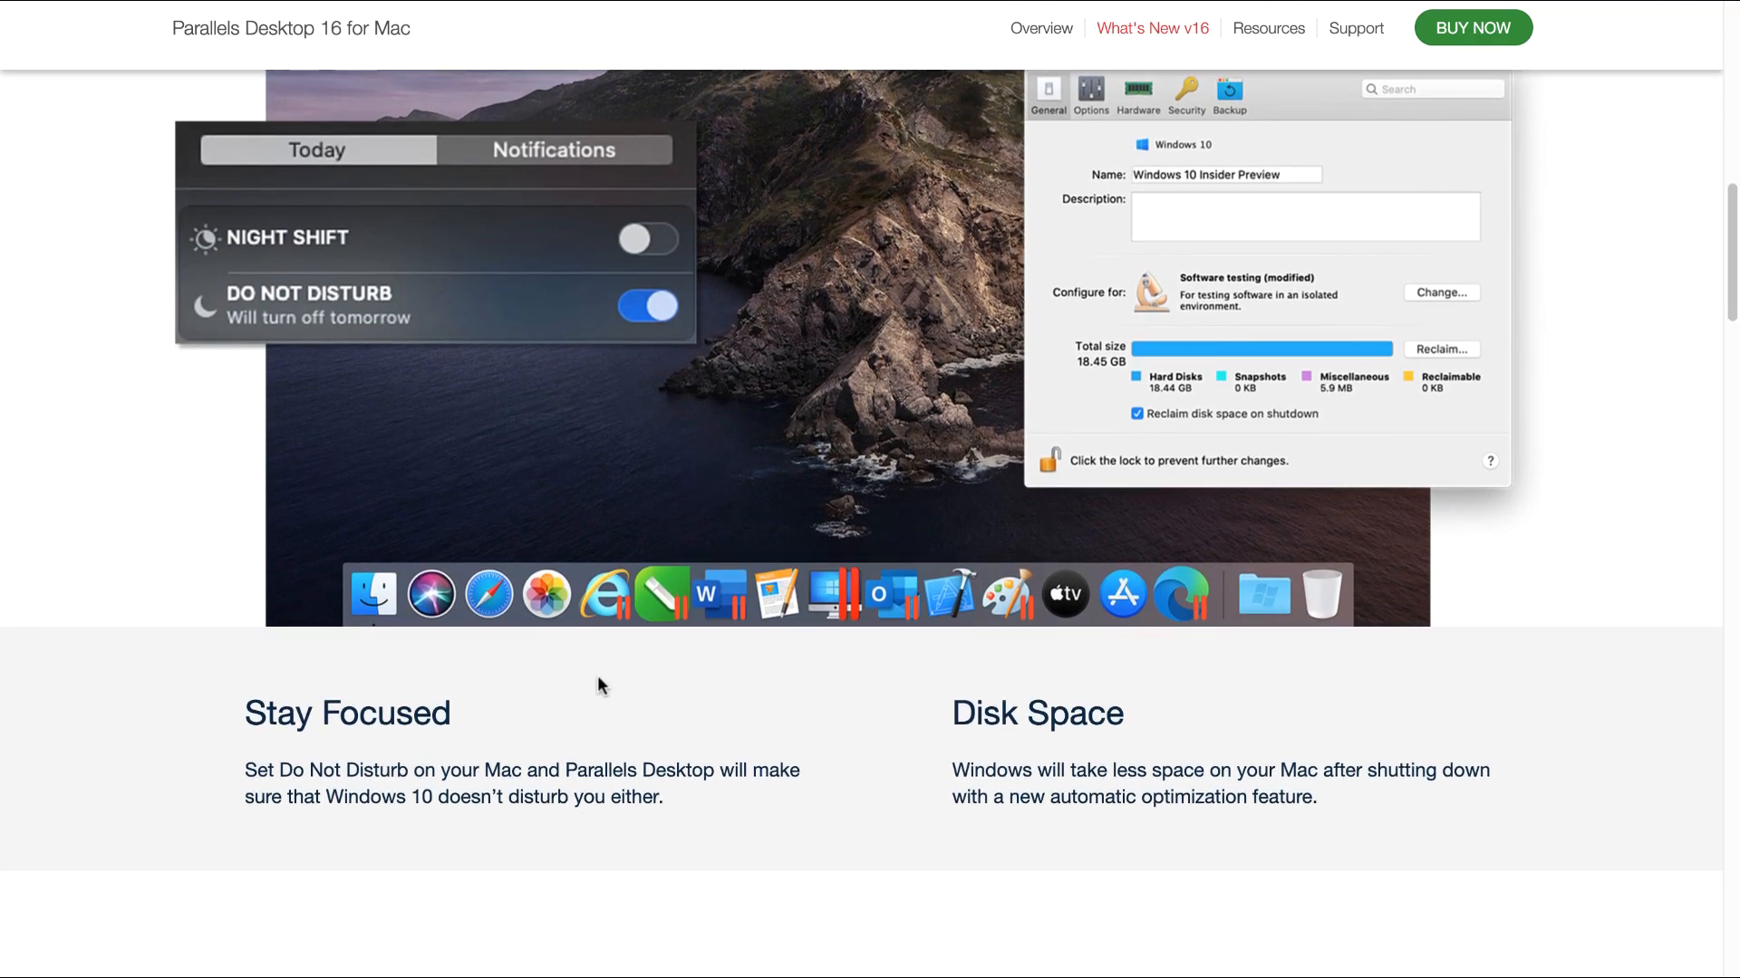
{"action": "mouse_move", "coordinate": [510, 720]}
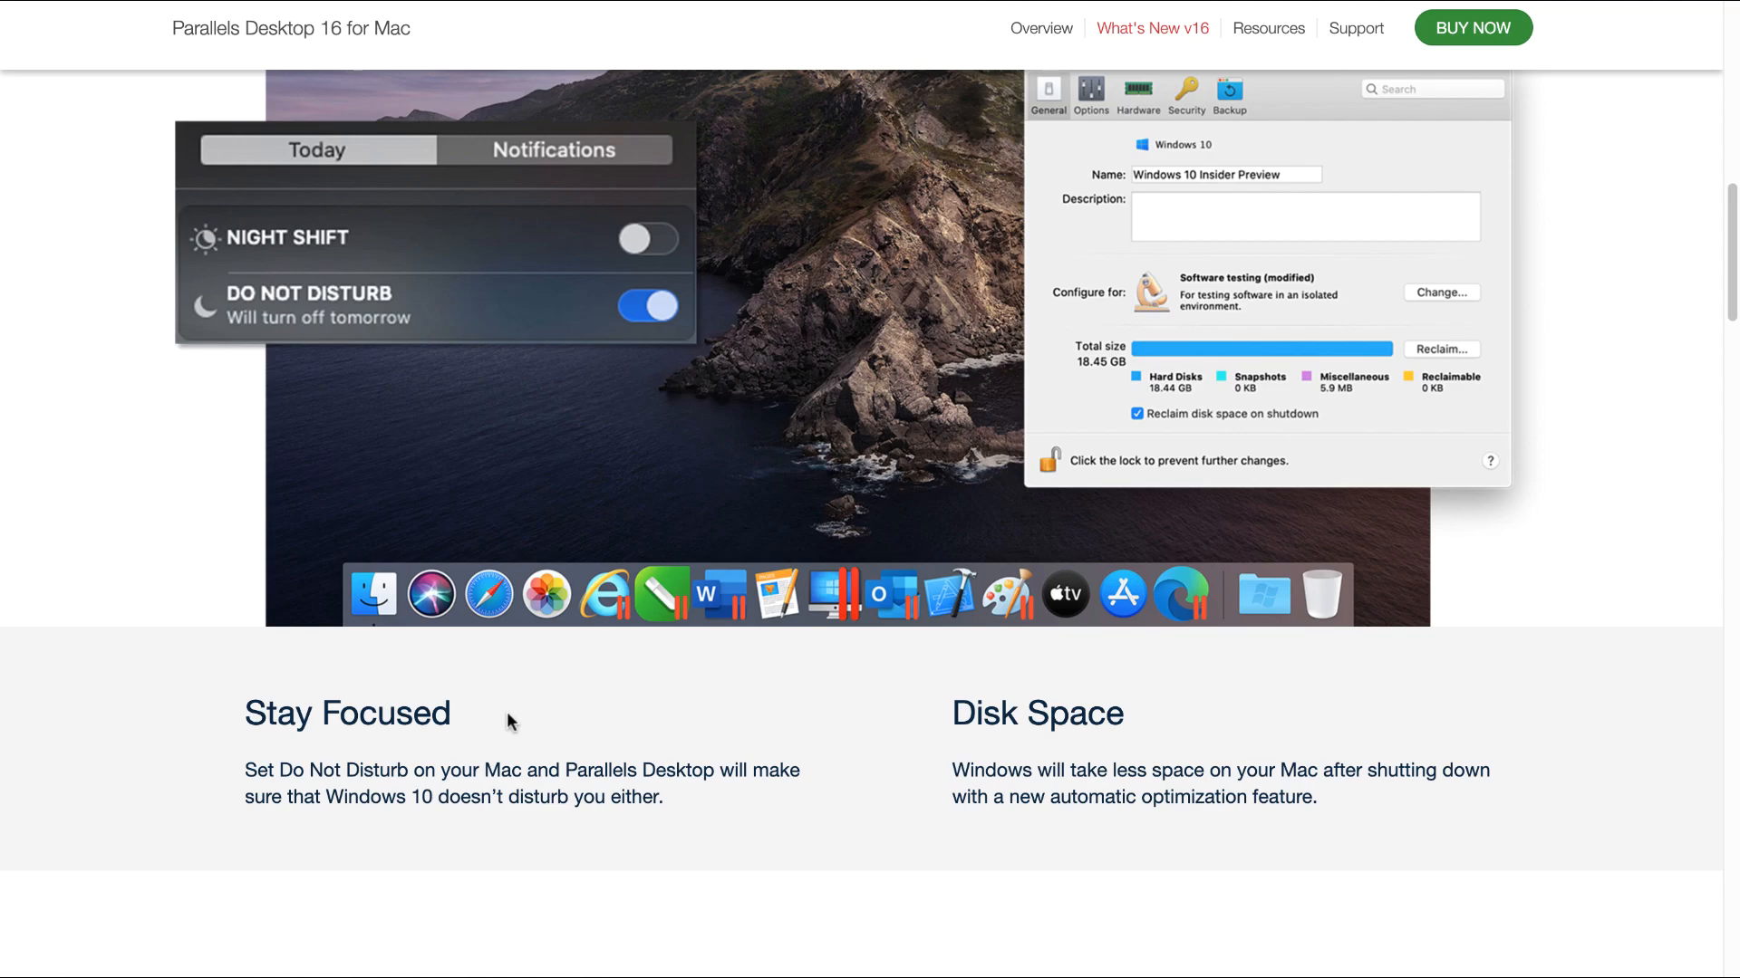
{"action": "mouse_move", "coordinate": [507, 697]}
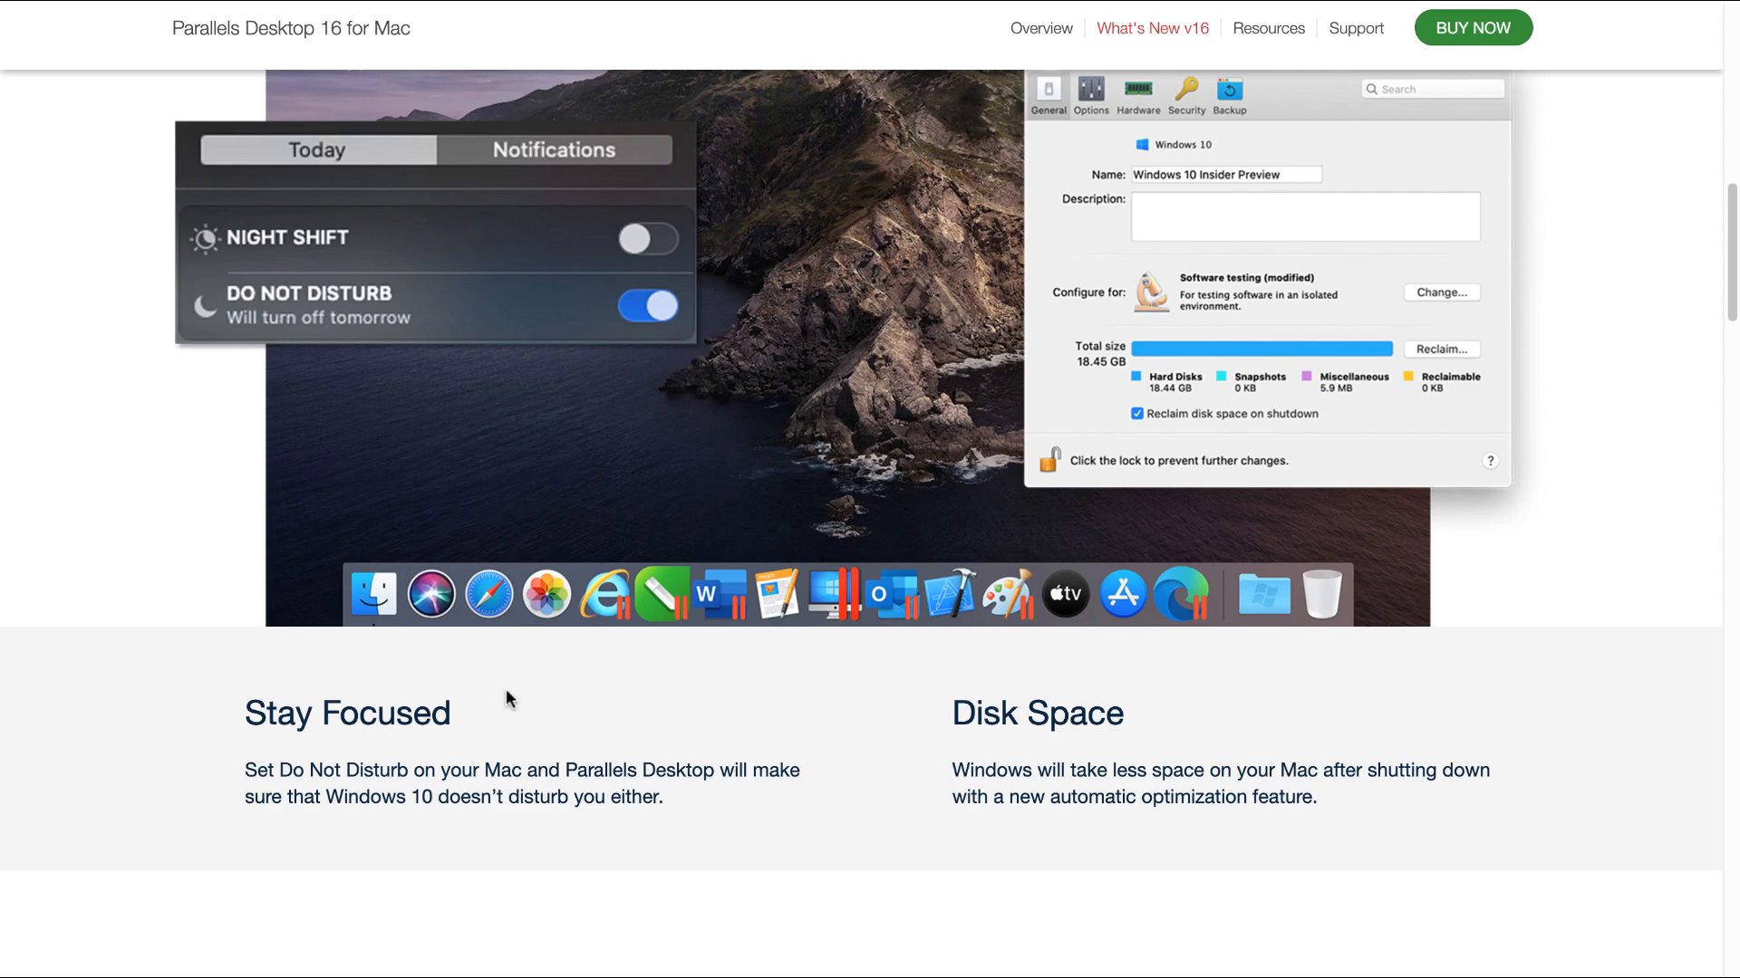
{"action": "mouse_move", "coordinate": [1323, 819]}
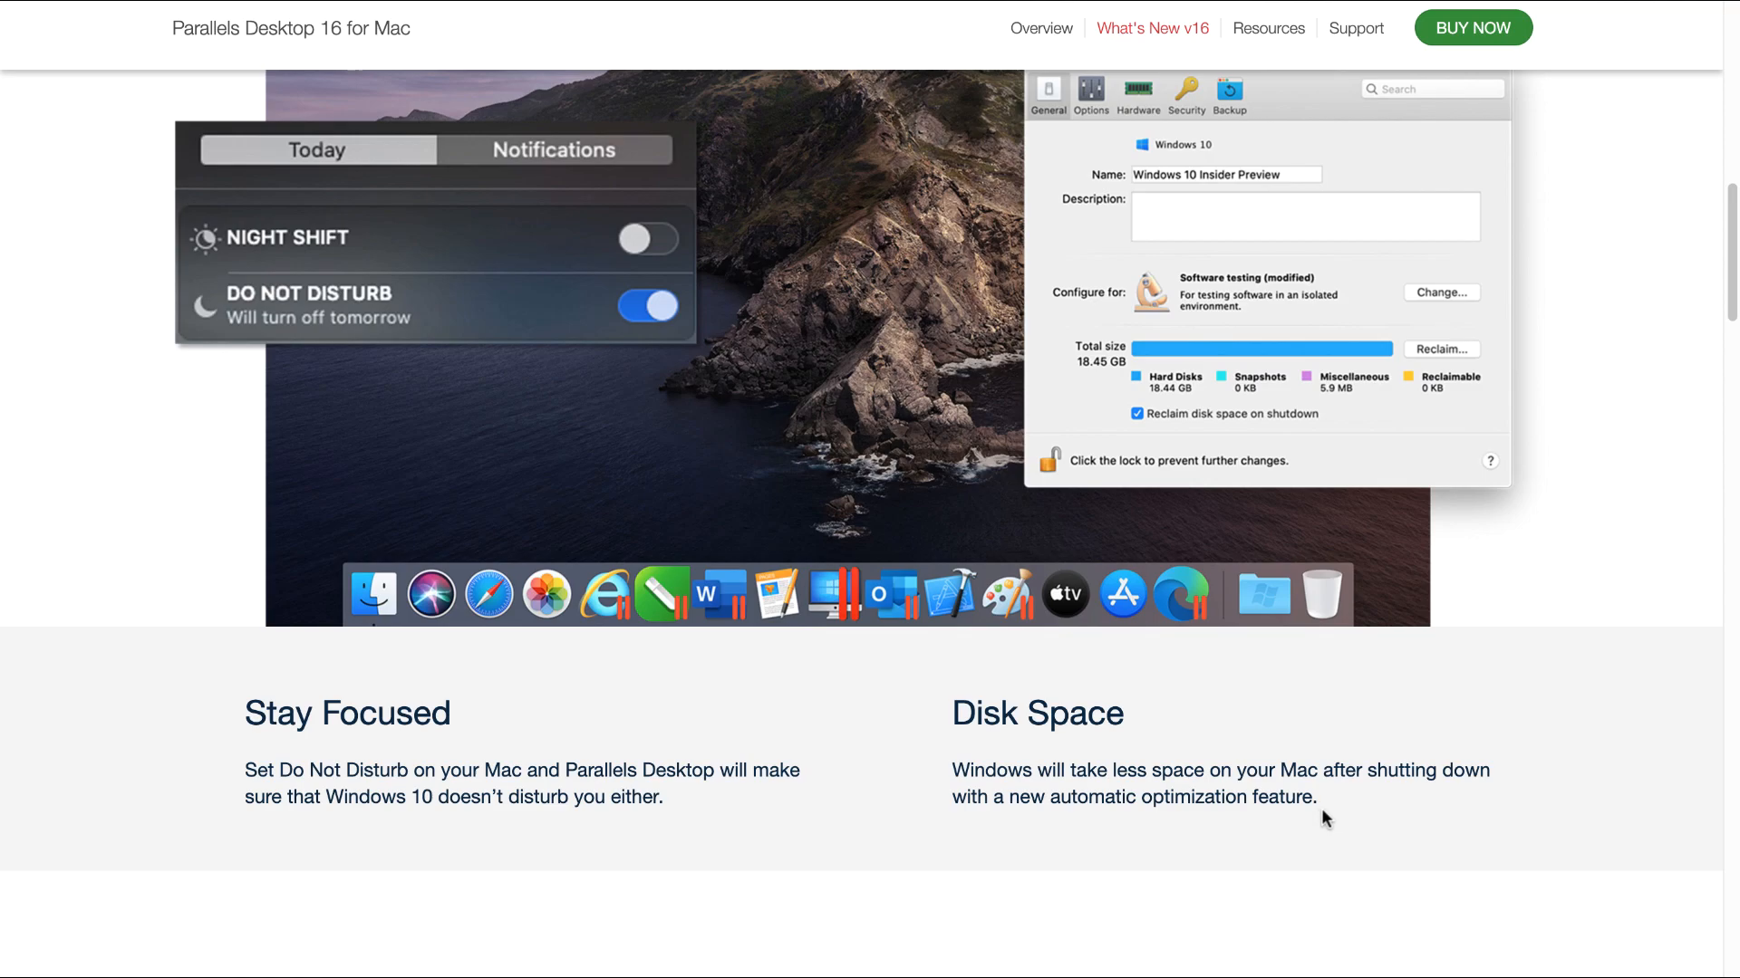
{"action": "mouse_move", "coordinate": [1729, 345]}
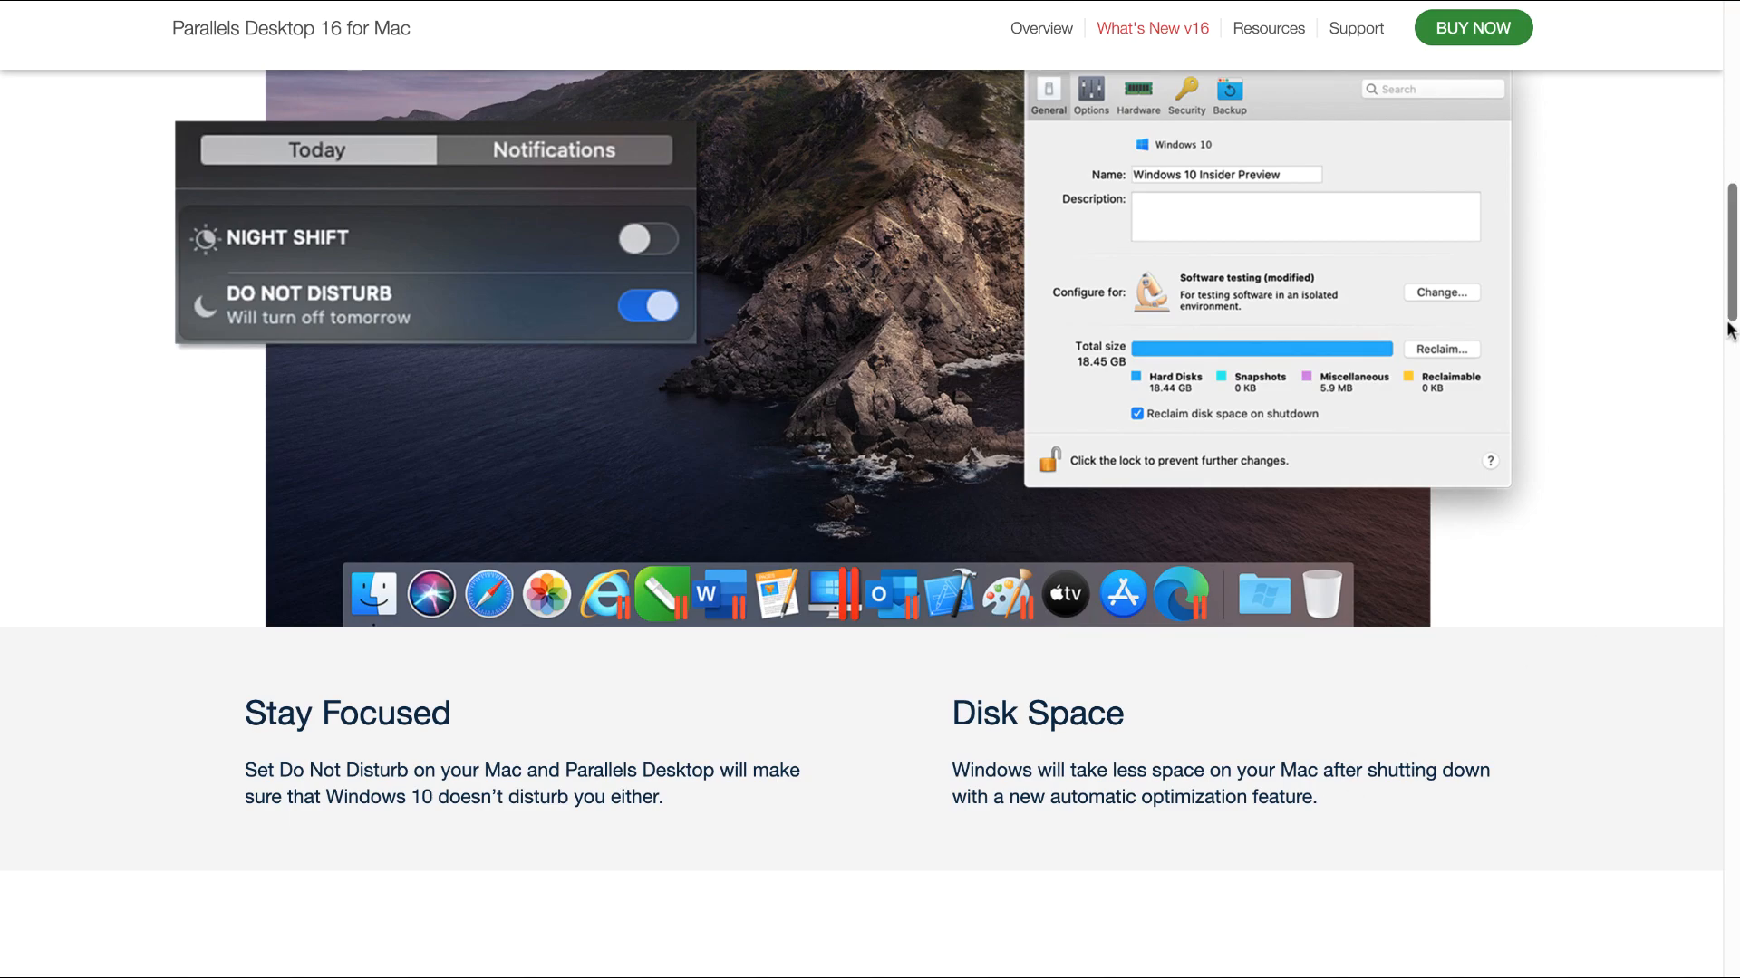
Scroll down to the features list showing the Improved and Faster Graphics description
{"action": "scroll", "scroll_direction": "down", "scroll_amount": 3}
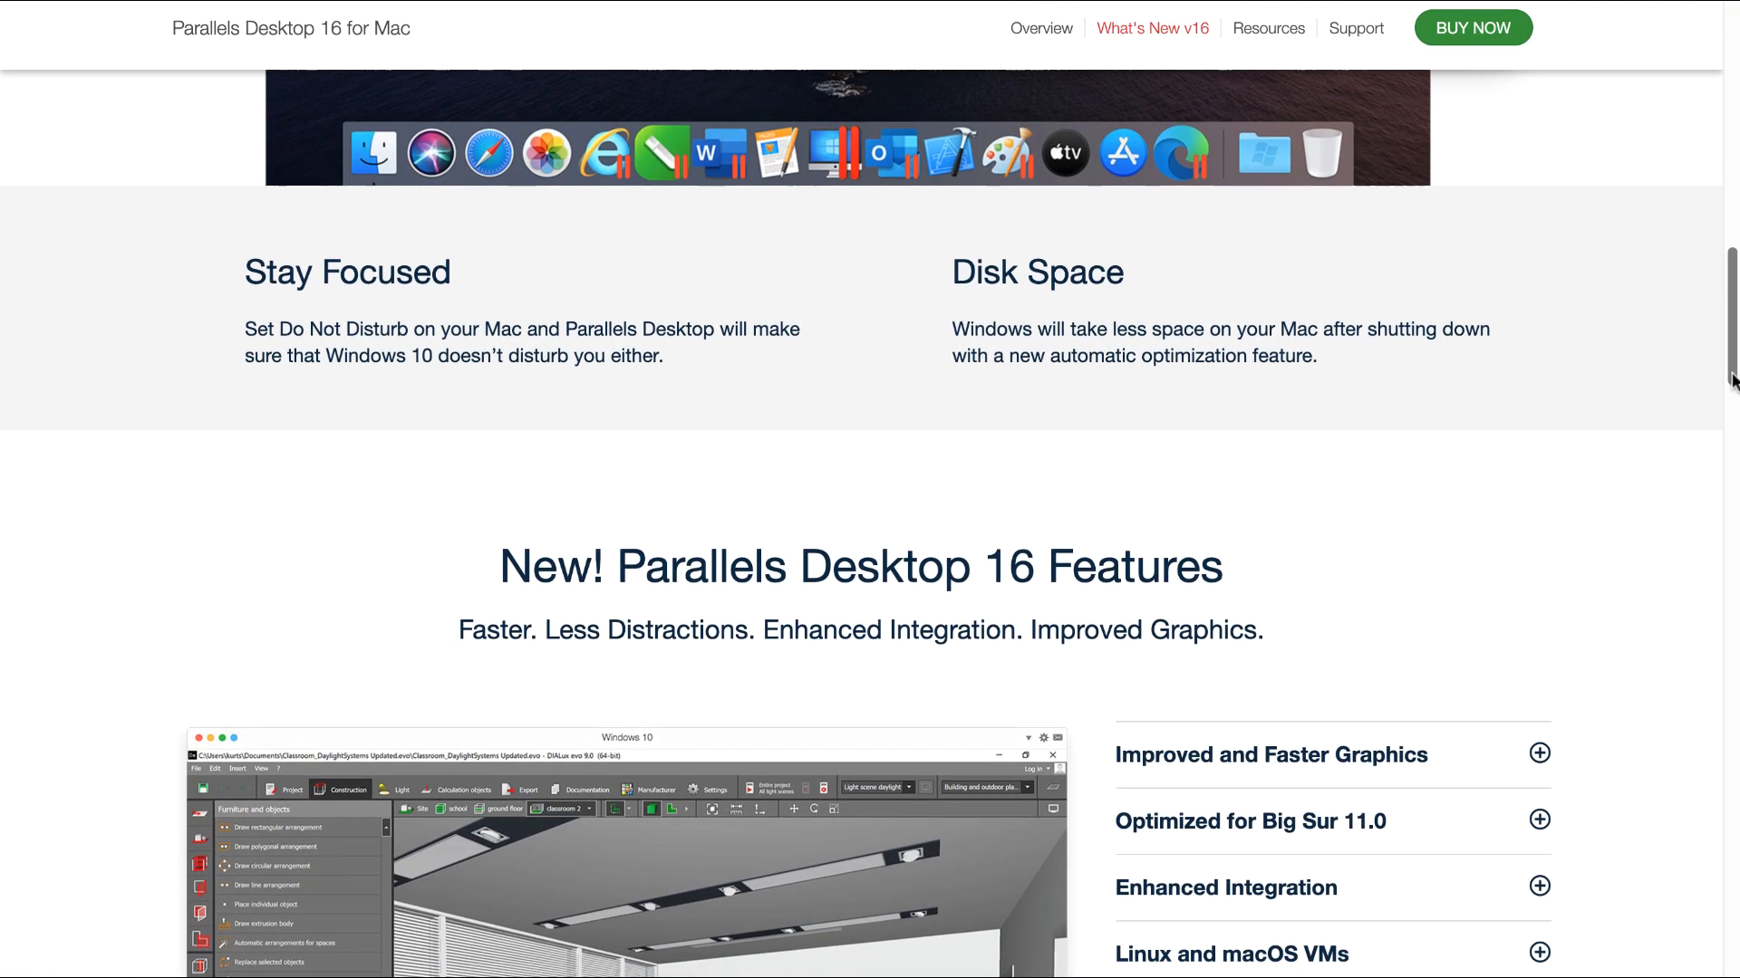
{"action": "scroll", "scroll_direction": "down", "scroll_amount": 3}
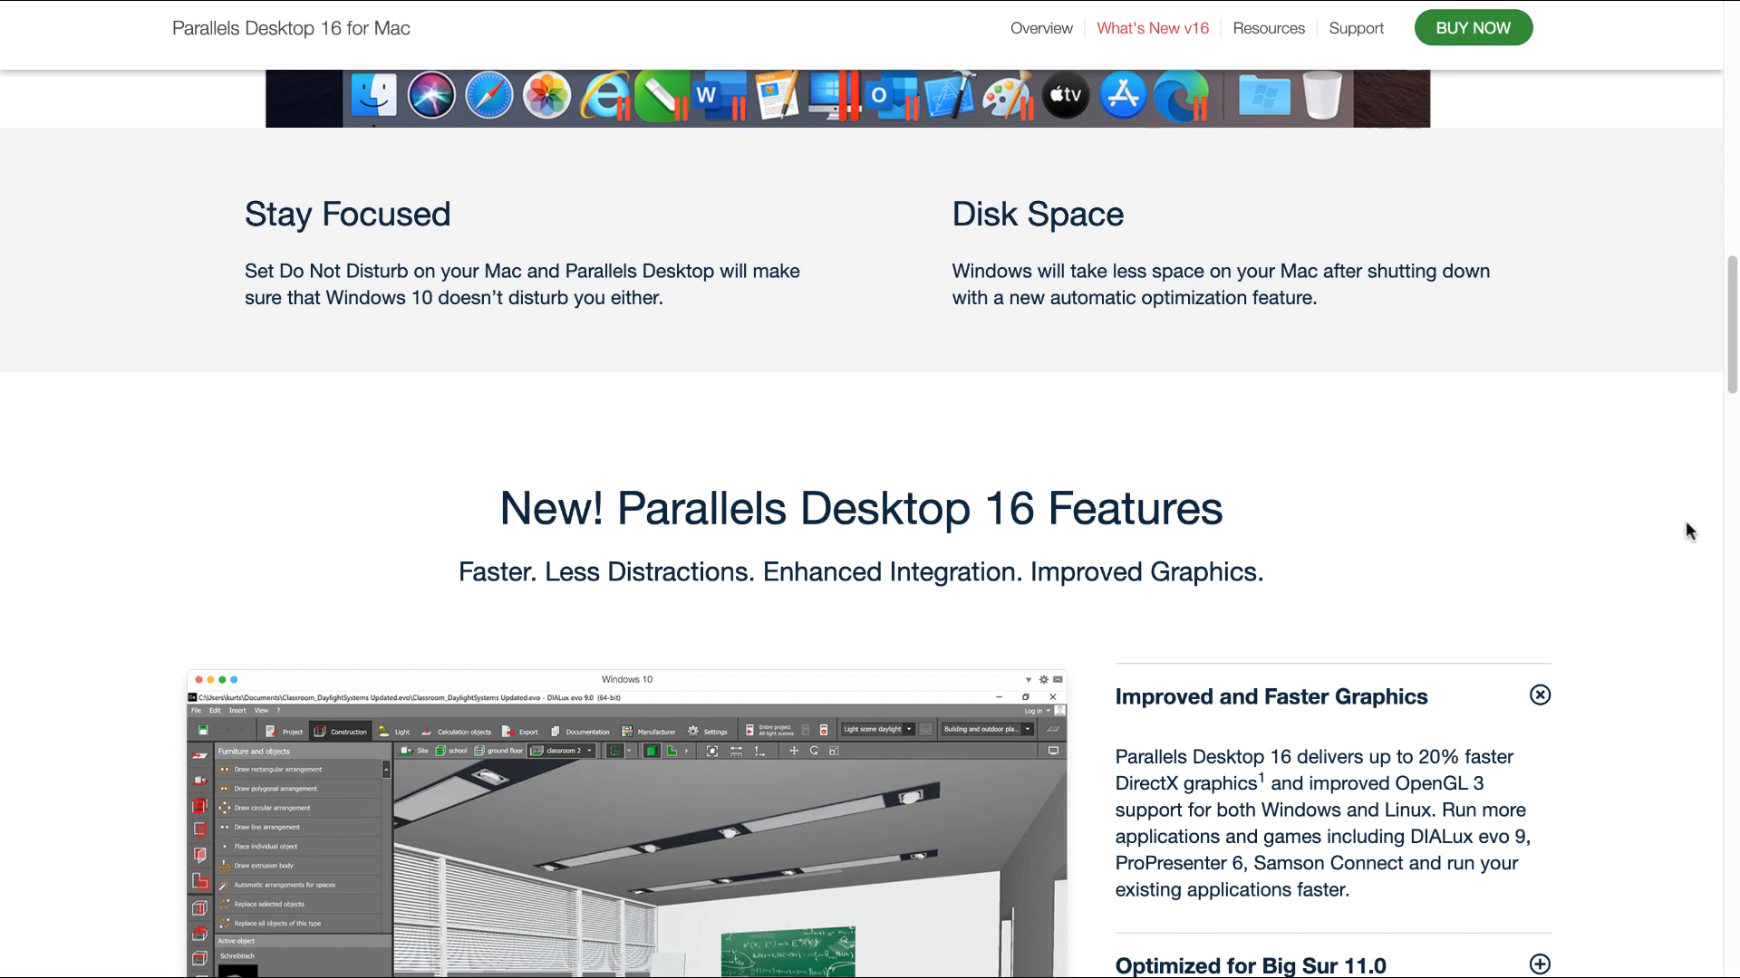
{"action": "scroll", "scroll_direction": "down", "scroll_amount": 3}
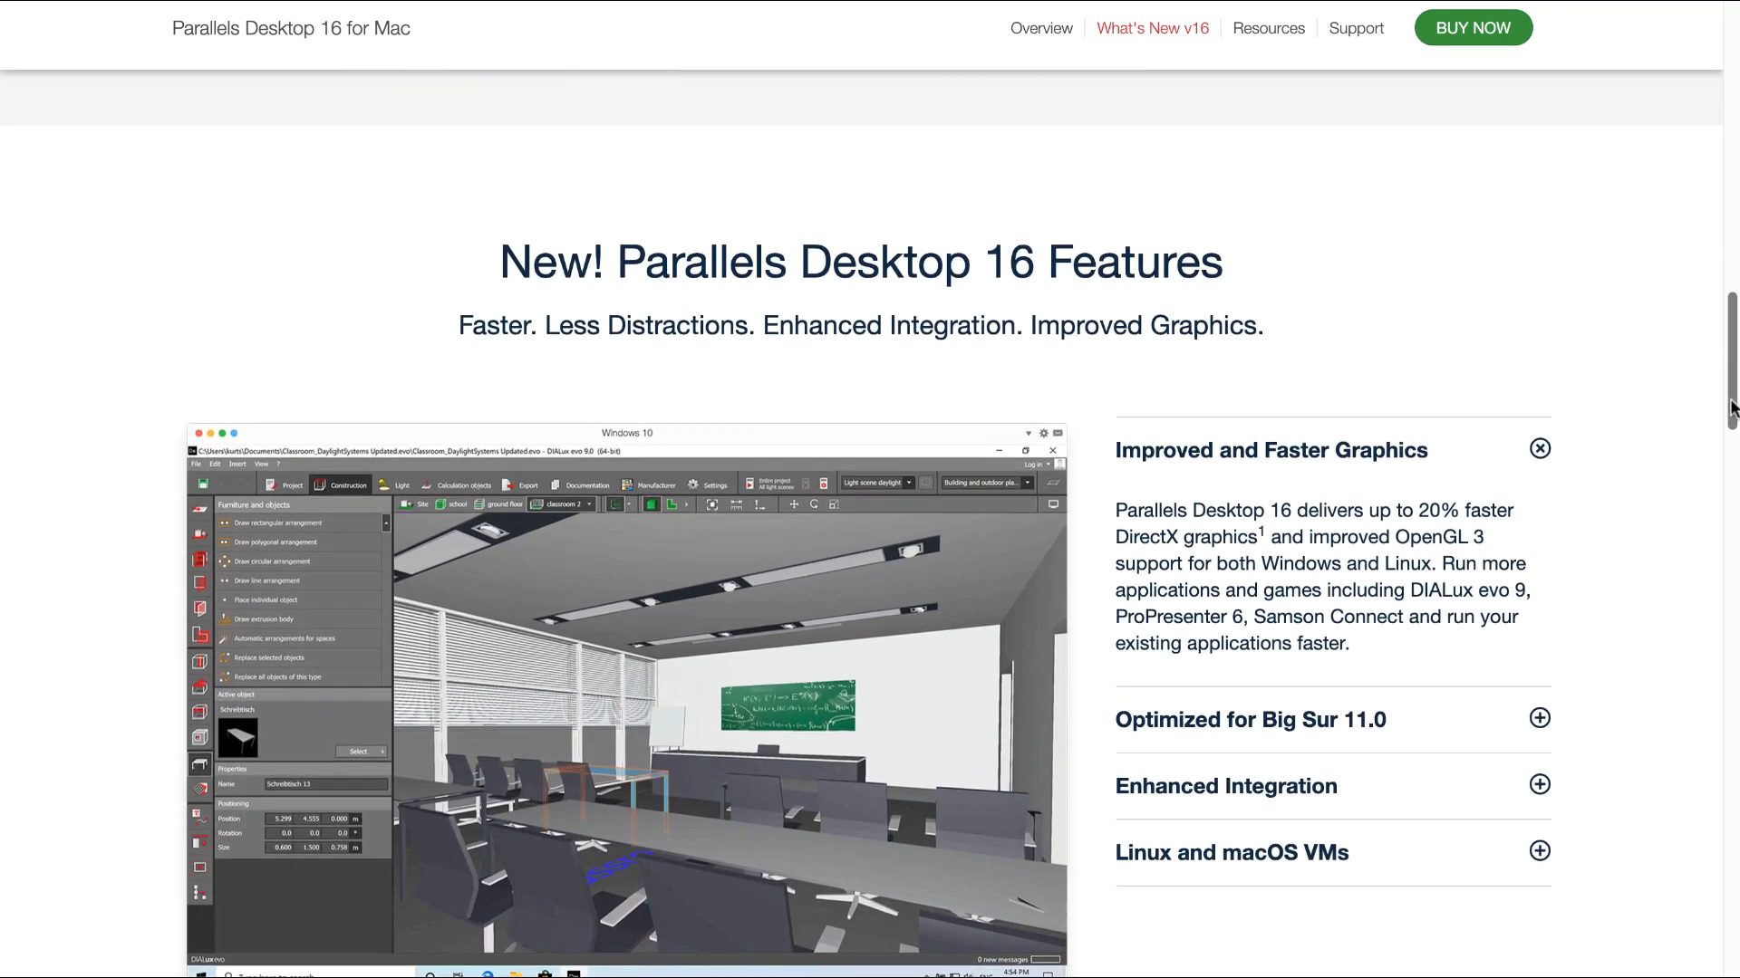
{"action": "scroll", "scroll_direction": "down", "scroll_amount": 3}
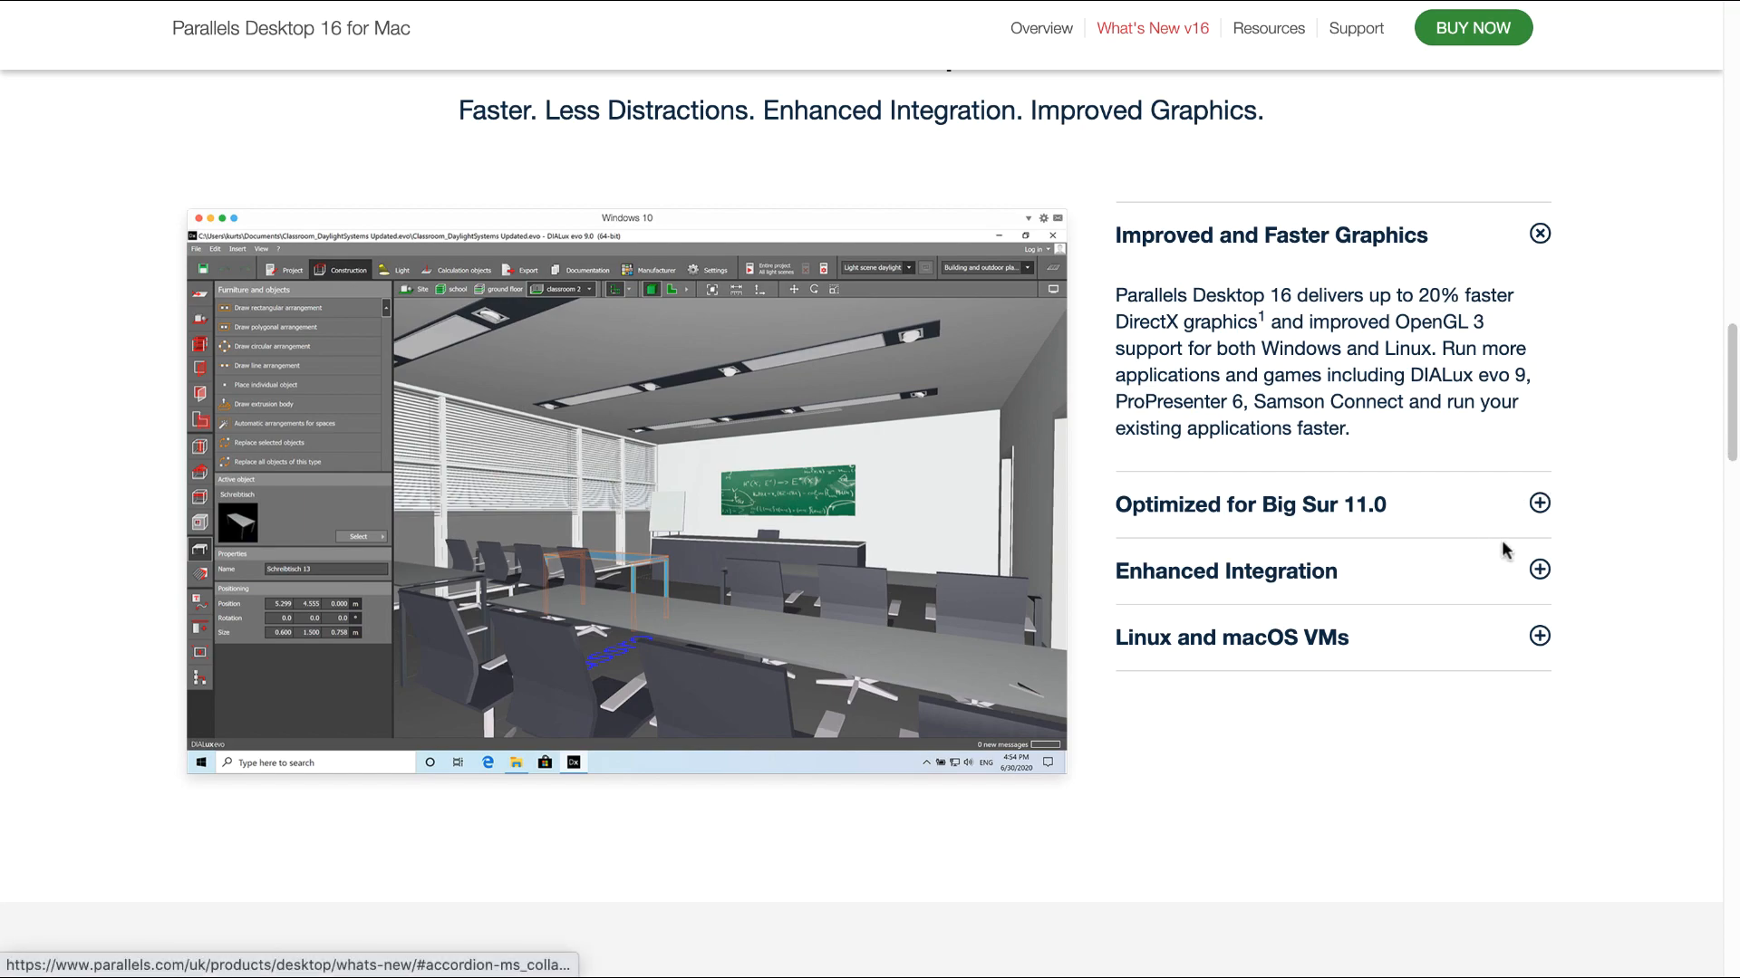
Expand Enhanced Integration, then scroll to the Linux and macOS VMs description
{"action": "left_click", "coordinate": [1539, 570]}
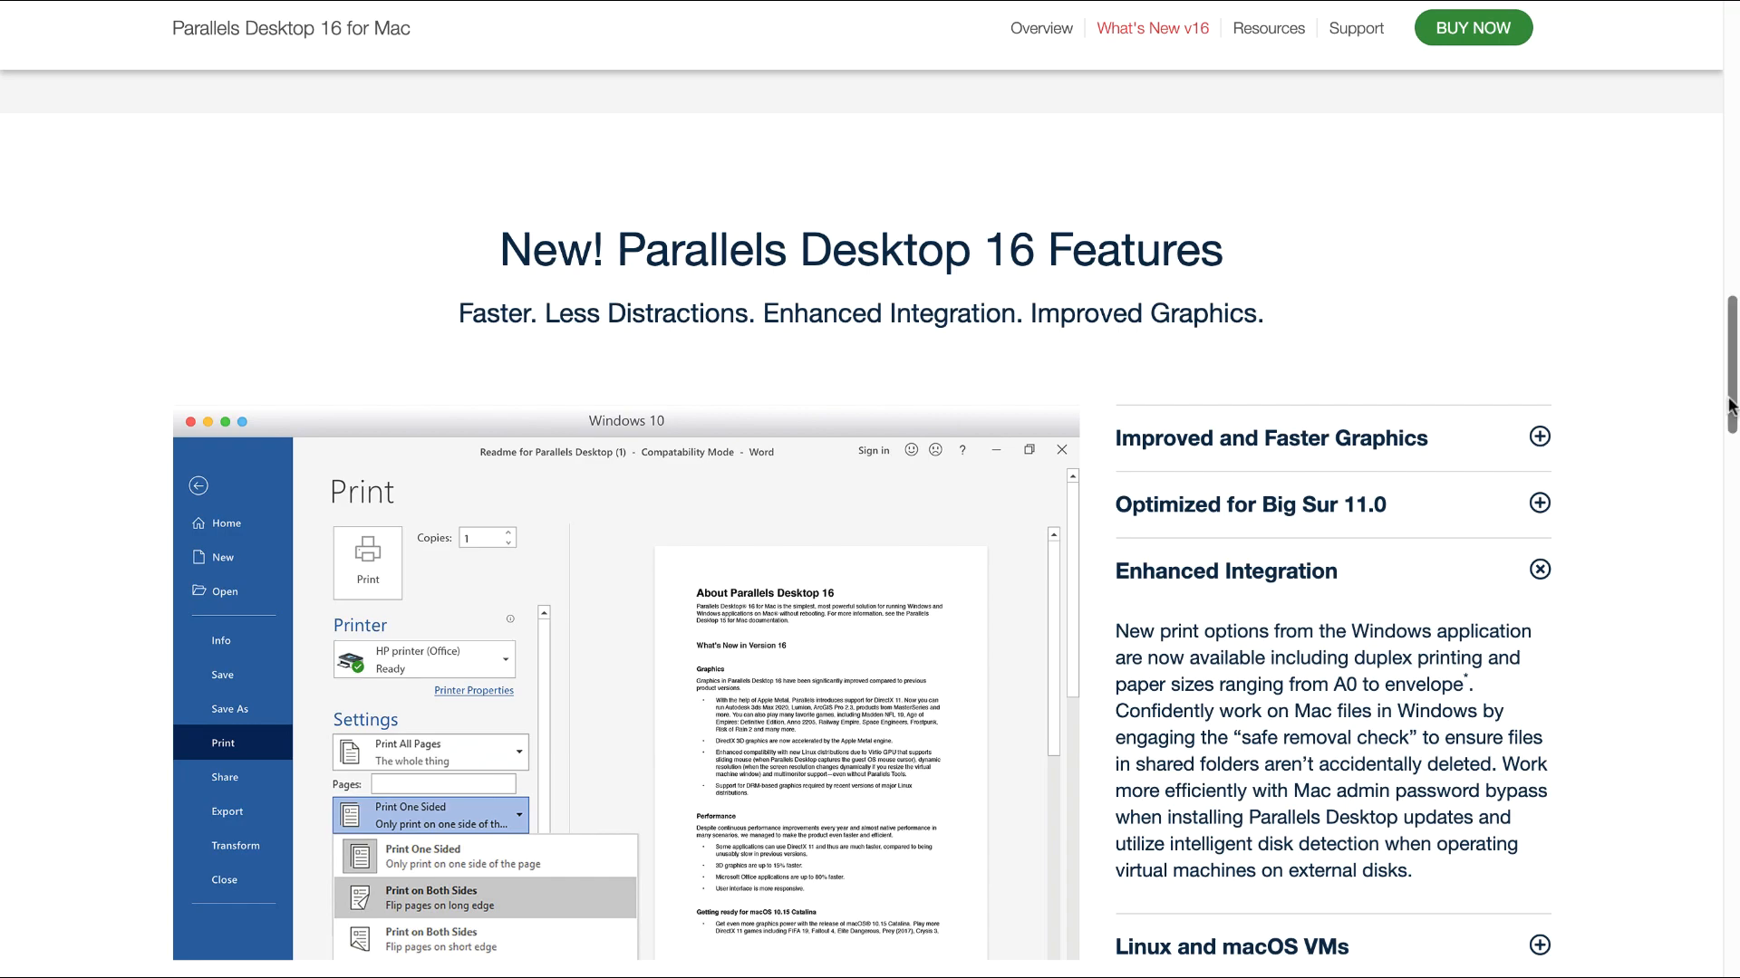
{"action": "scroll", "scroll_direction": "down", "scroll_amount": 3}
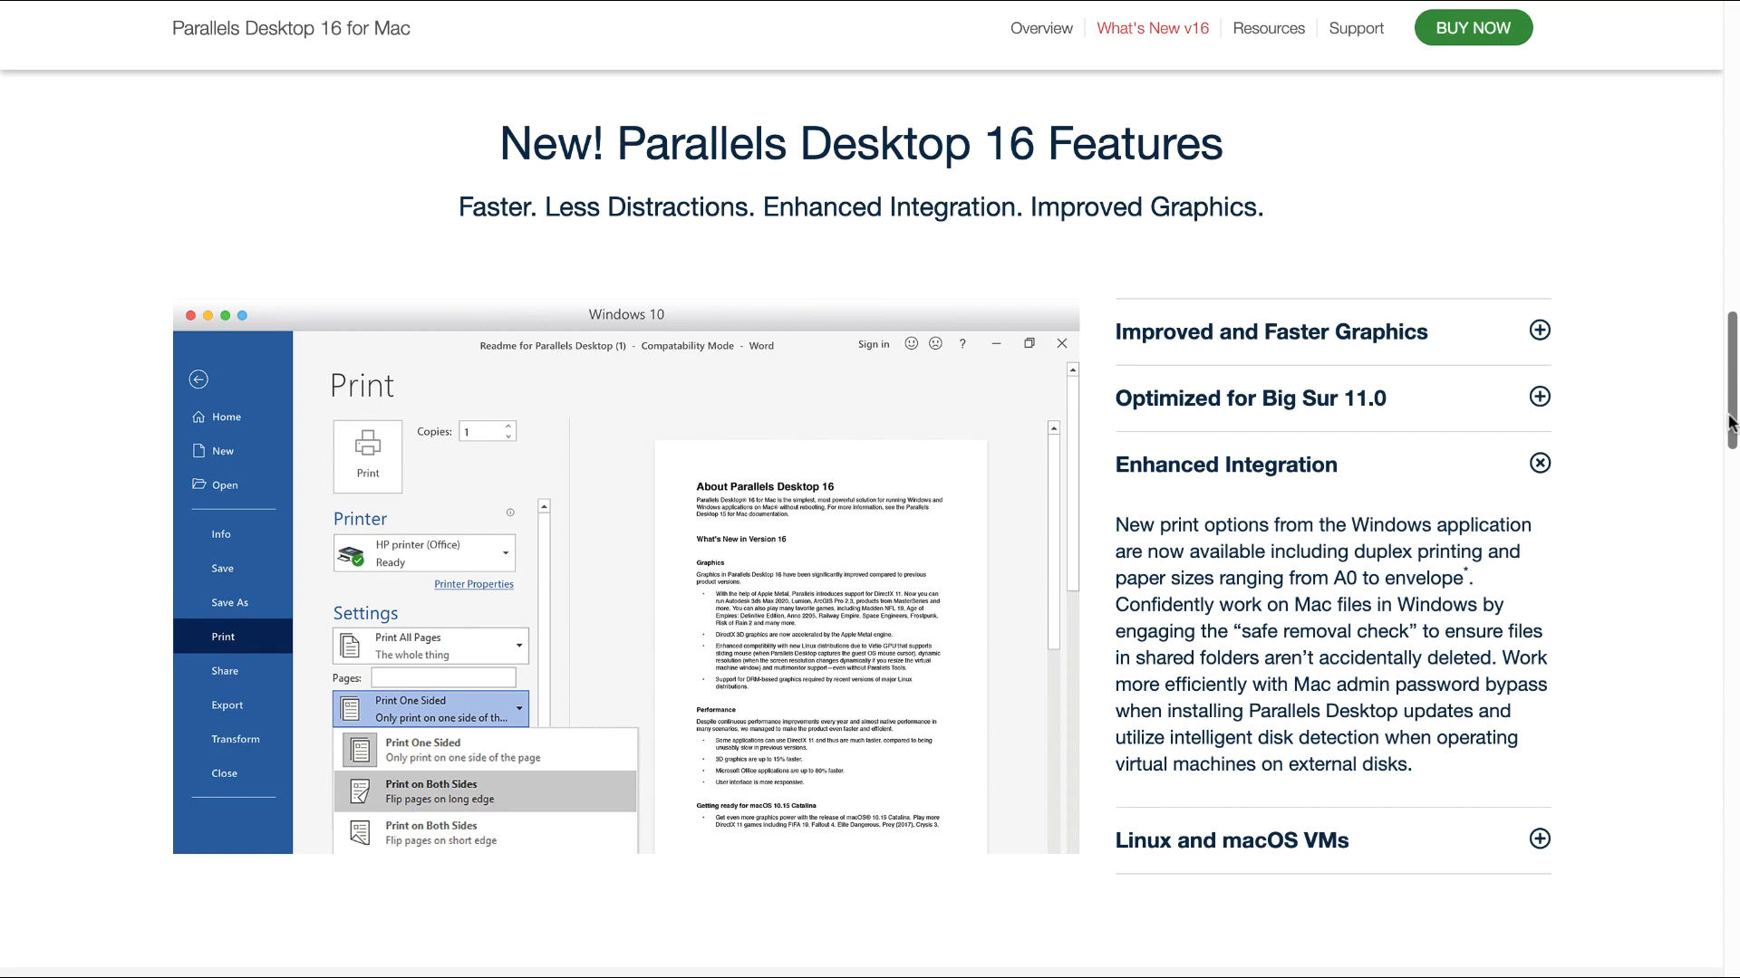
{"action": "scroll", "scroll_direction": "down", "scroll_amount": 3}
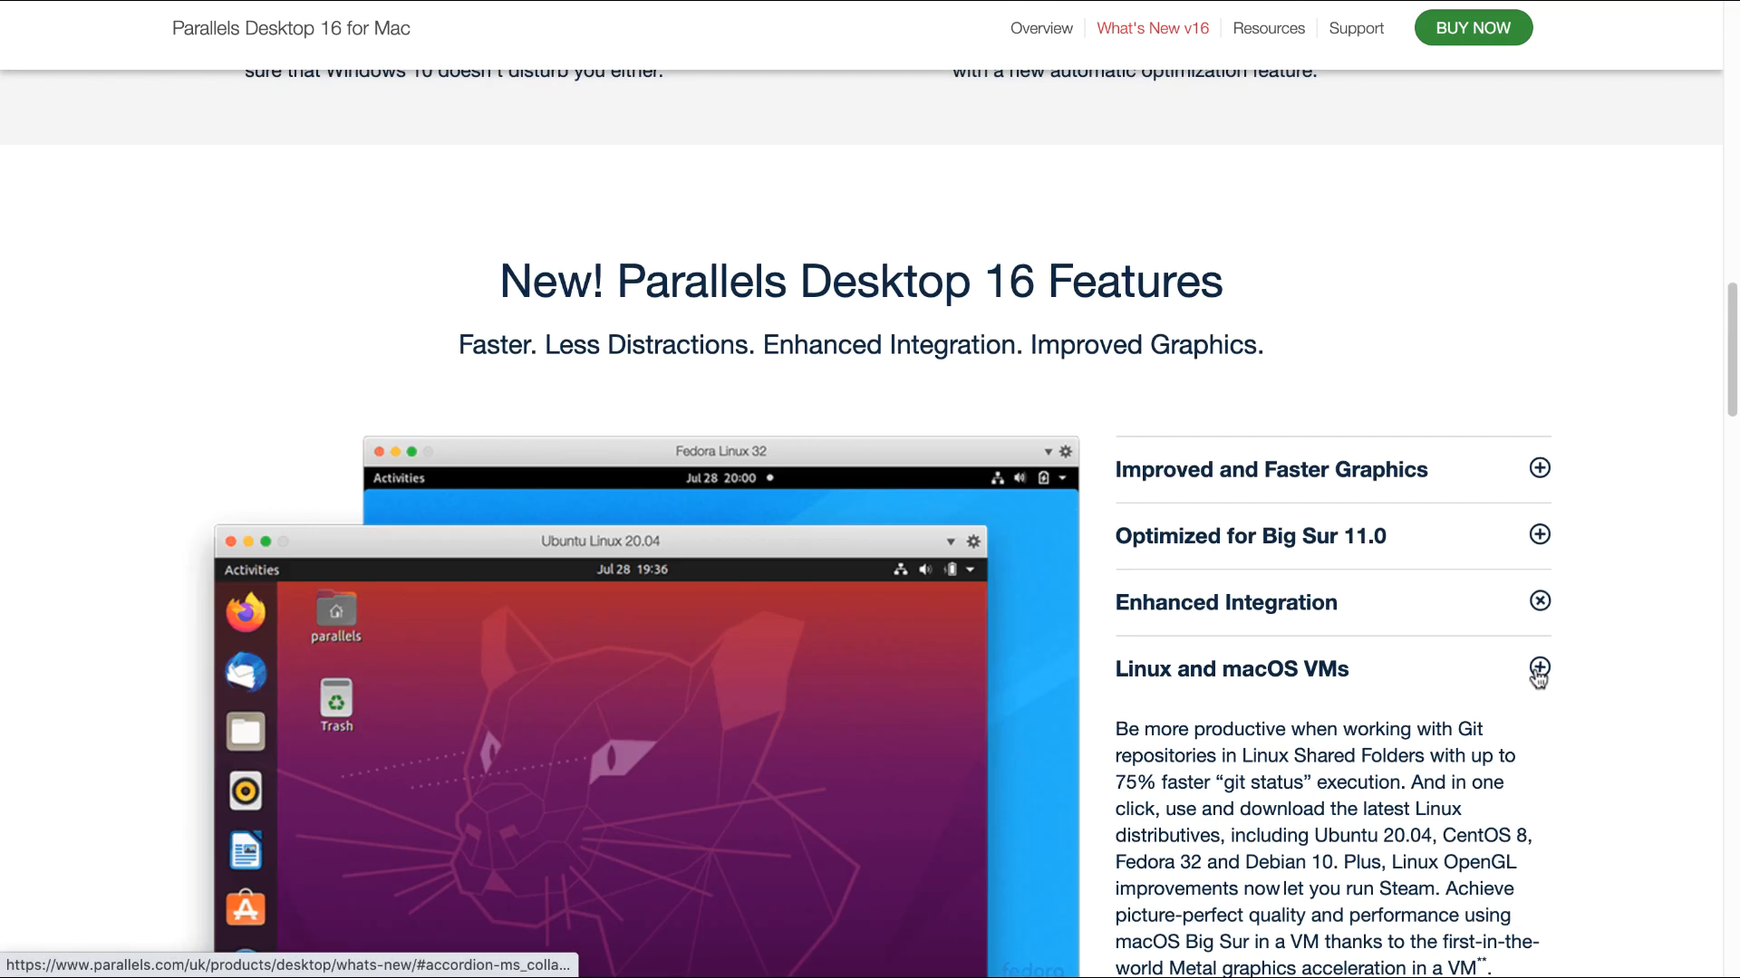
Scroll to More performance: up to 100% faster app startup, 20% faster Windows resume
{"action": "scroll", "scroll_direction": "down", "scroll_amount": 3}
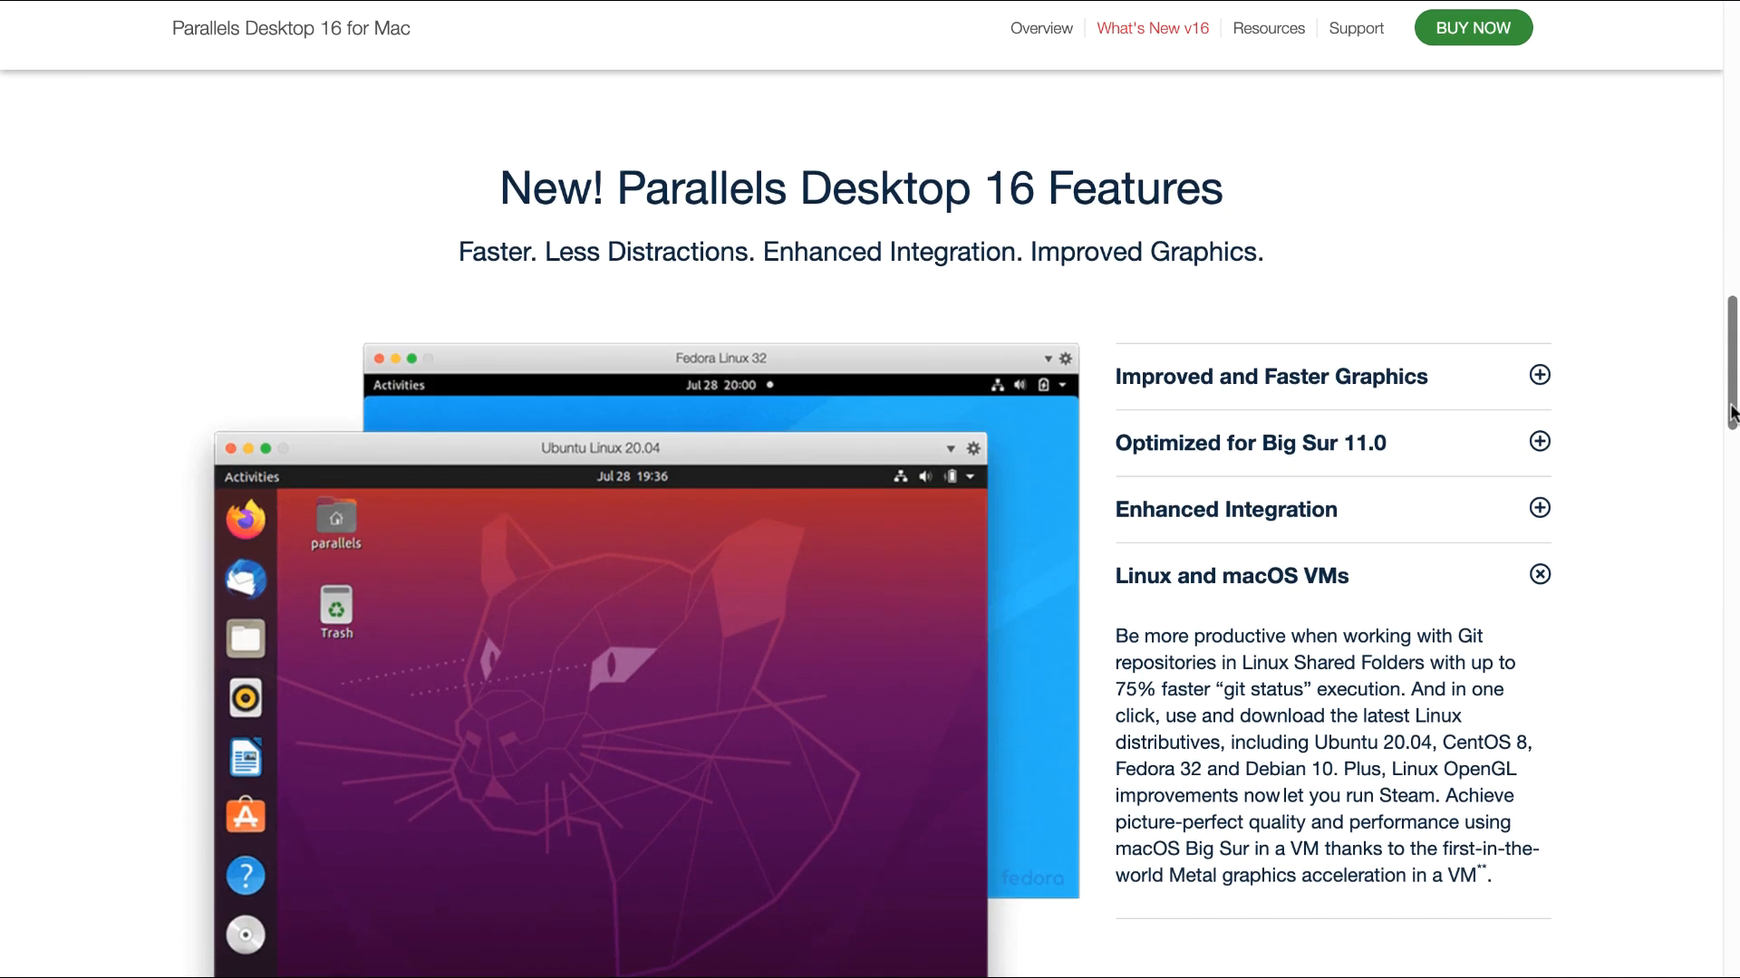
{"action": "scroll", "scroll_direction": "down", "scroll_amount": 3}
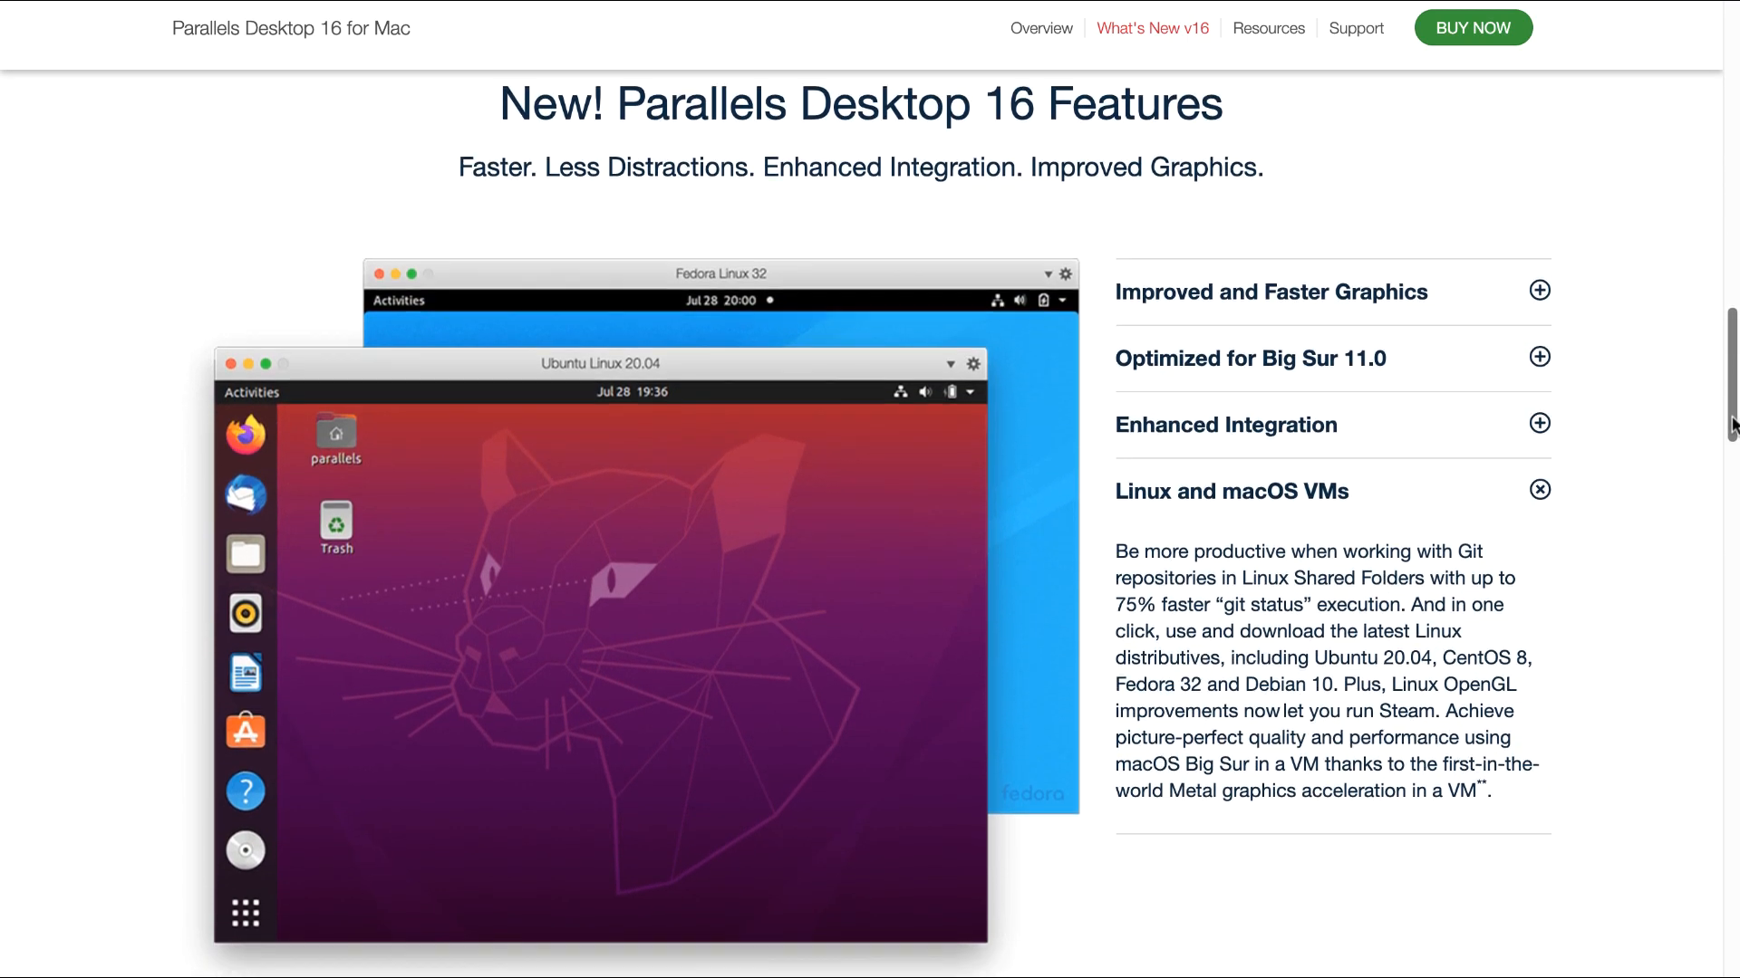
{"action": "scroll", "scroll_direction": "down", "scroll_amount": 3}
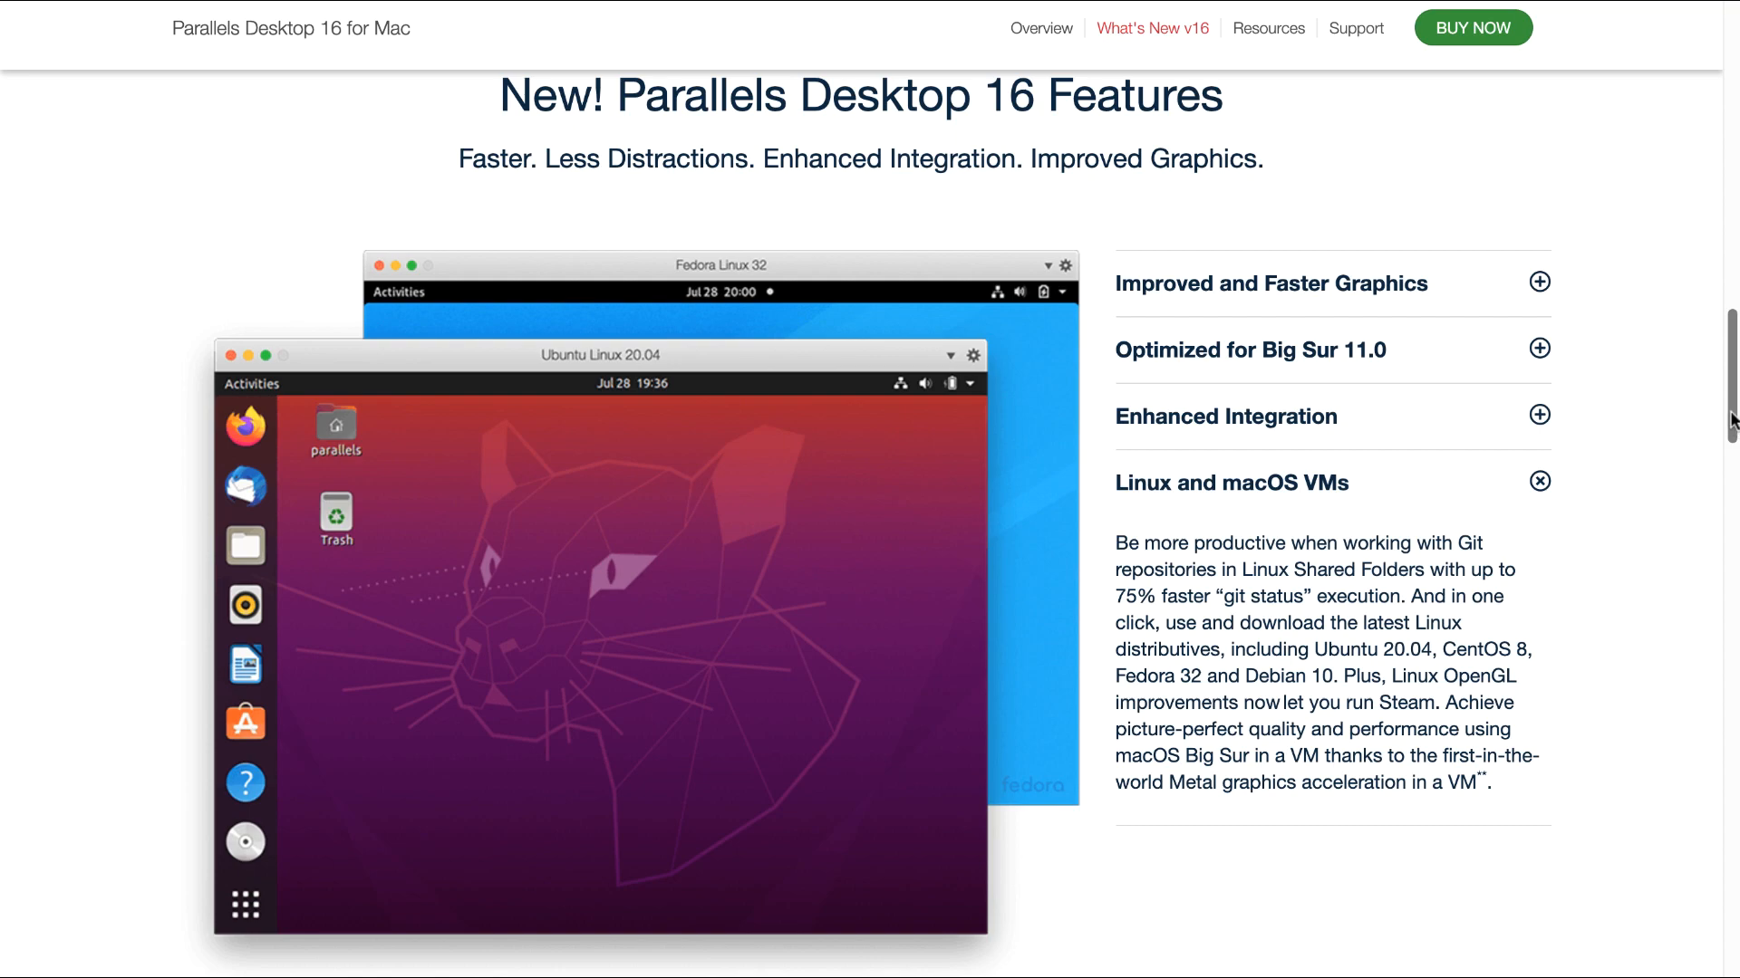
{"action": "scroll", "scroll_direction": "down", "scroll_amount": 3}
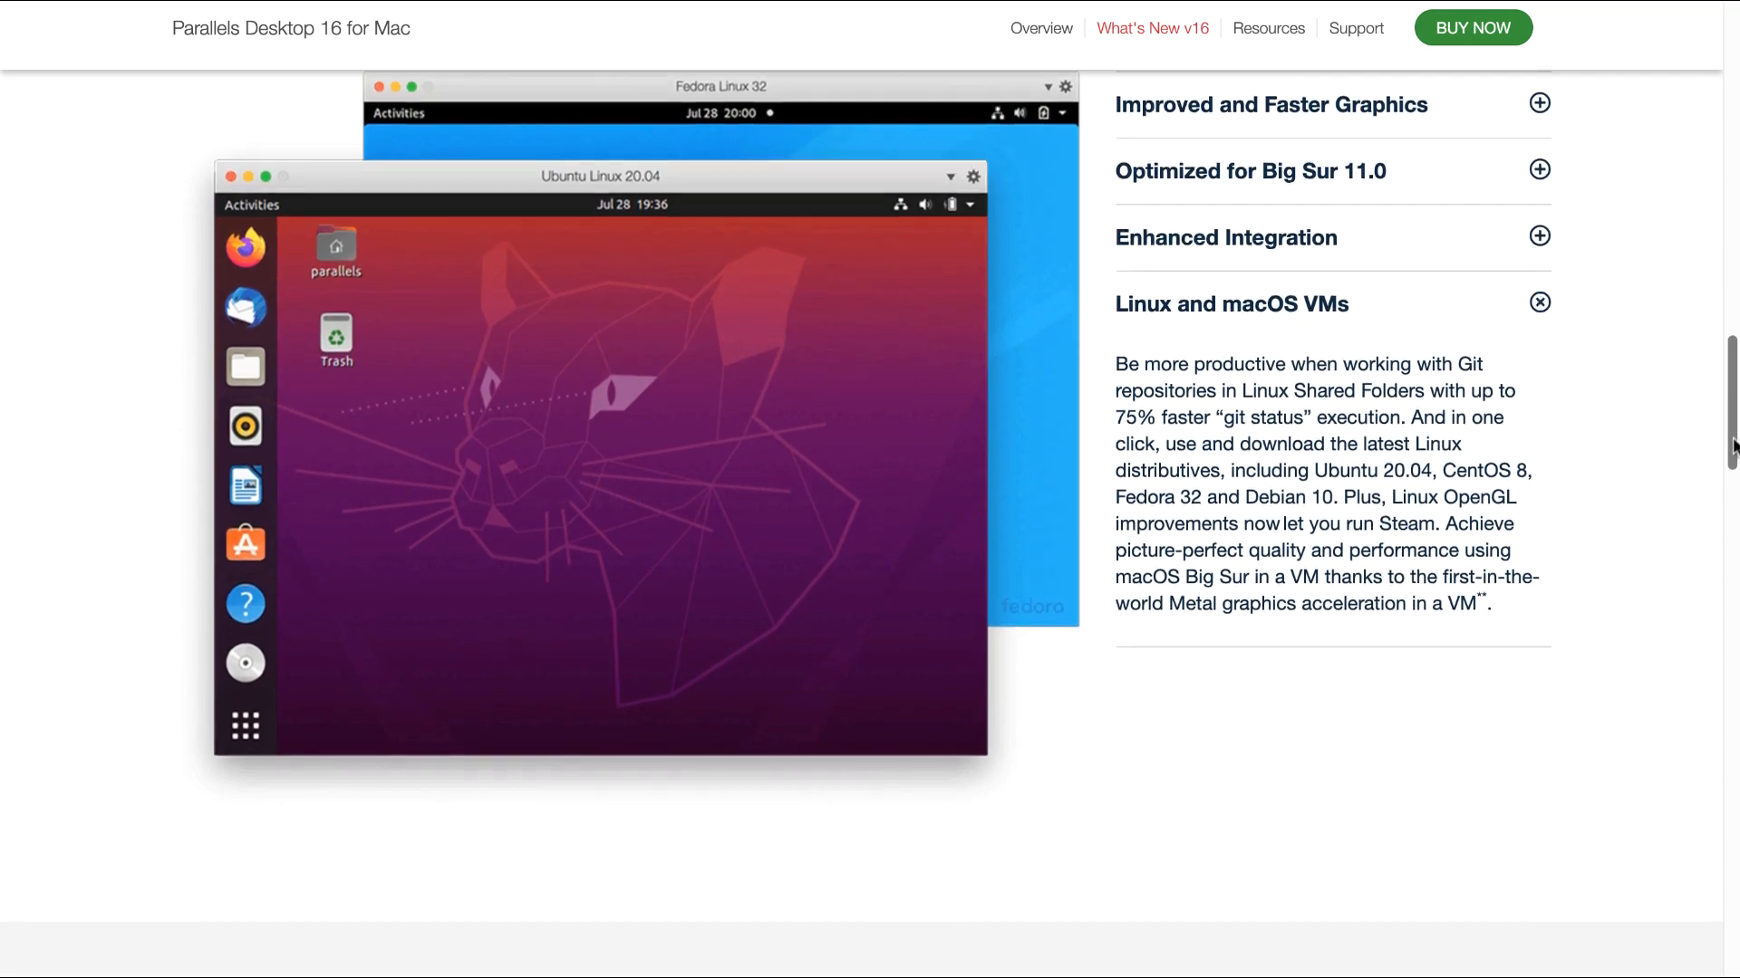
{"action": "scroll", "scroll_direction": "down", "scroll_amount": 3}
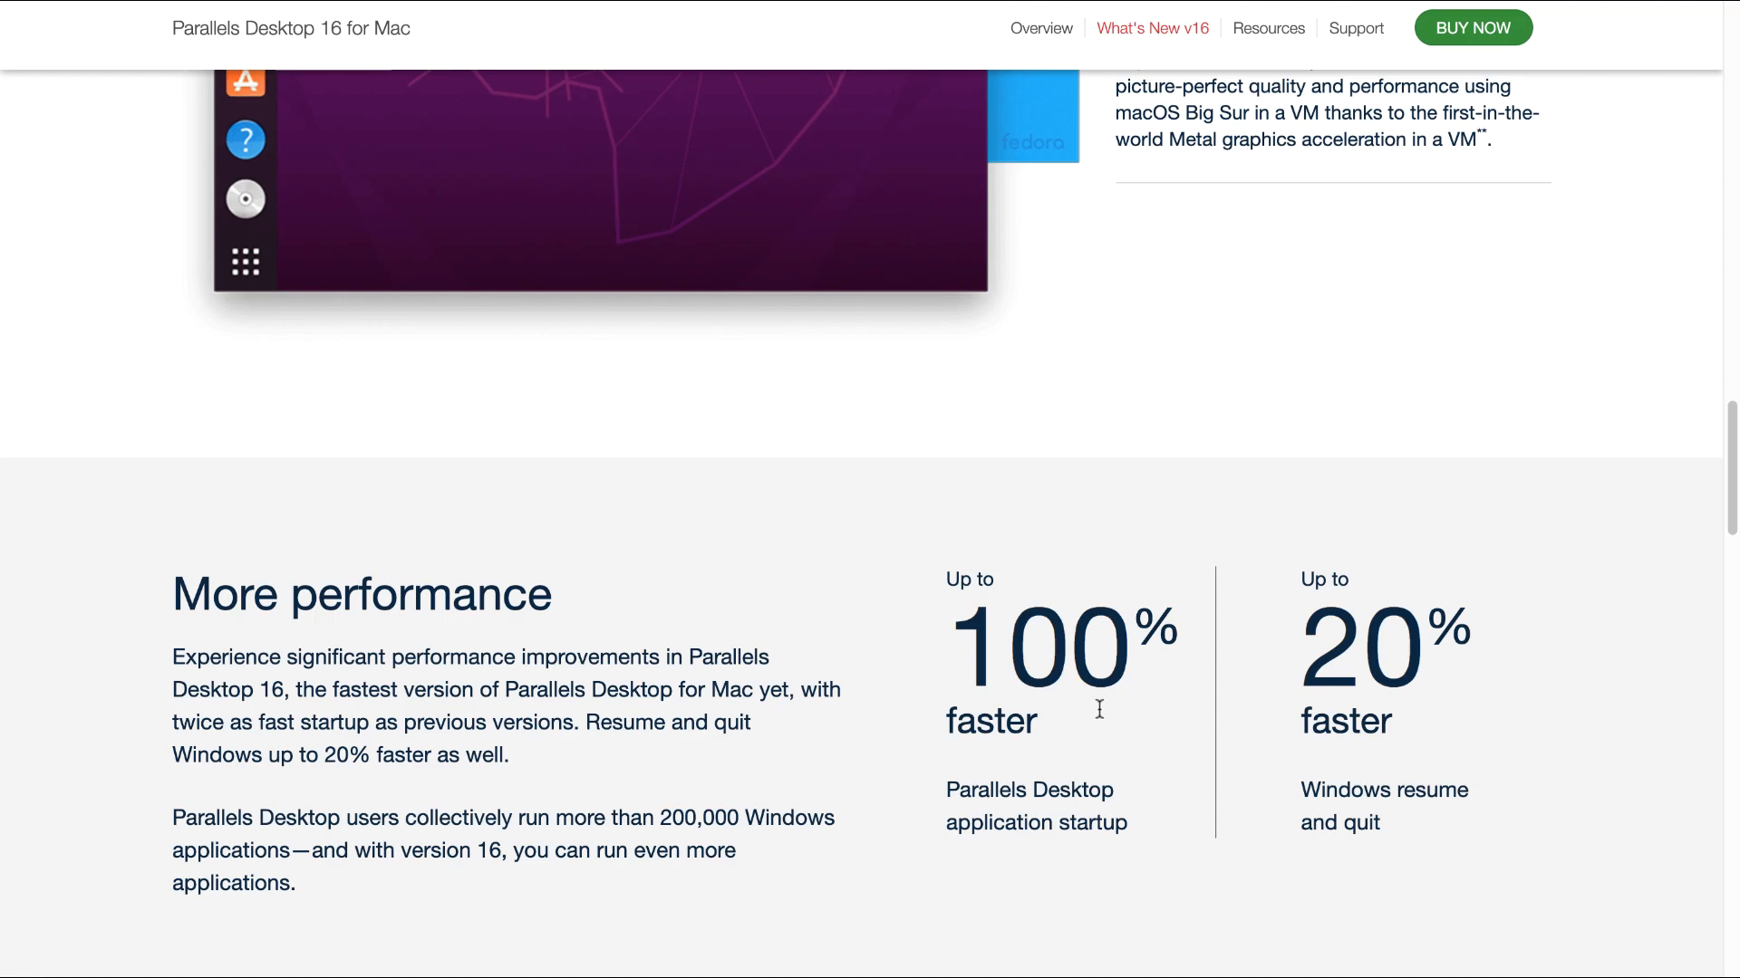
{"action": "mouse_move", "coordinate": [1254, 731]}
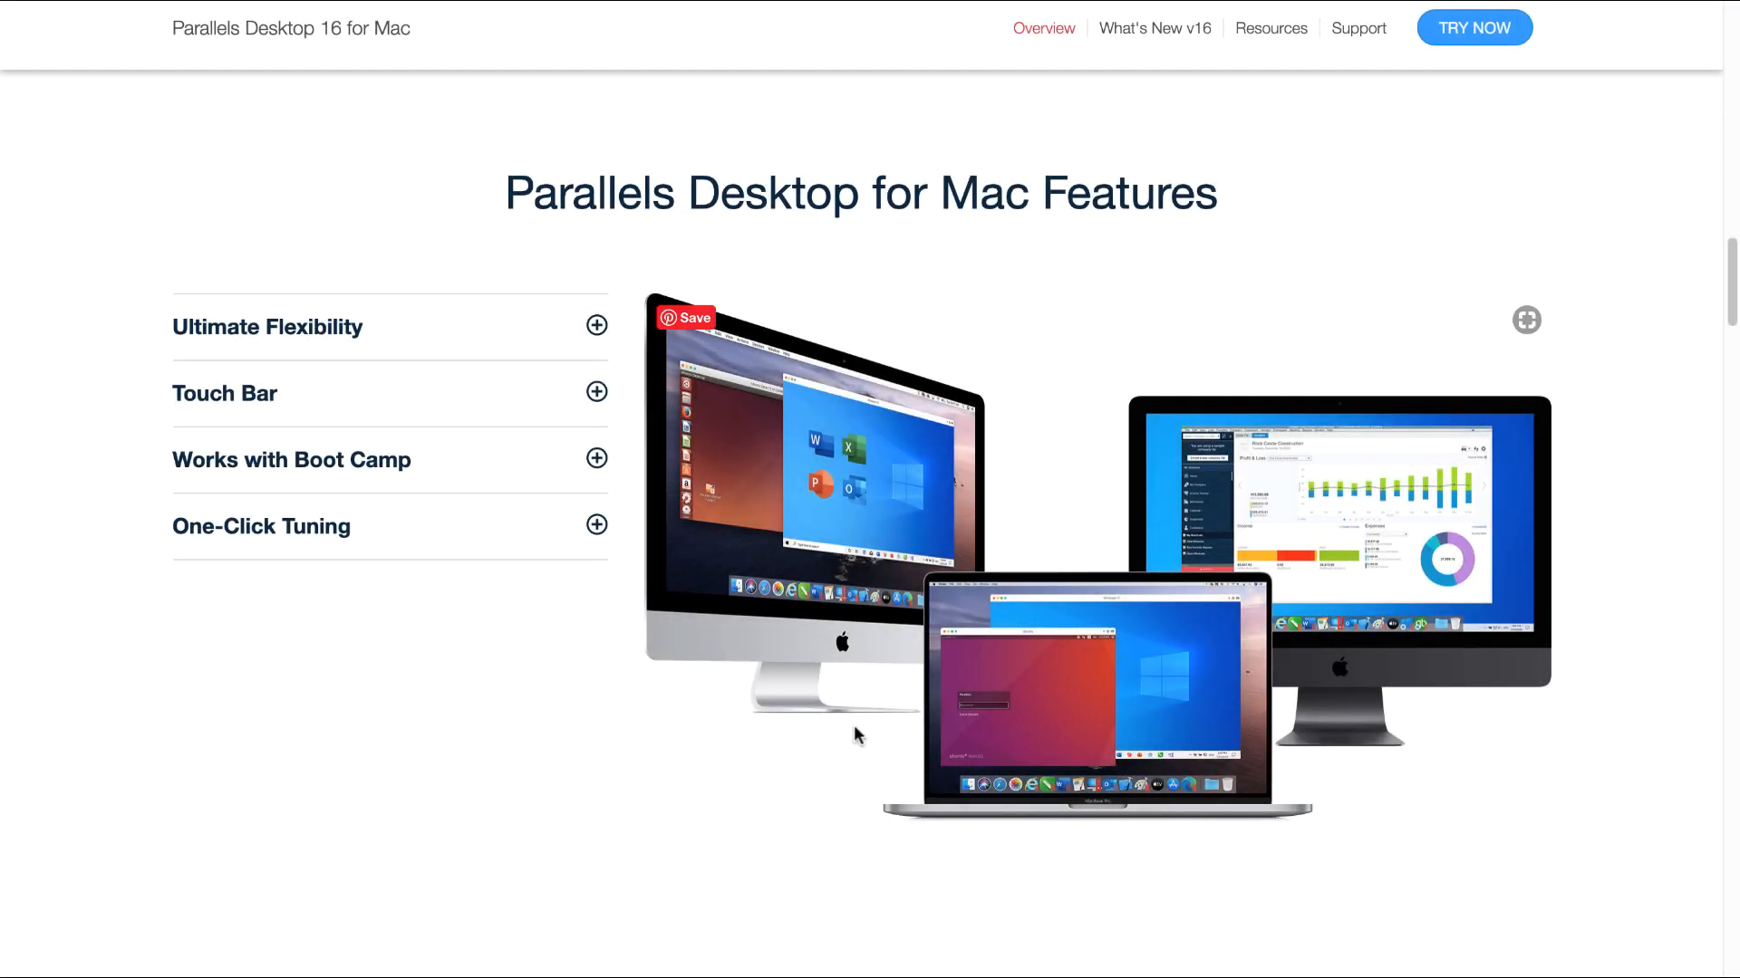
Expand Touch Bar and Works with Boot Camp, then scroll past One-Click Tuning
{"action": "left_click", "coordinate": [596, 391]}
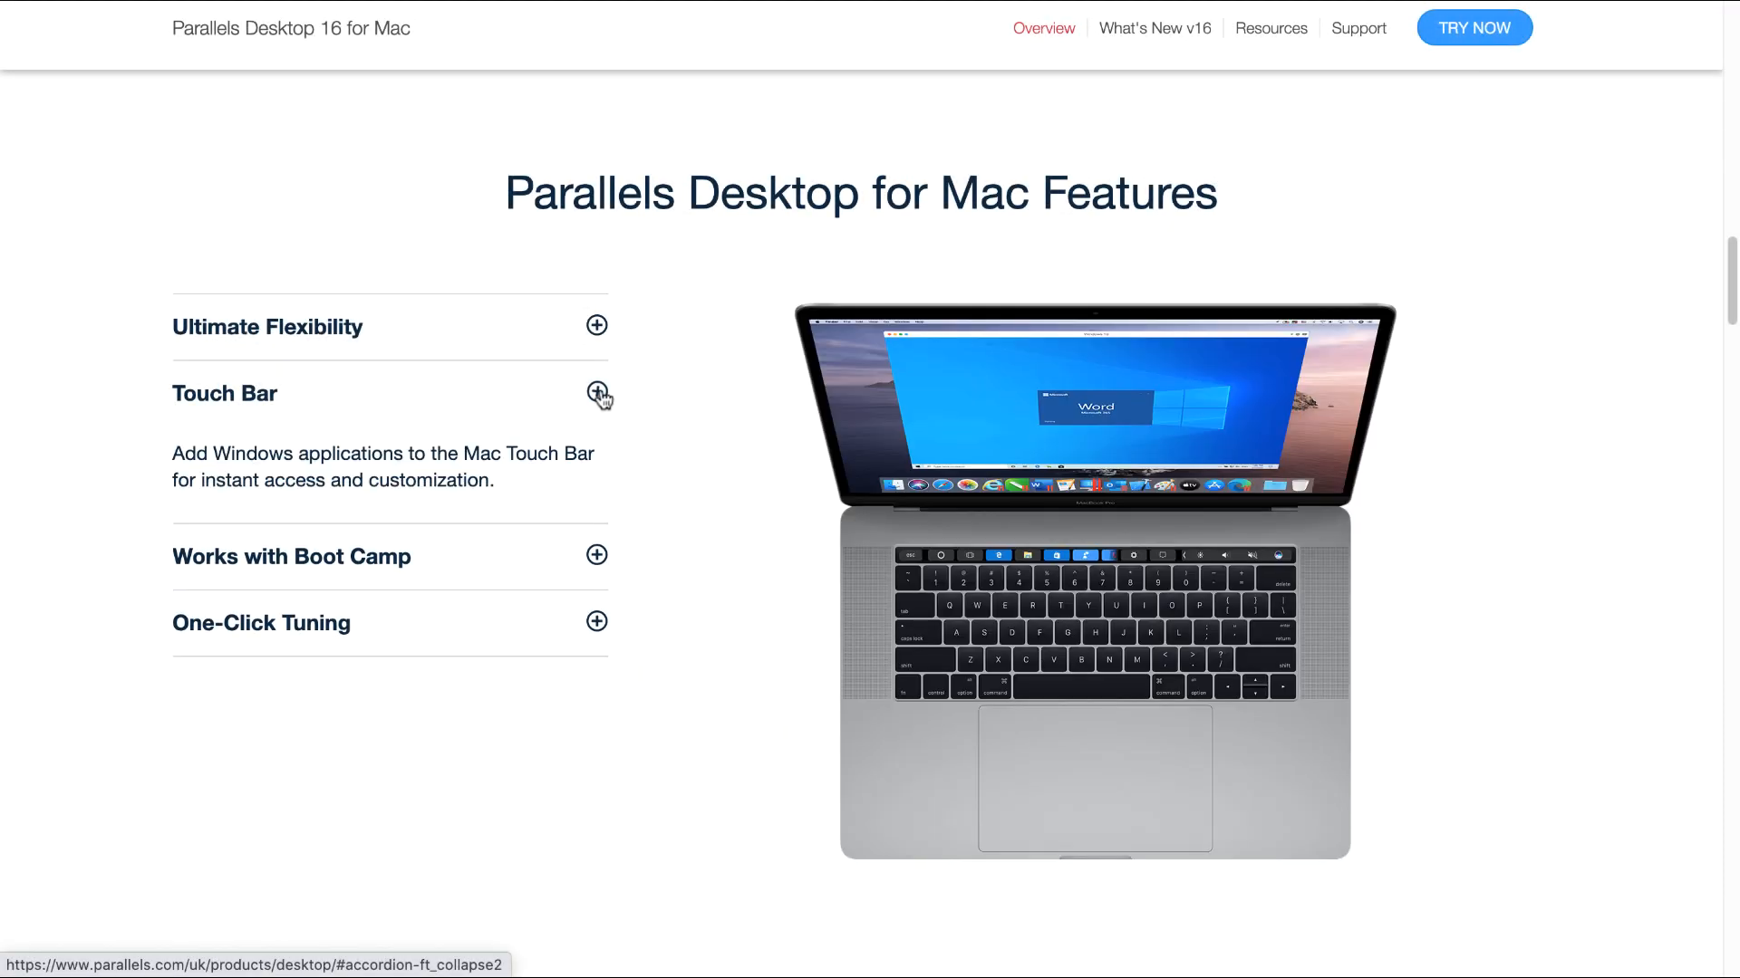
{"action": "left_click", "coordinate": [596, 390]}
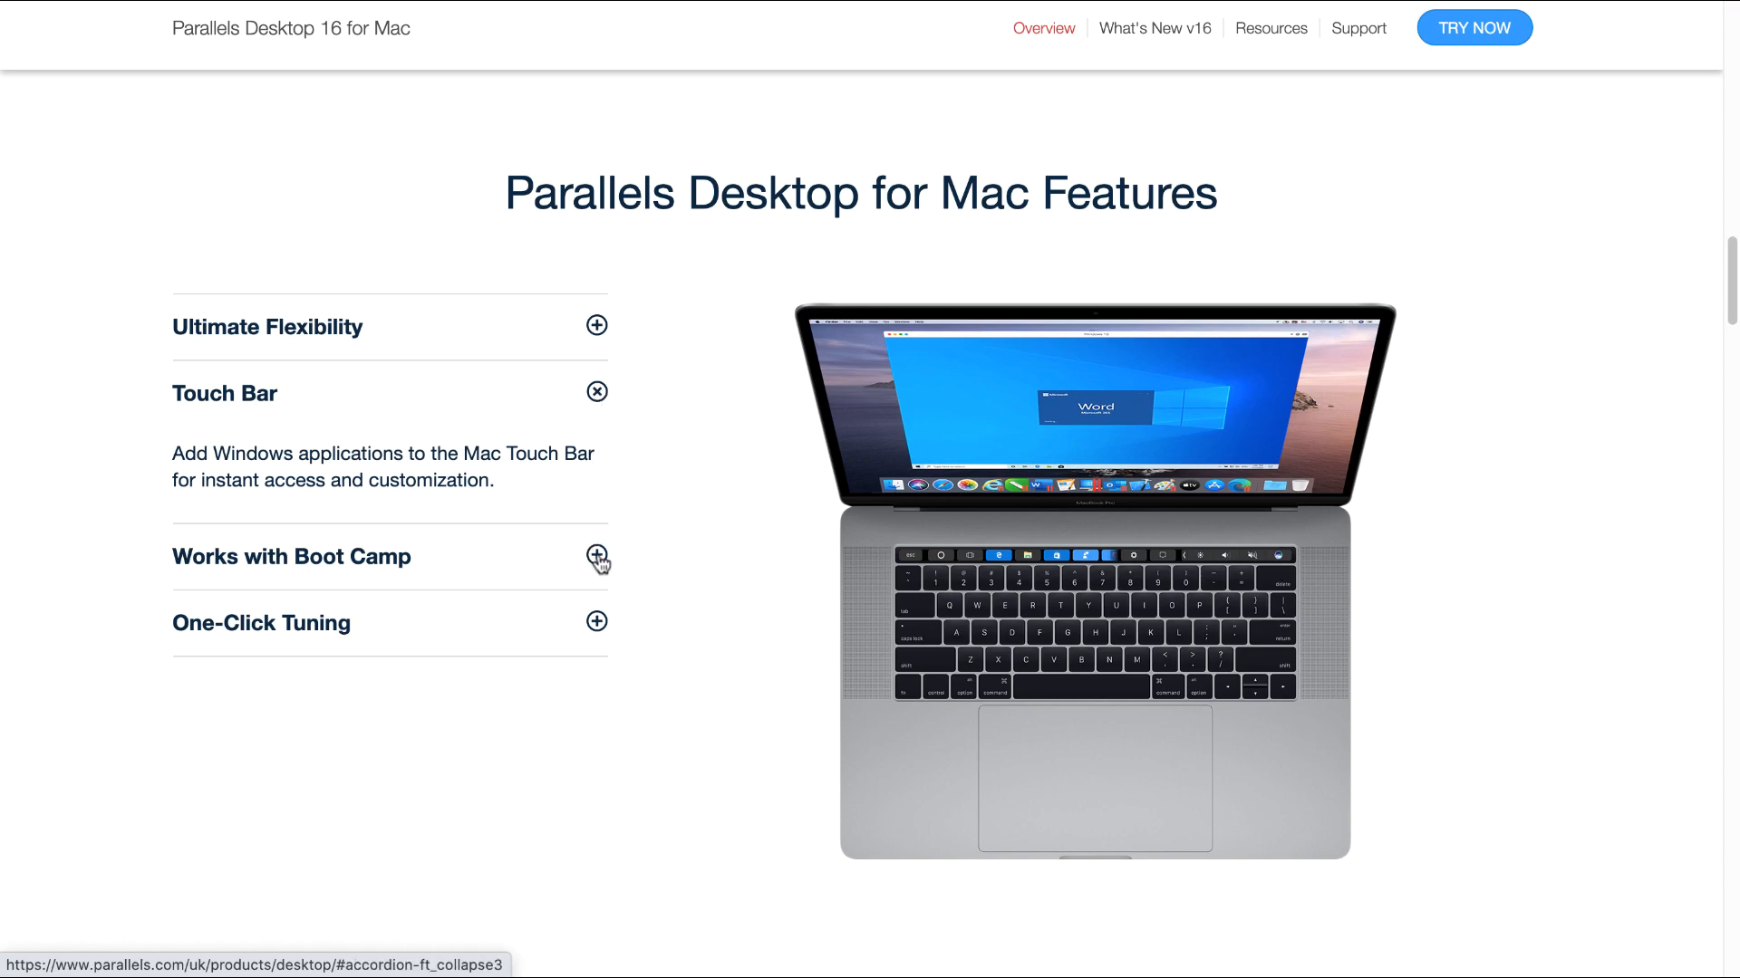
{"action": "left_click", "coordinate": [596, 555]}
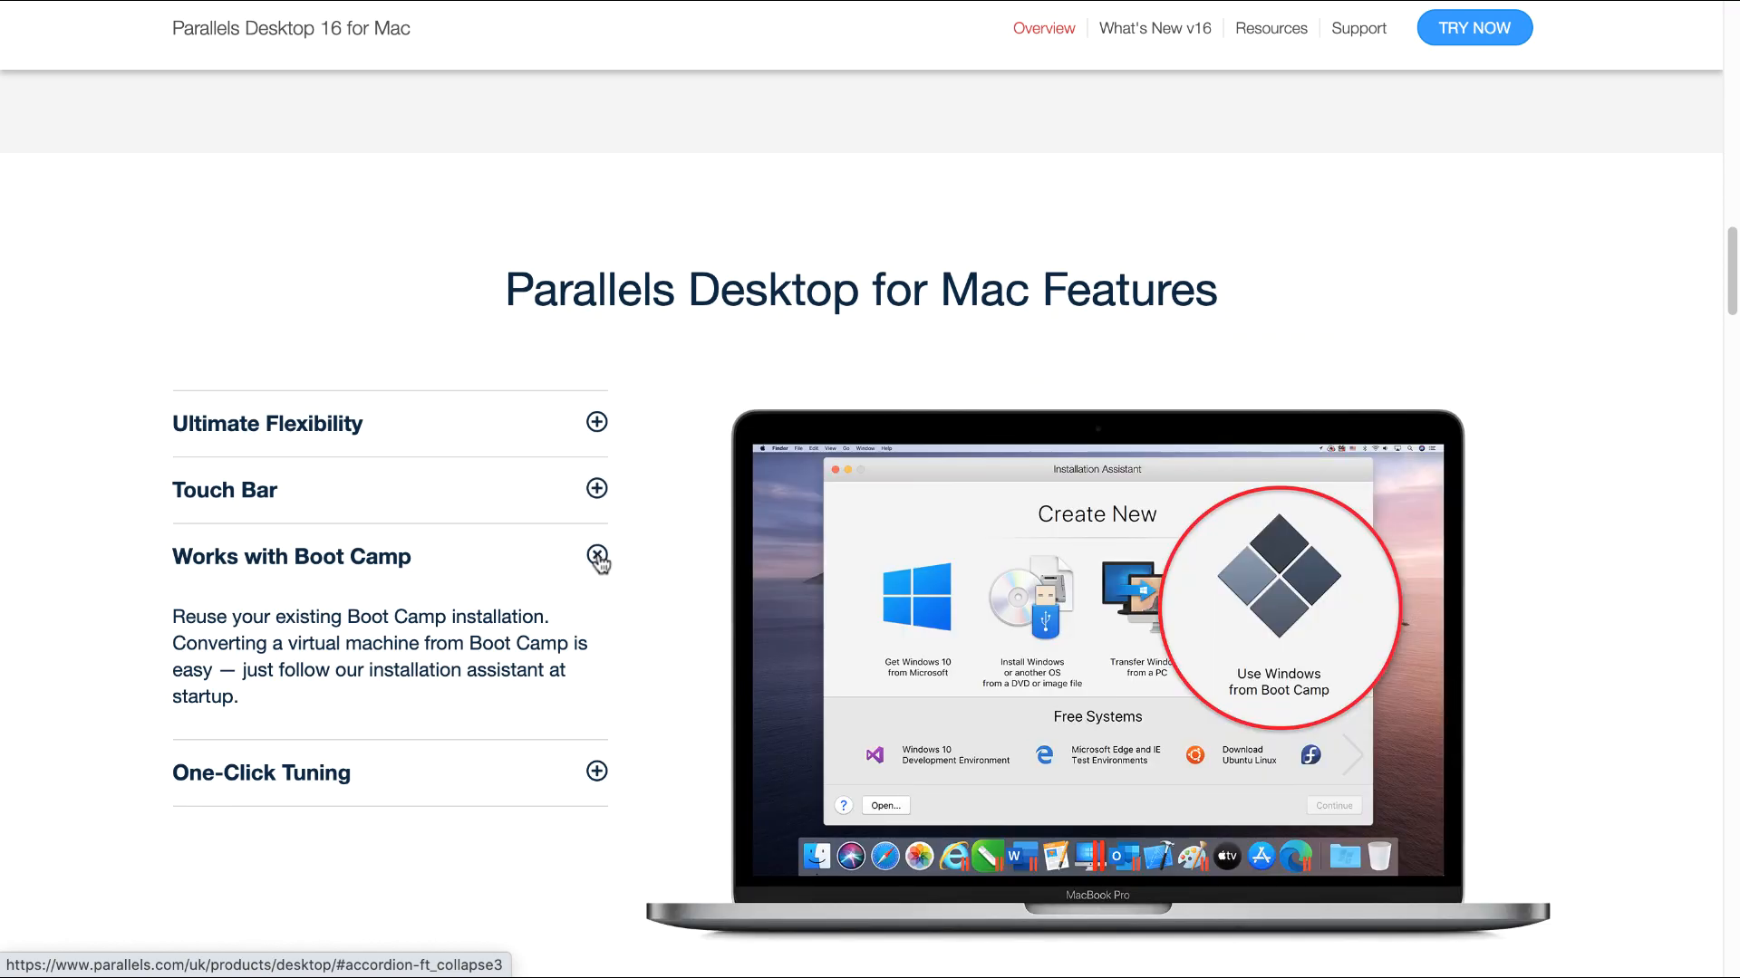
{"action": "mouse_move", "coordinate": [638, 610]}
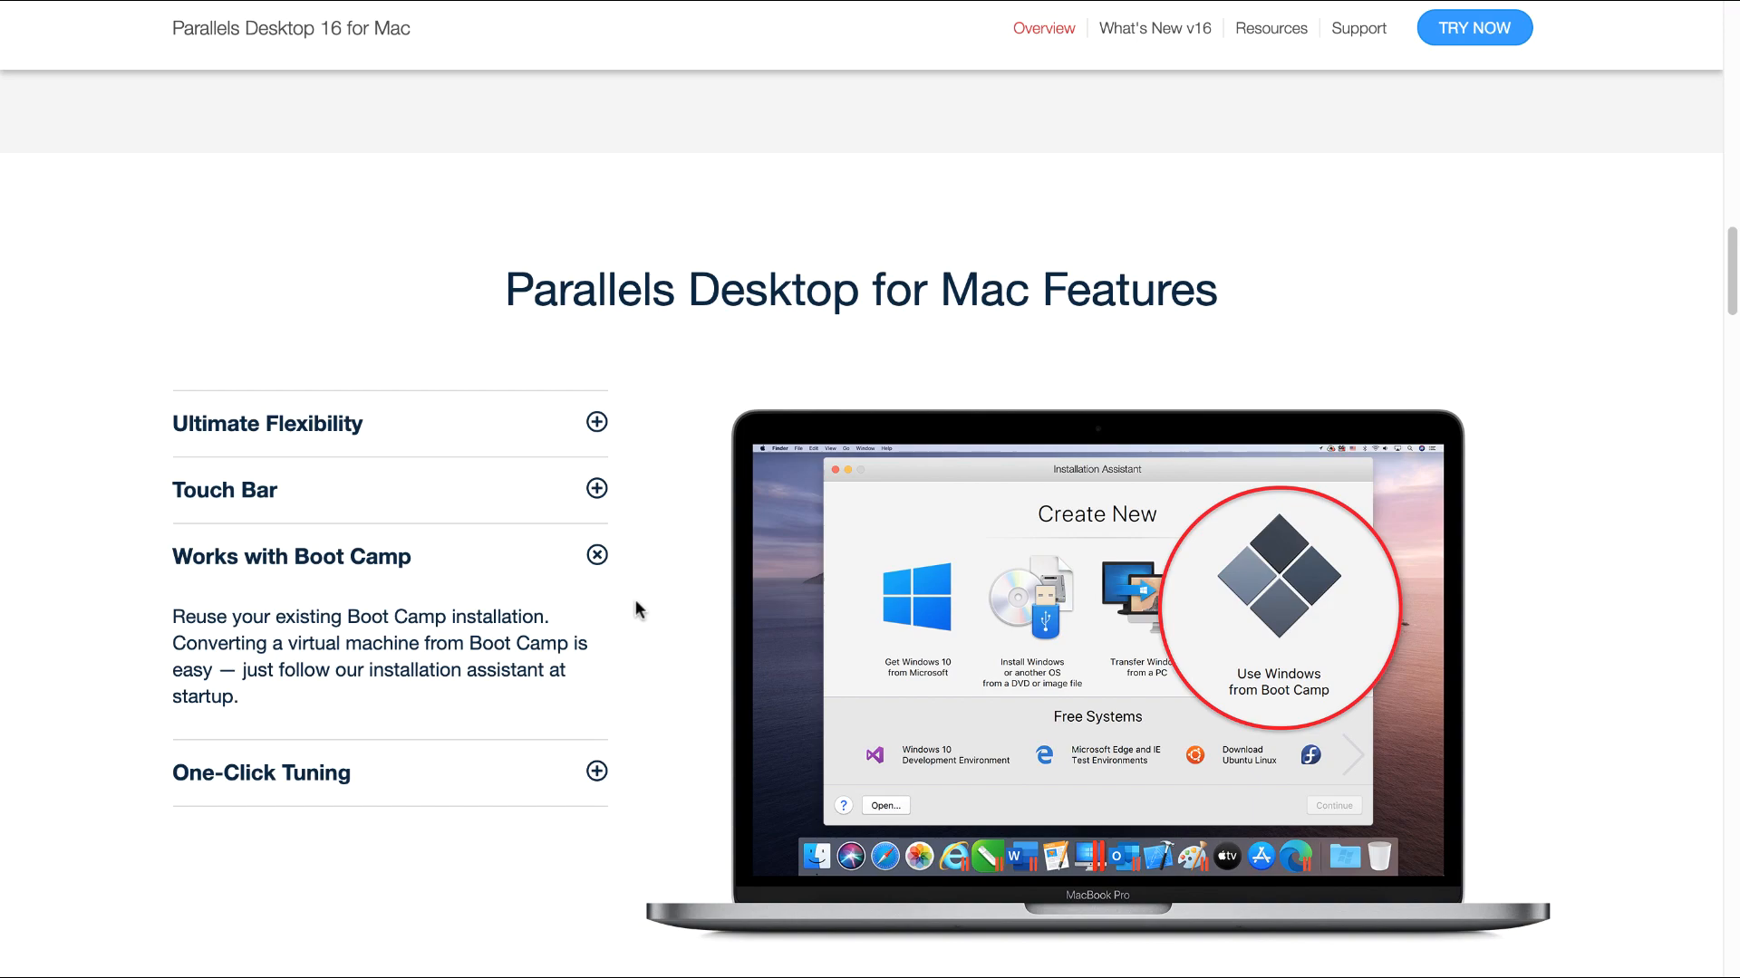
{"action": "mouse_move", "coordinate": [605, 750]}
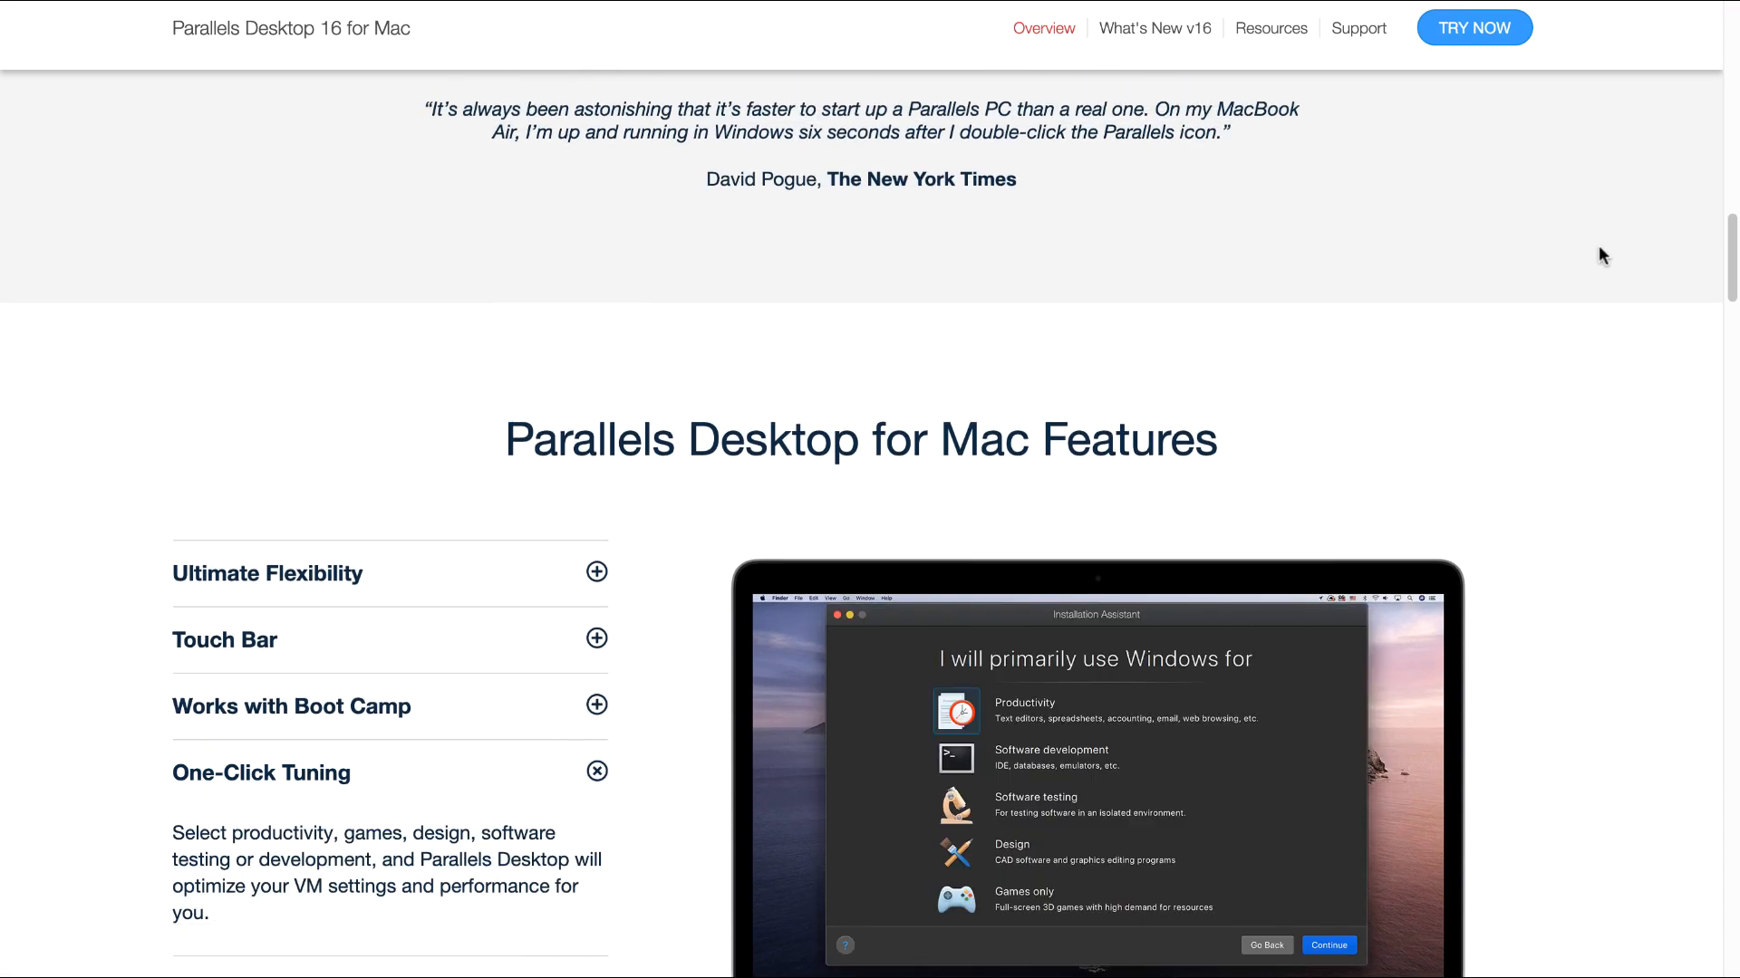
{"action": "scroll", "scroll_direction": "down", "scroll_amount": 3}
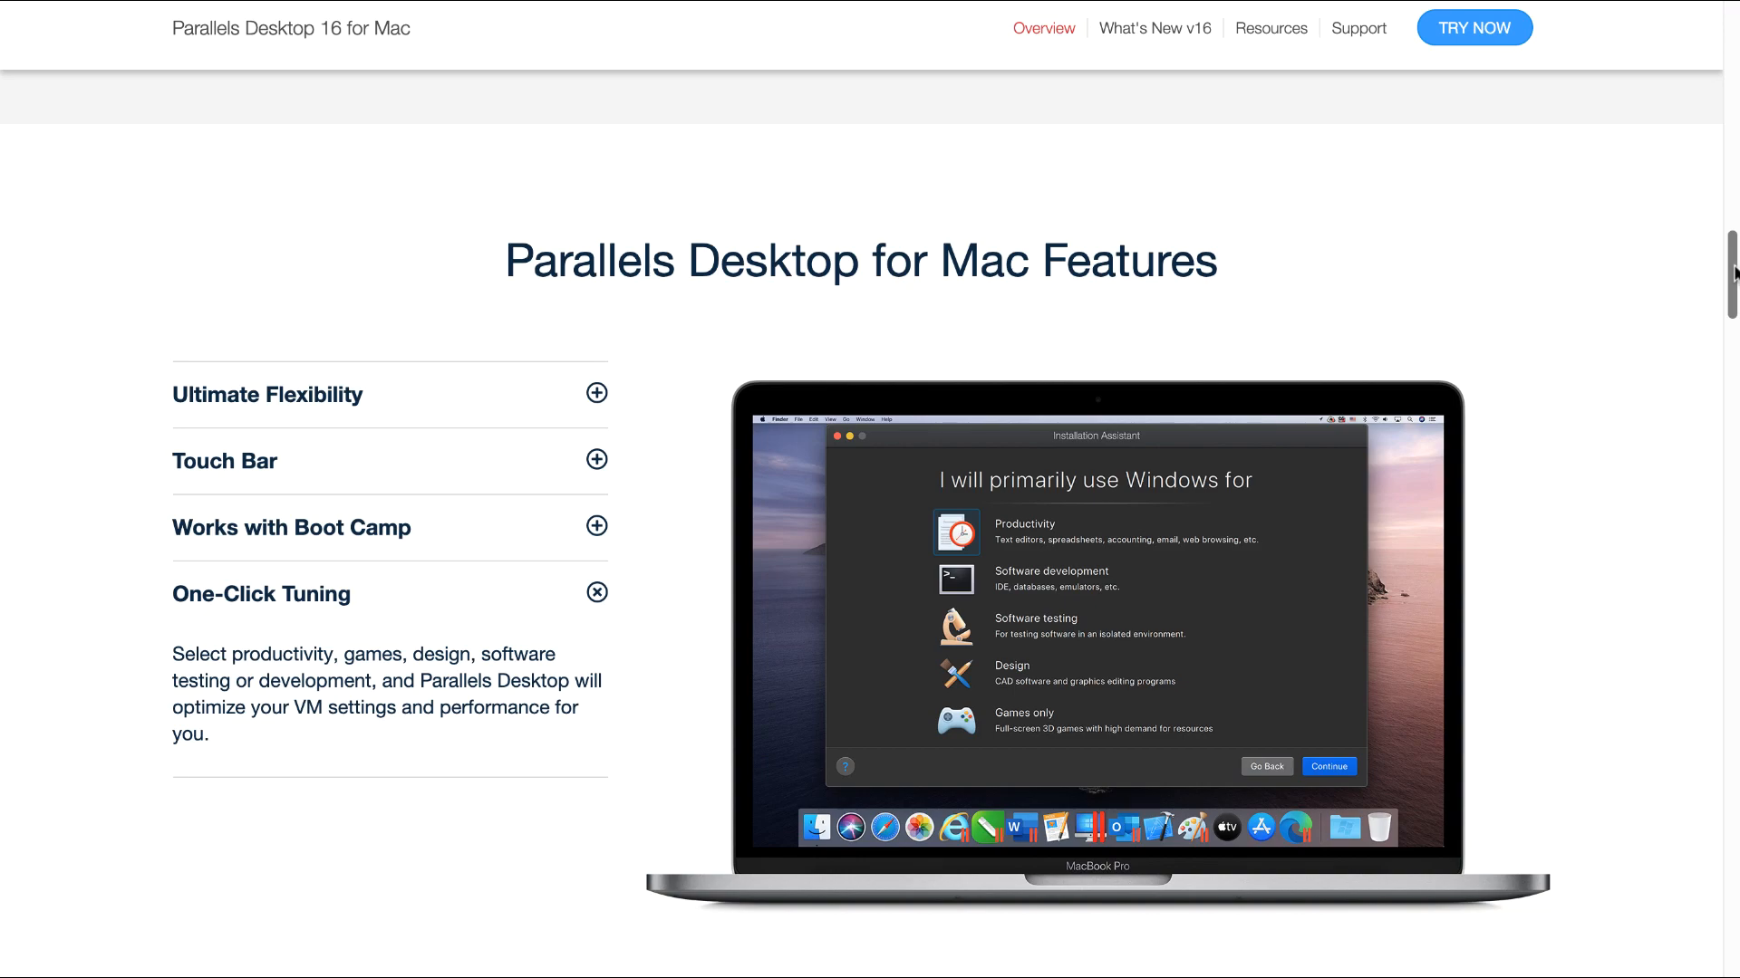
{"action": "mouse_move", "coordinate": [1362, 449]}
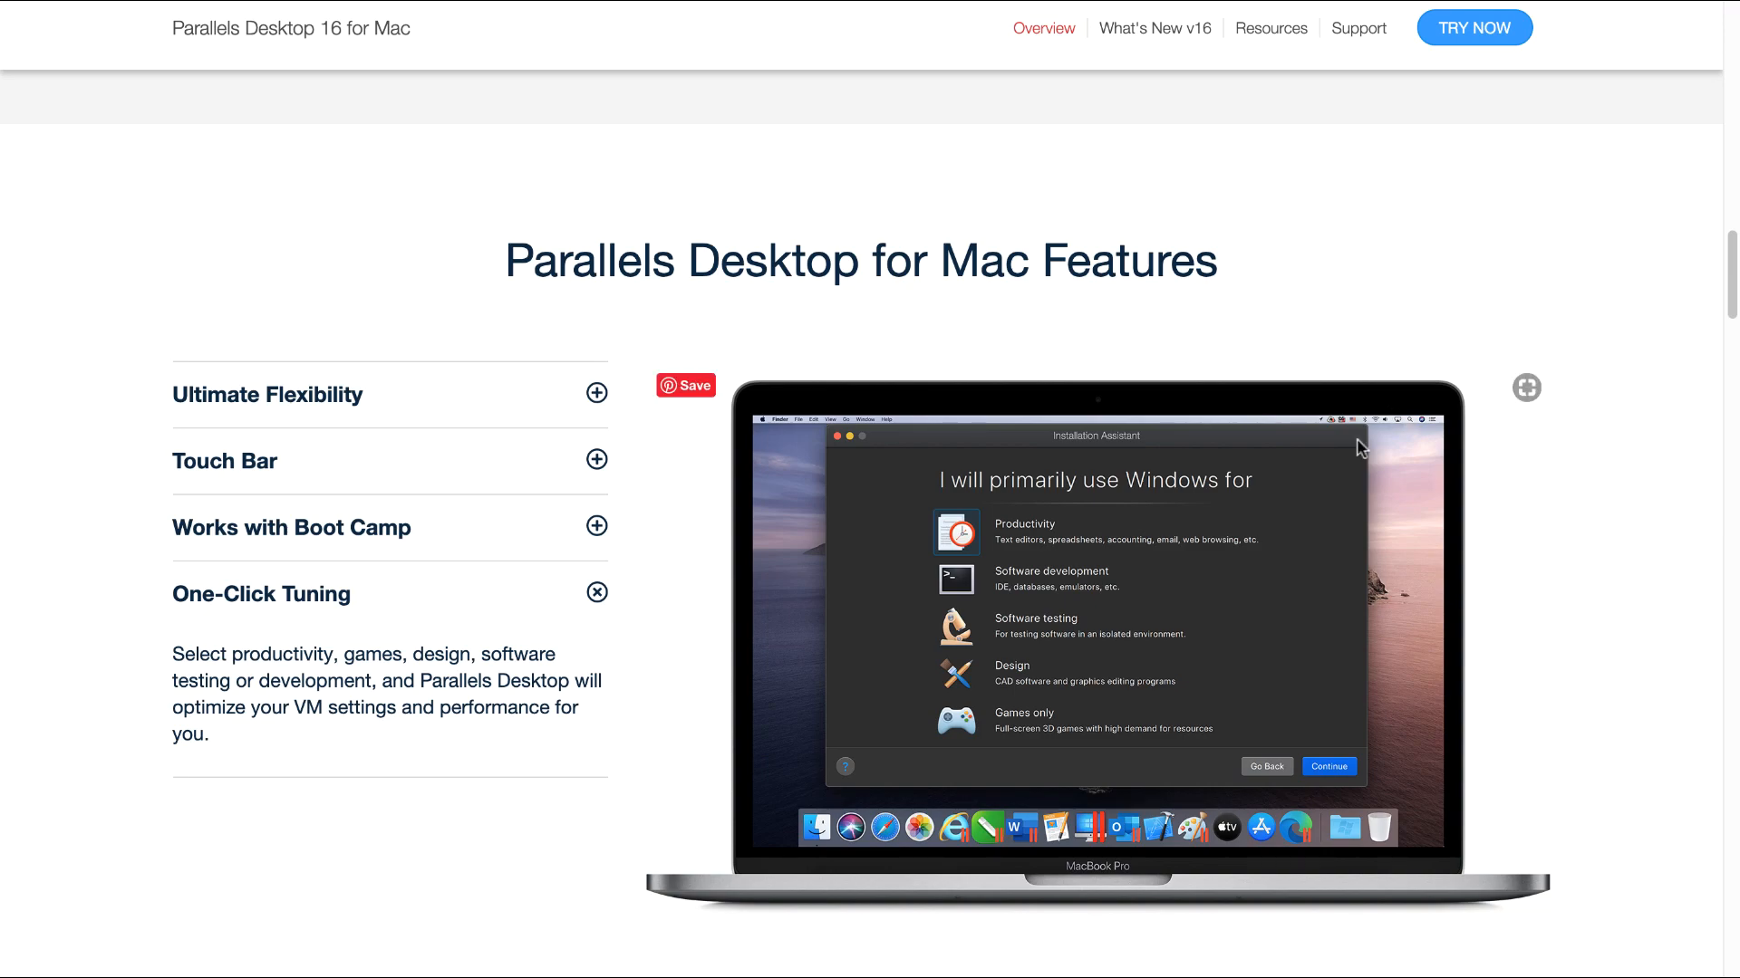
{"action": "mouse_move", "coordinate": [1039, 628]}
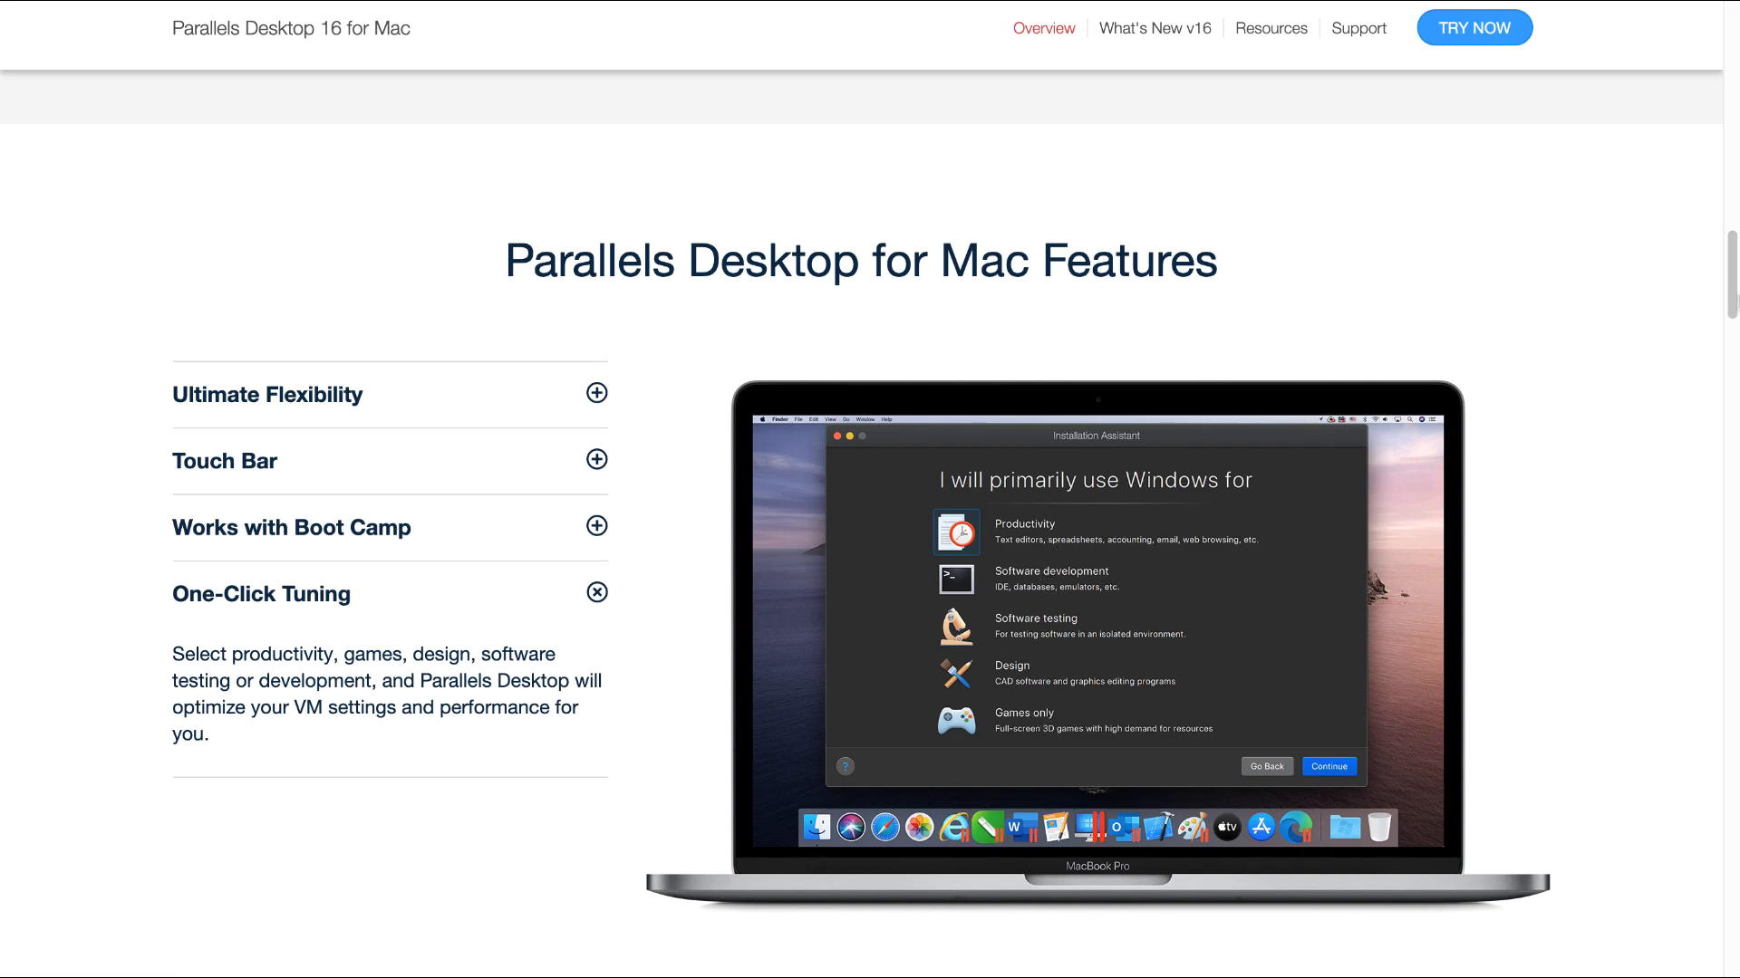
{"action": "scroll", "scroll_direction": "down", "scroll_amount": 3}
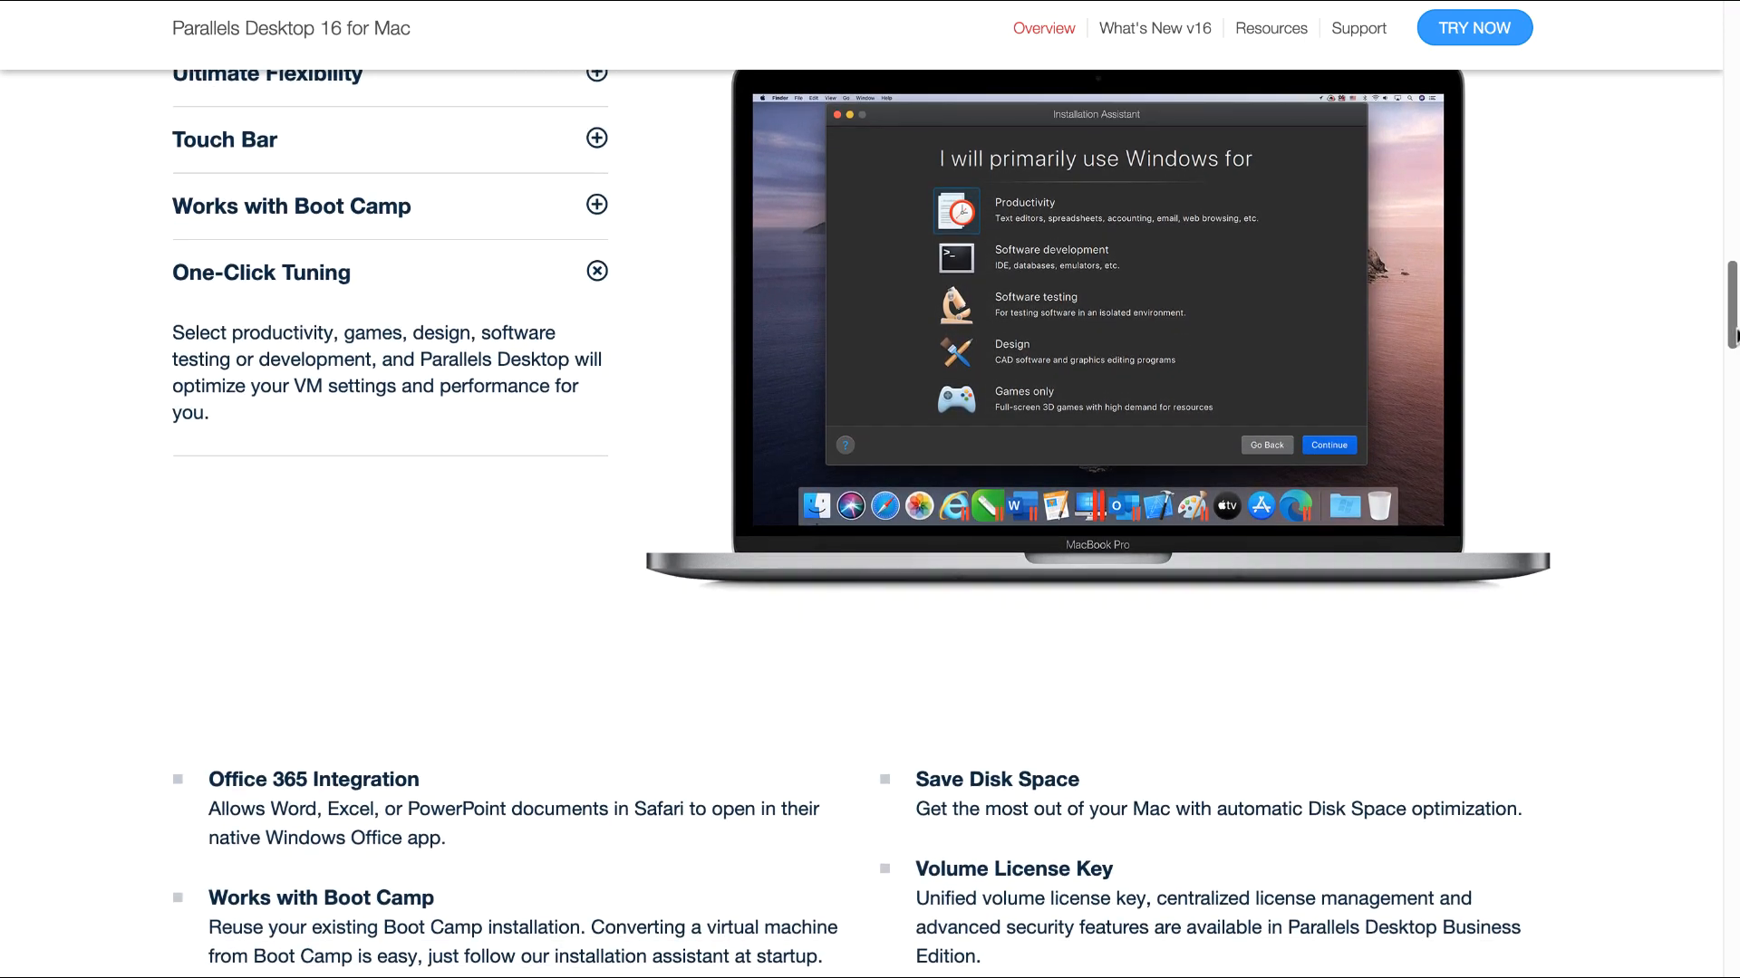
Scroll down and expand the complete list with 'See more features'
{"action": "scroll", "scroll_direction": "down", "scroll_amount": 3}
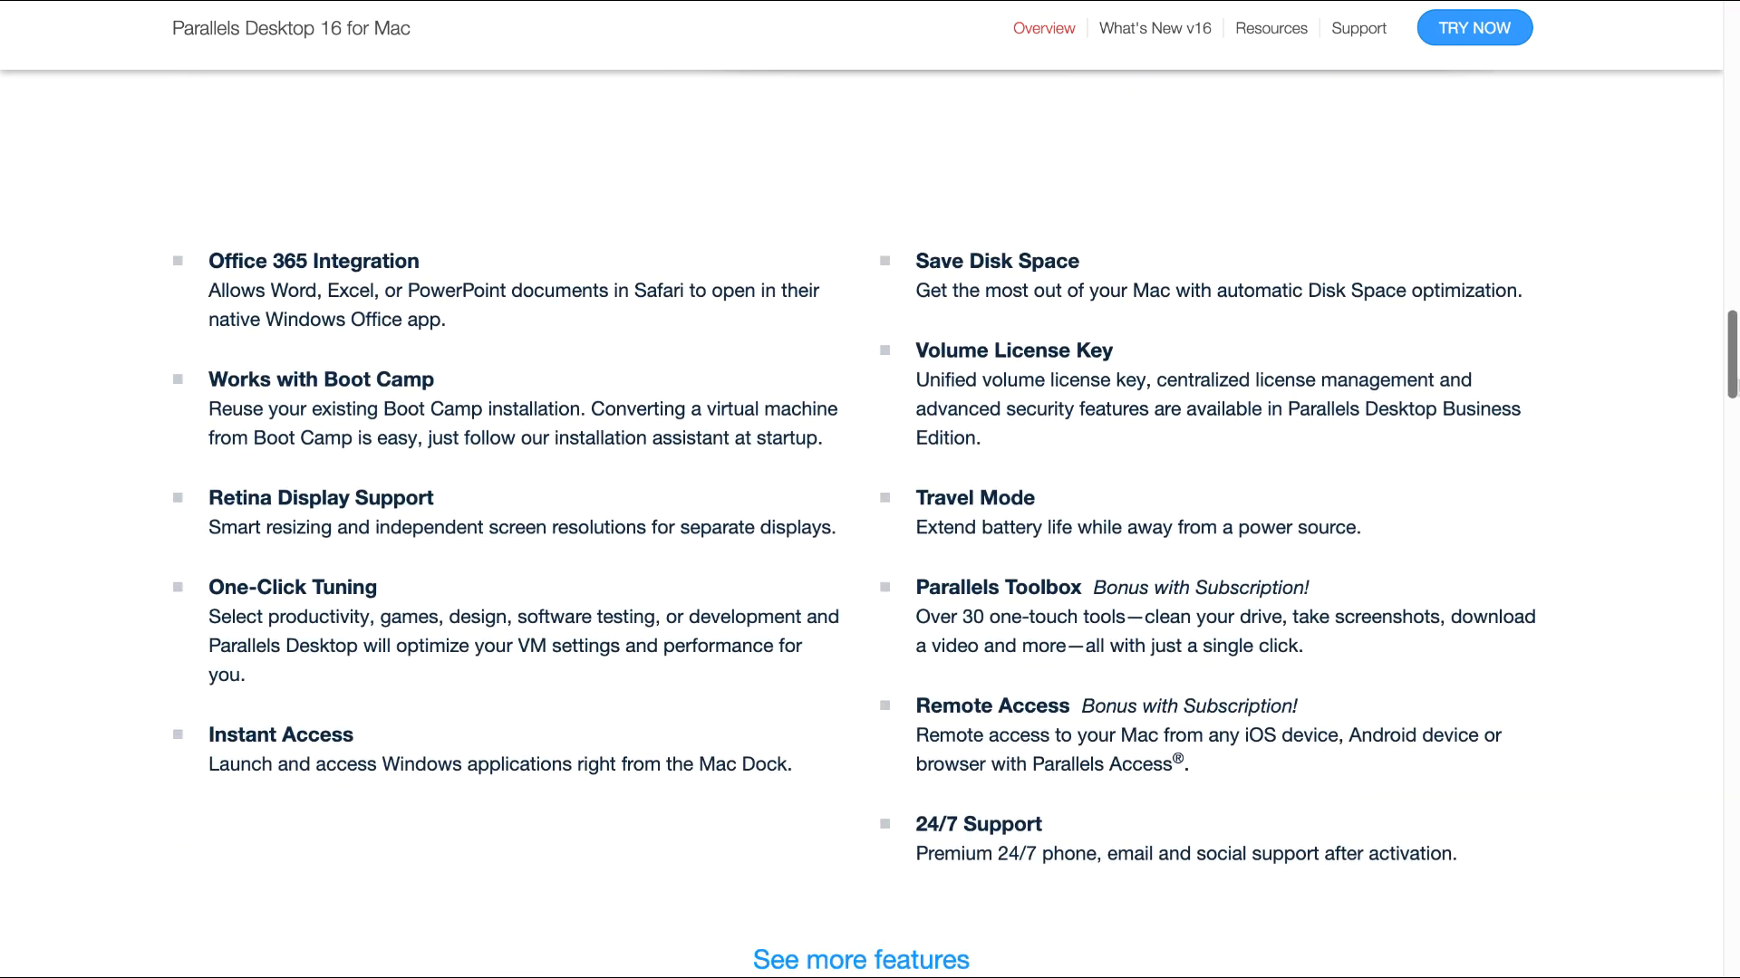
{"action": "scroll", "scroll_direction": "down", "scroll_amount": 3}
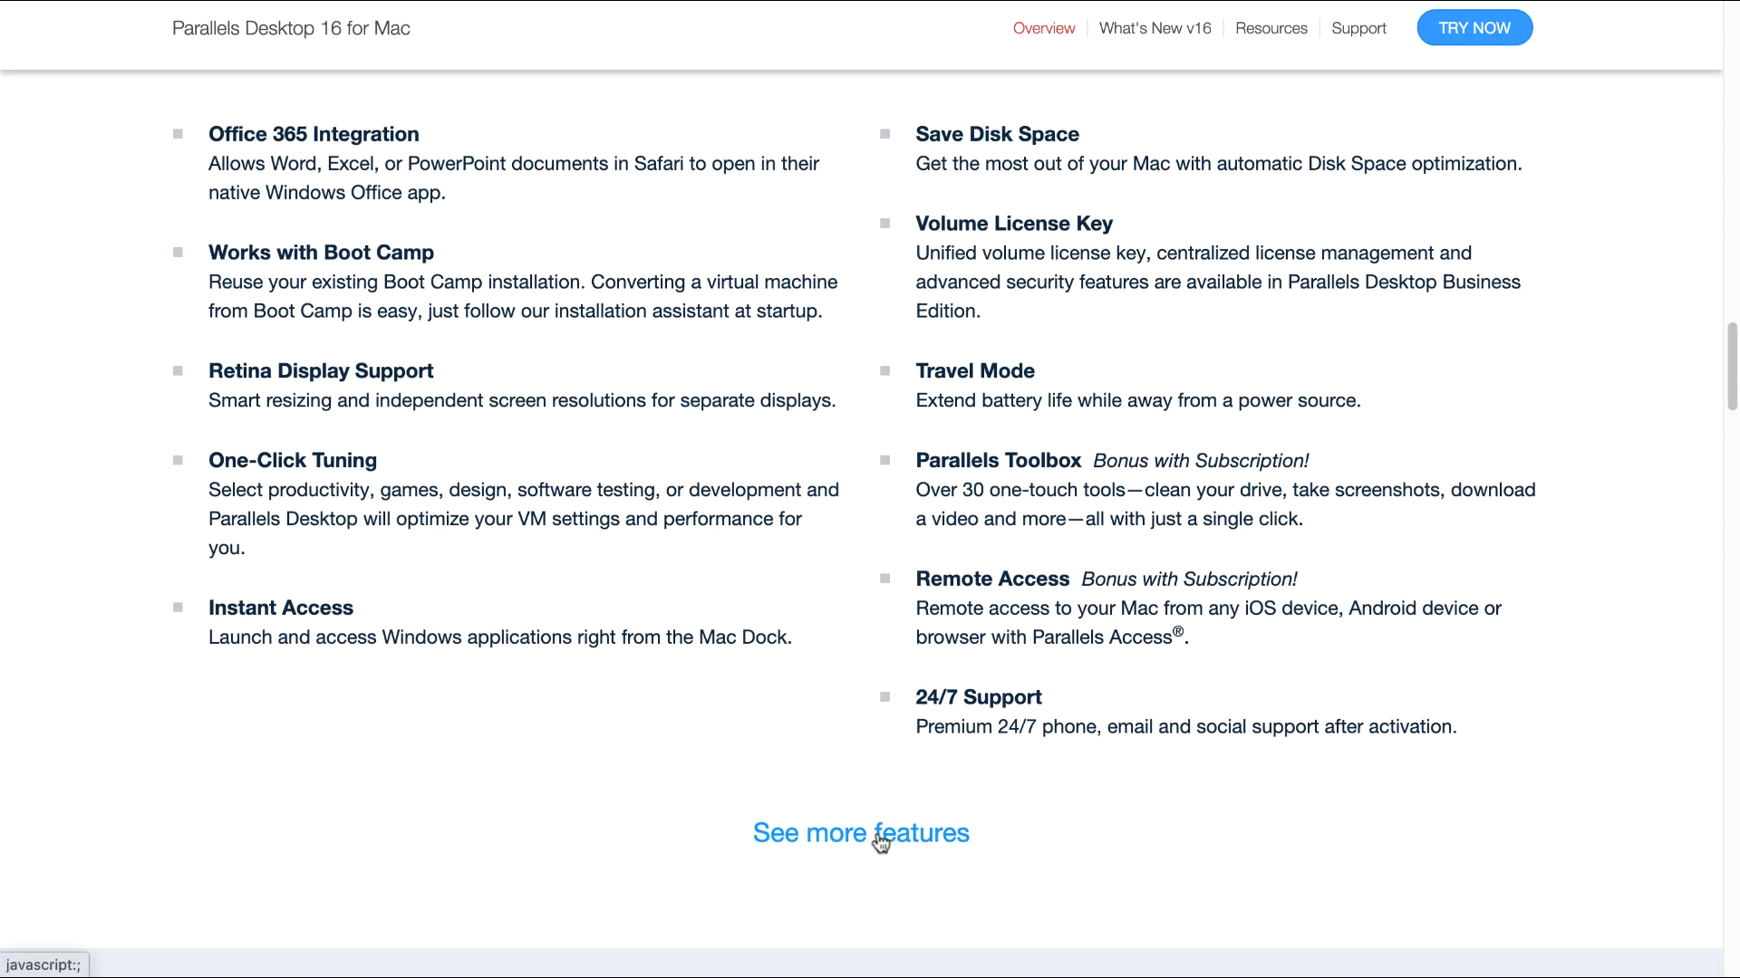
{"action": "left_click", "coordinate": [861, 833]}
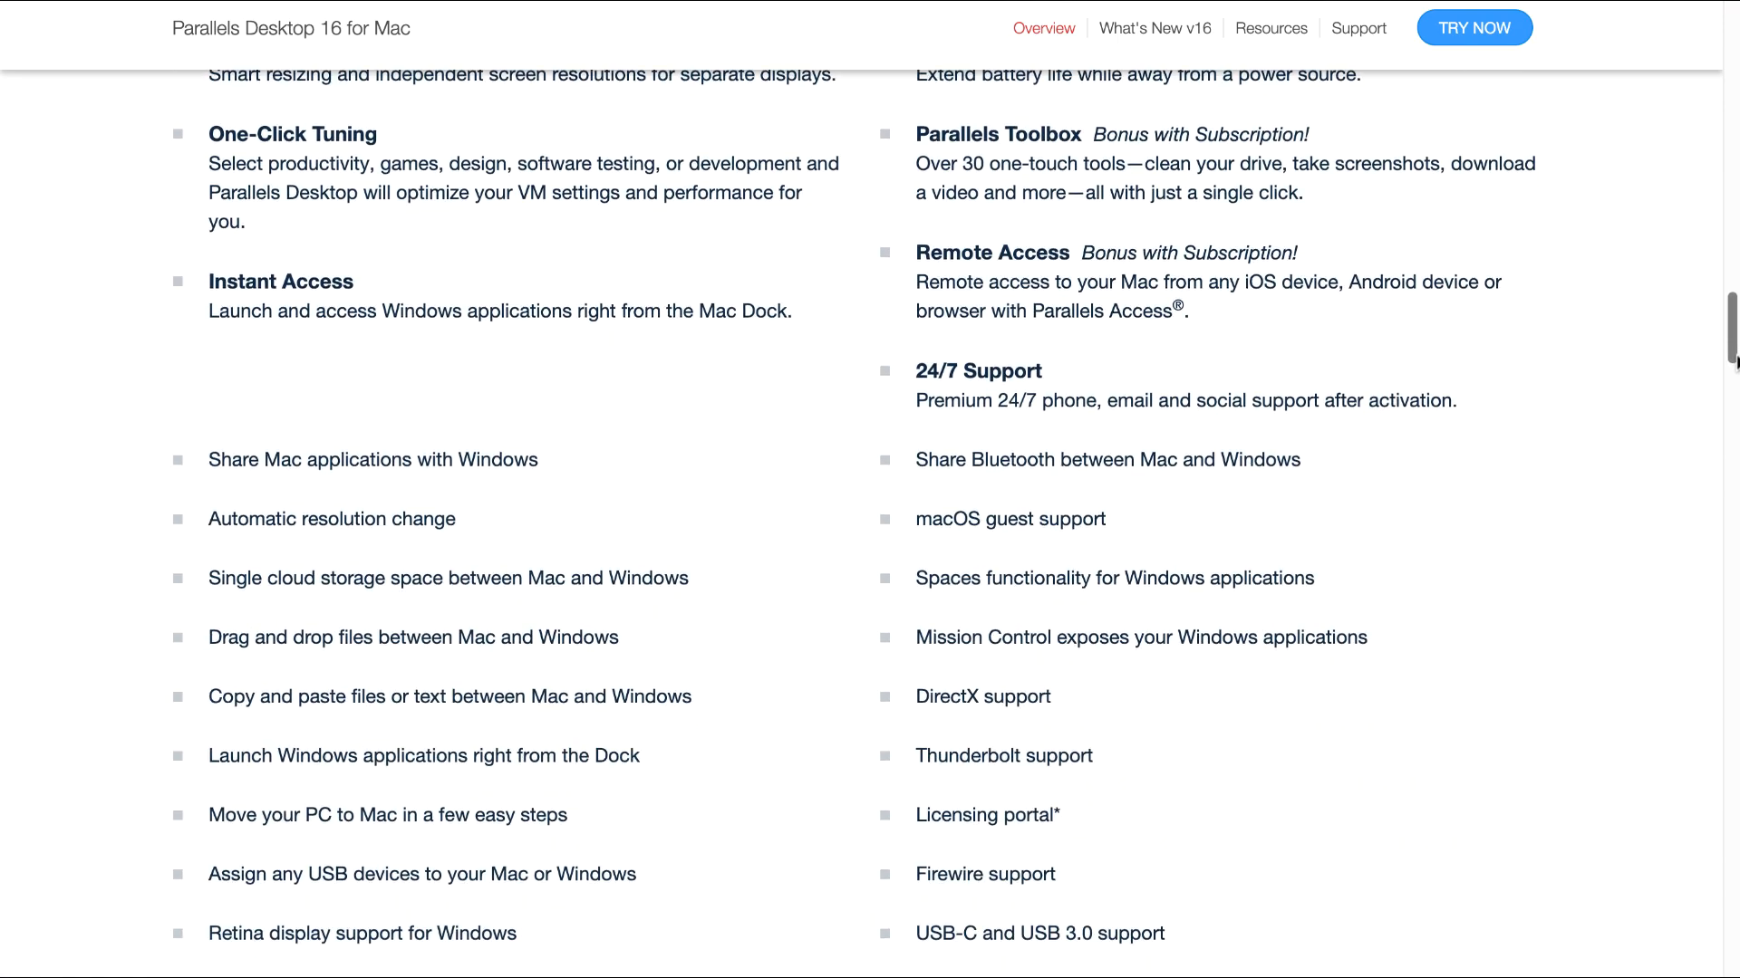
Scroll through the extended feature list to the Compare Editions table
{"action": "scroll", "scroll_direction": "down", "scroll_amount": 3}
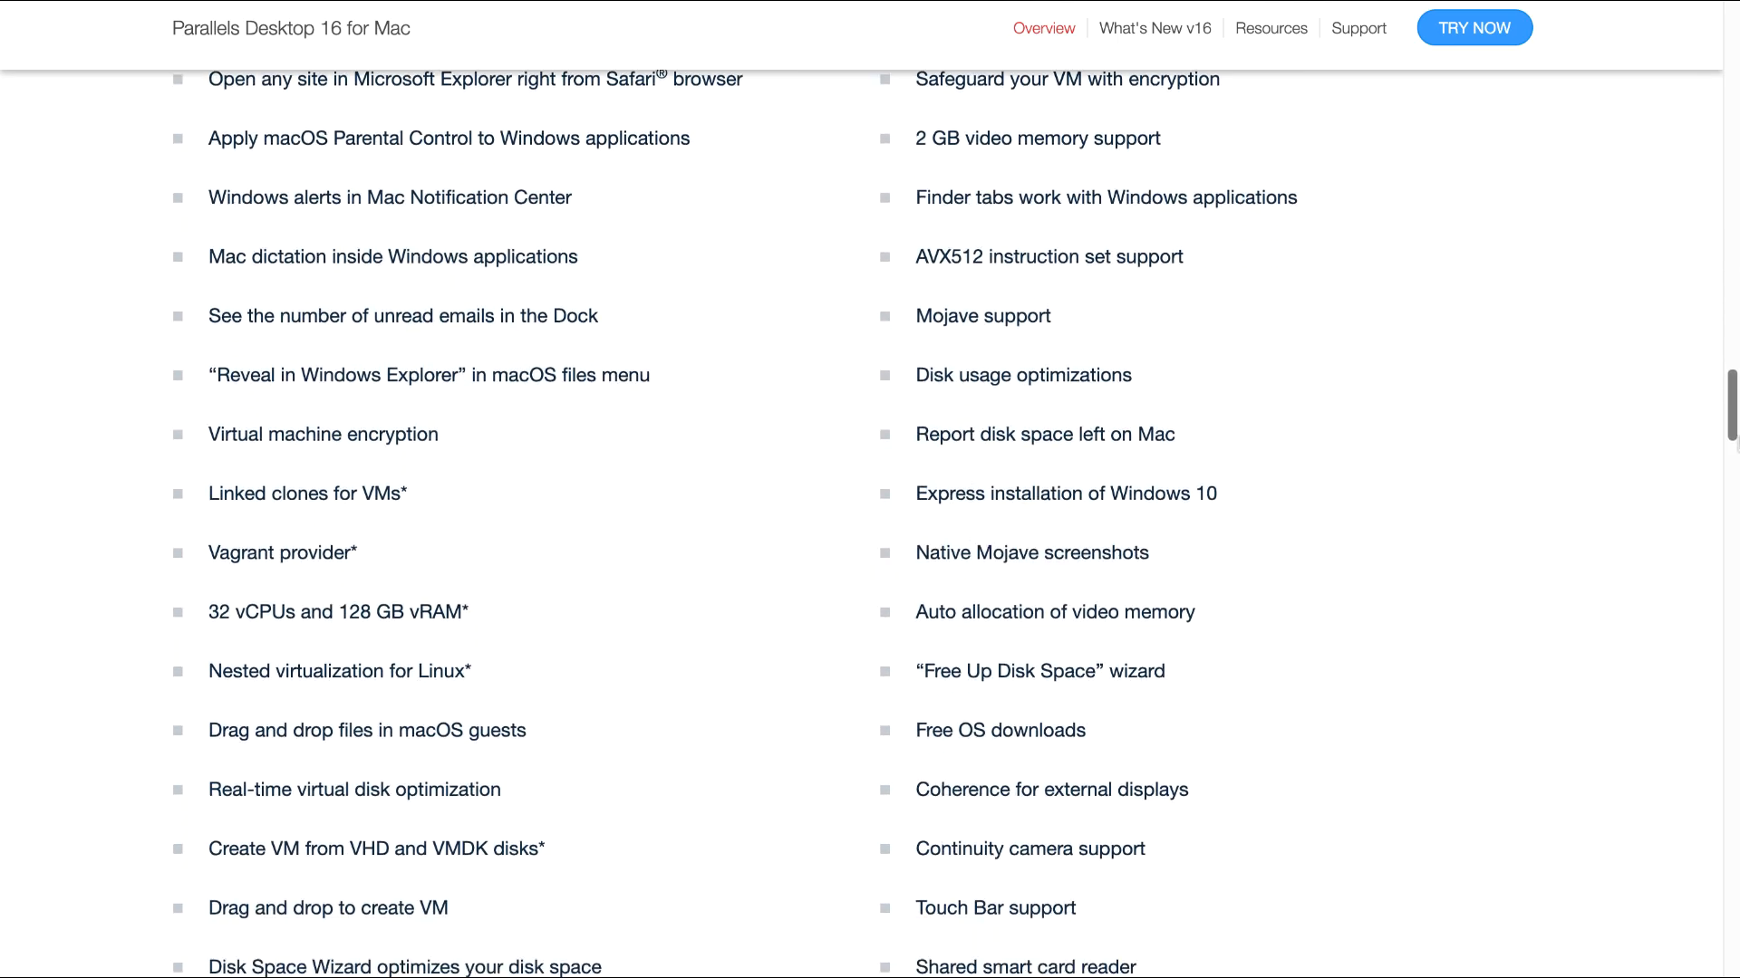
{"action": "scroll", "scroll_direction": "down", "scroll_amount": 3}
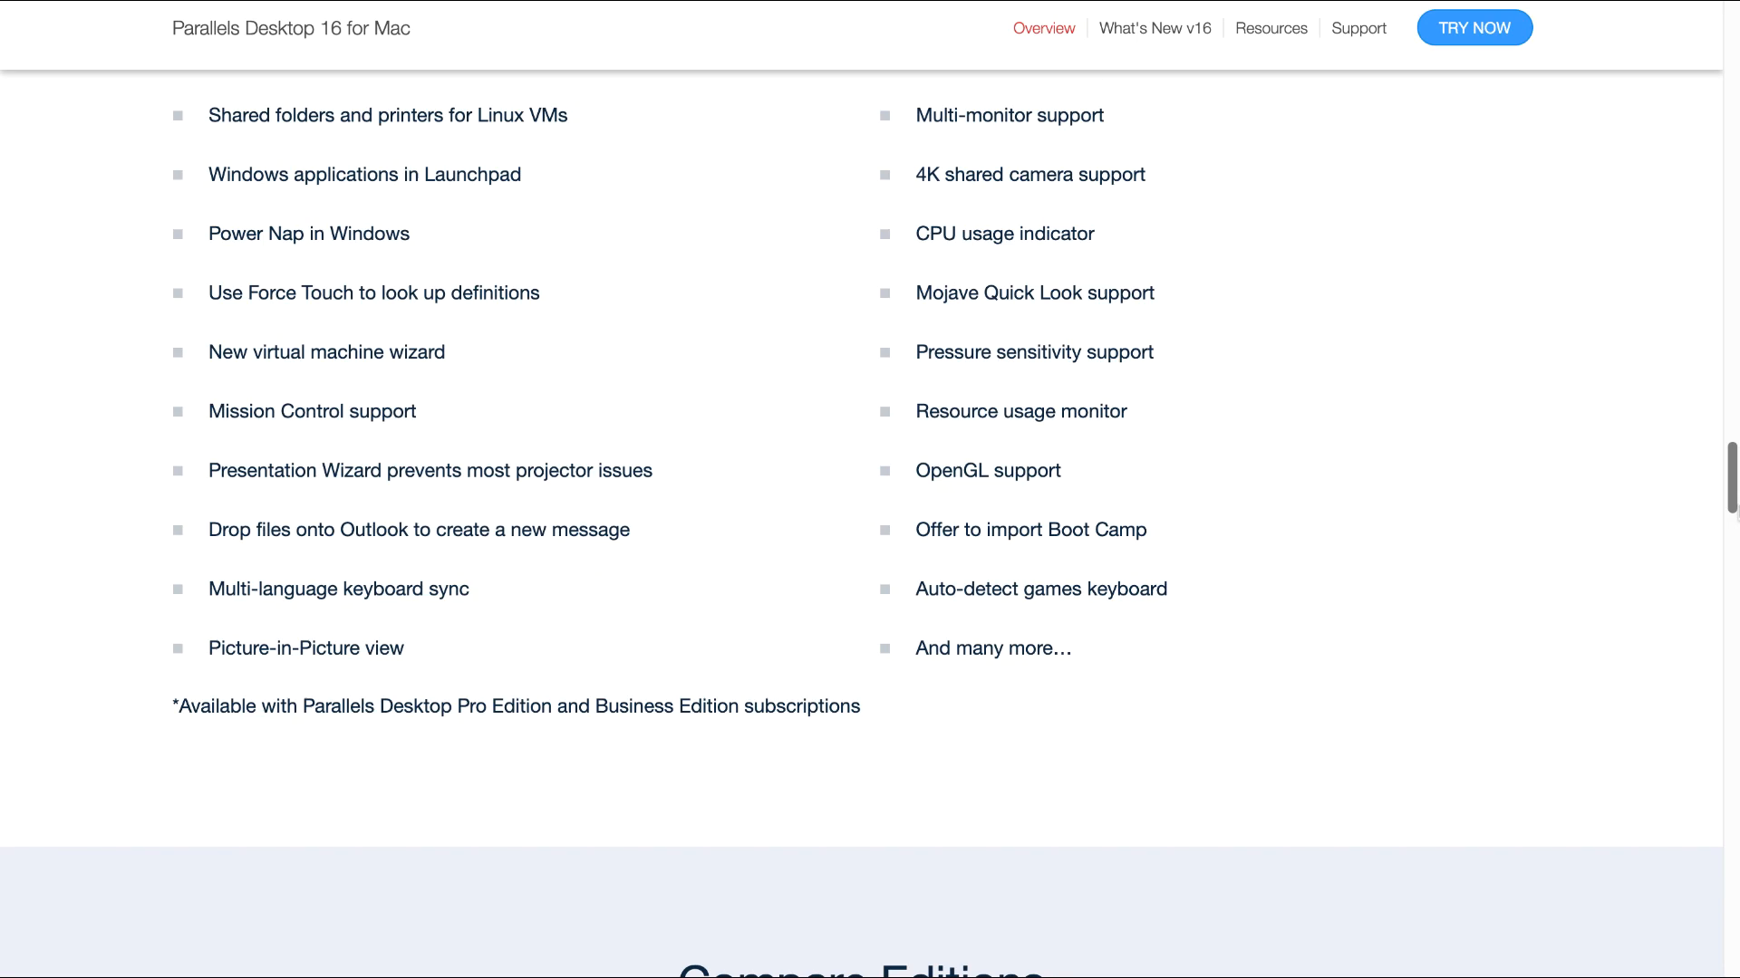
{"action": "scroll", "scroll_direction": "down", "scroll_amount": 3}
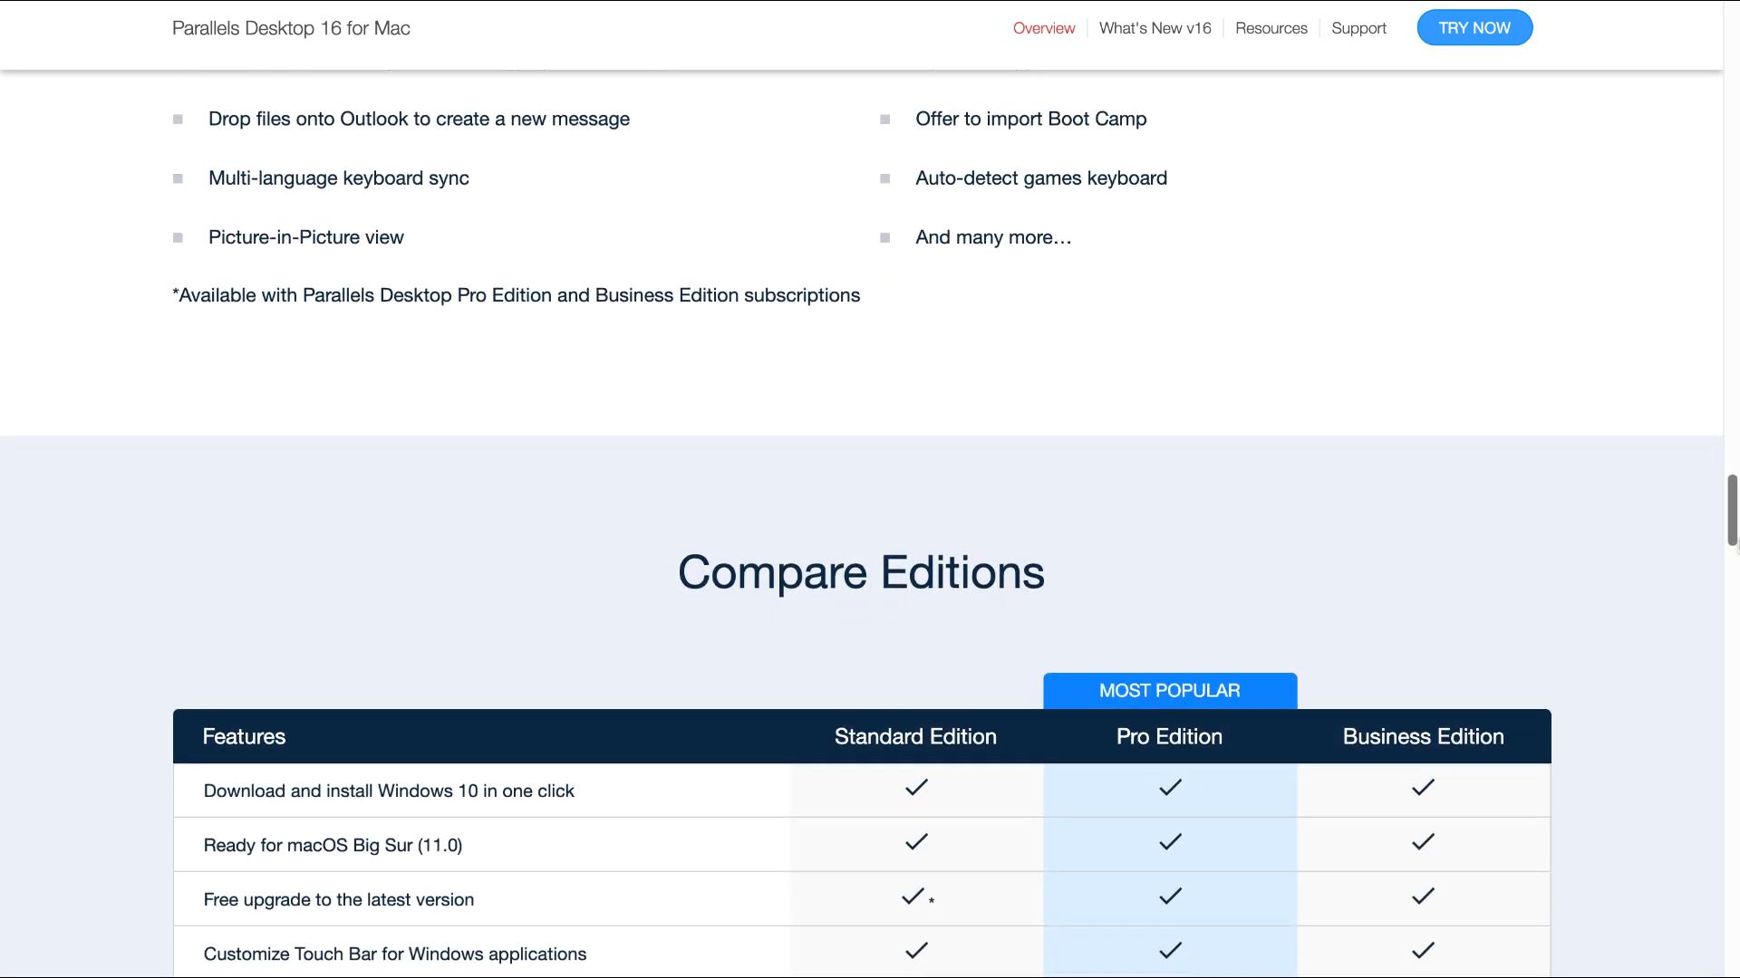
{"action": "scroll", "scroll_direction": "down", "scroll_amount": 3}
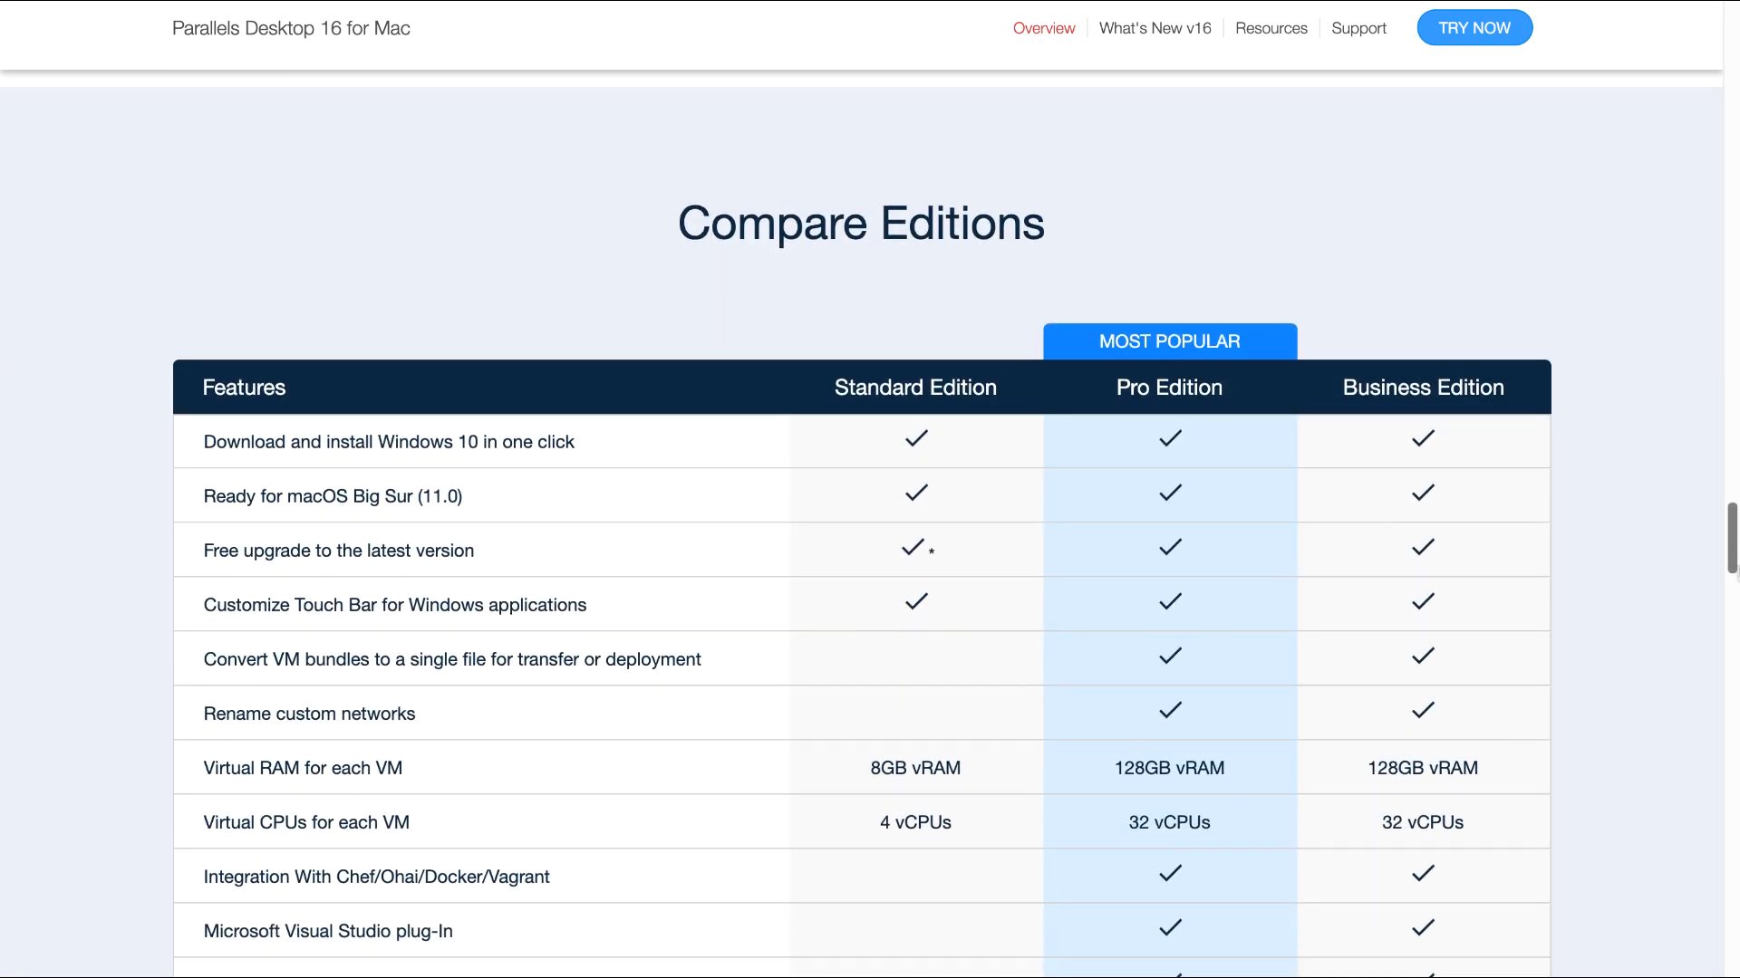
{"action": "scroll", "scroll_direction": "down", "scroll_amount": 3}
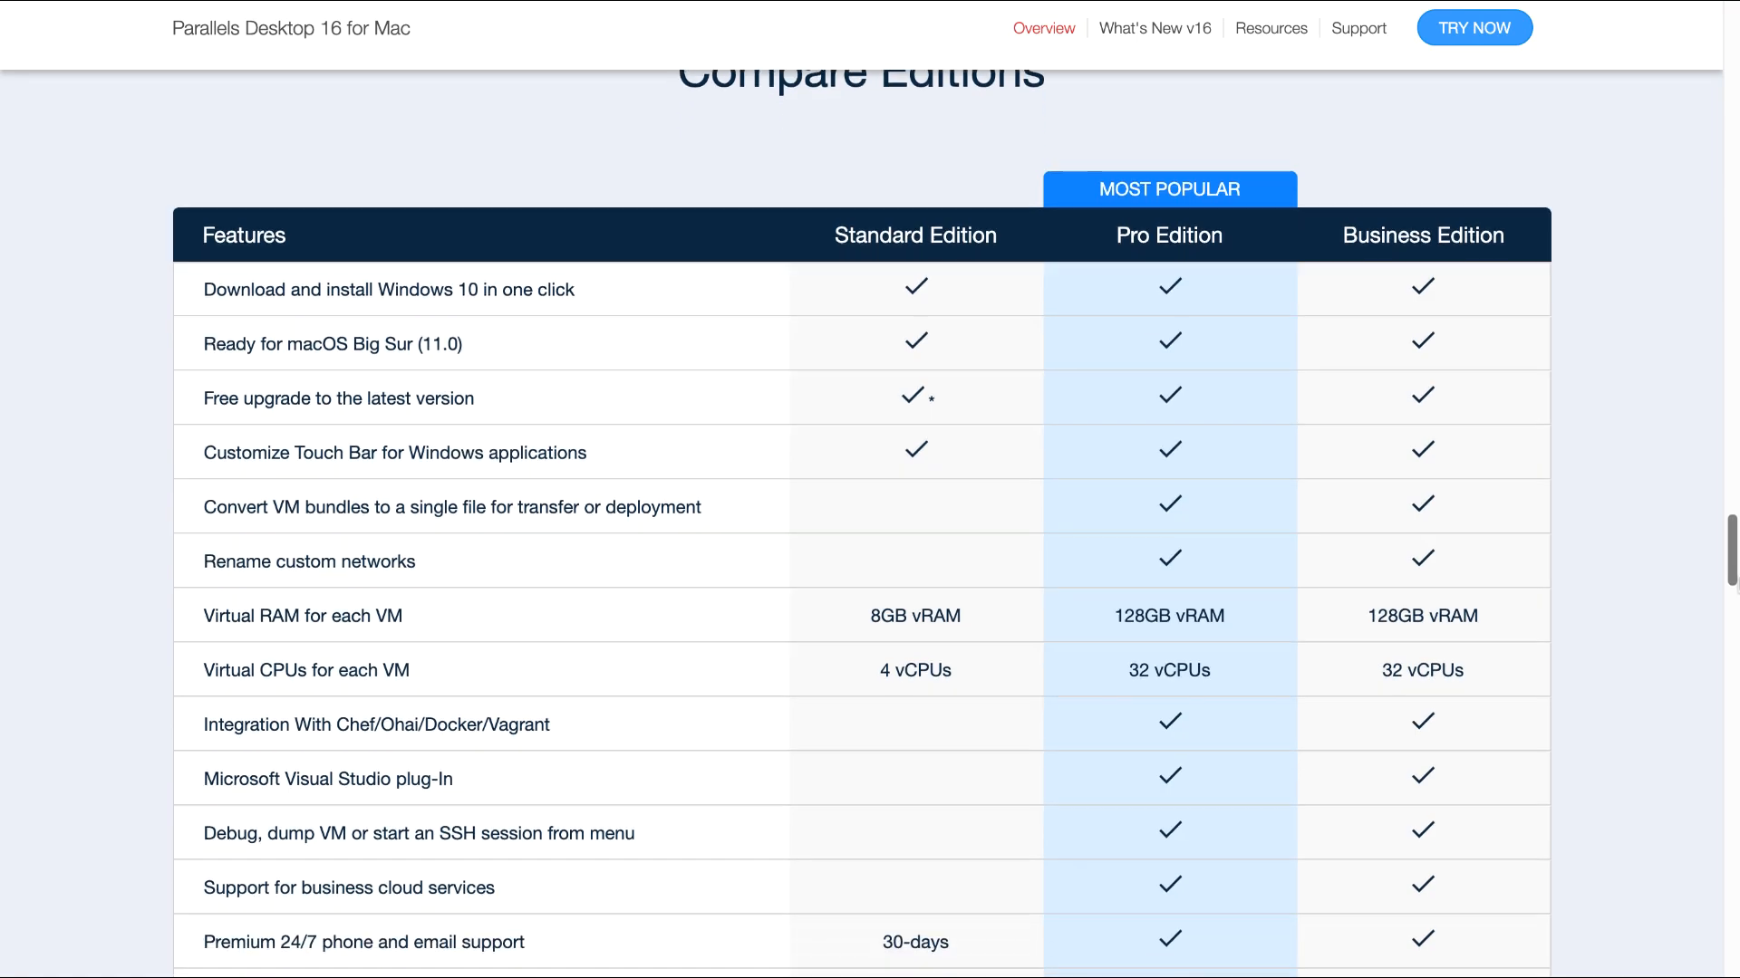
{"action": "scroll", "scroll_direction": "up", "scroll_amount": 3}
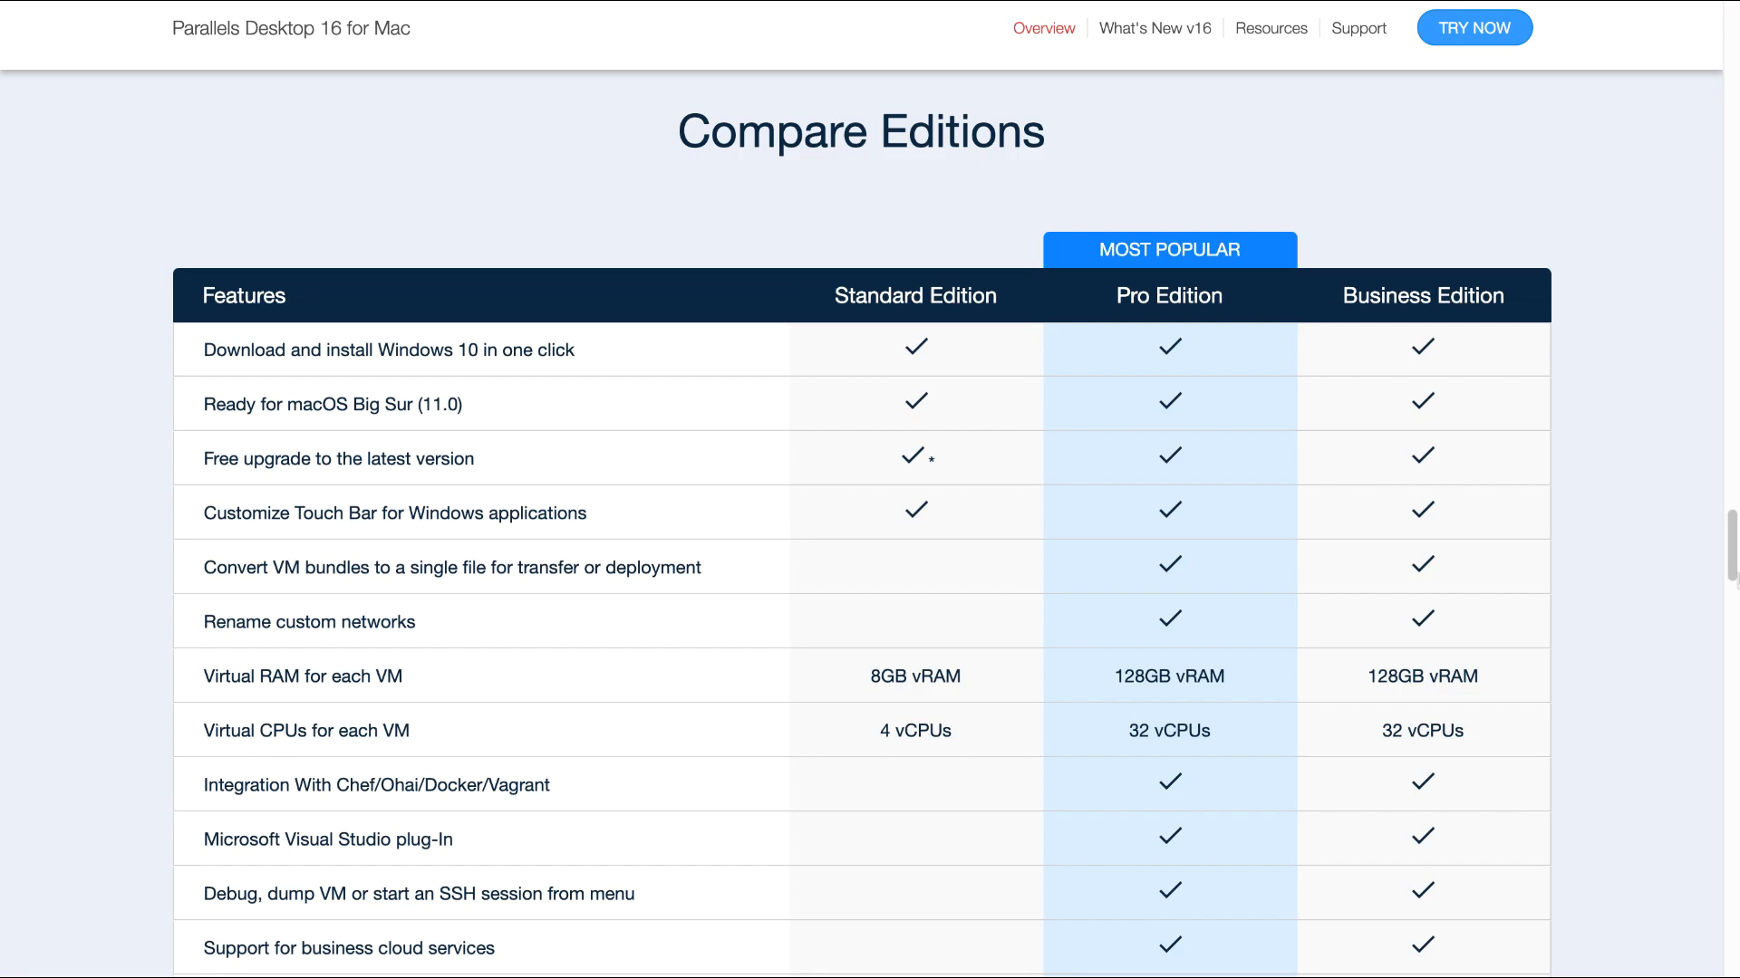
{"action": "mouse_move", "coordinate": [691, 174]}
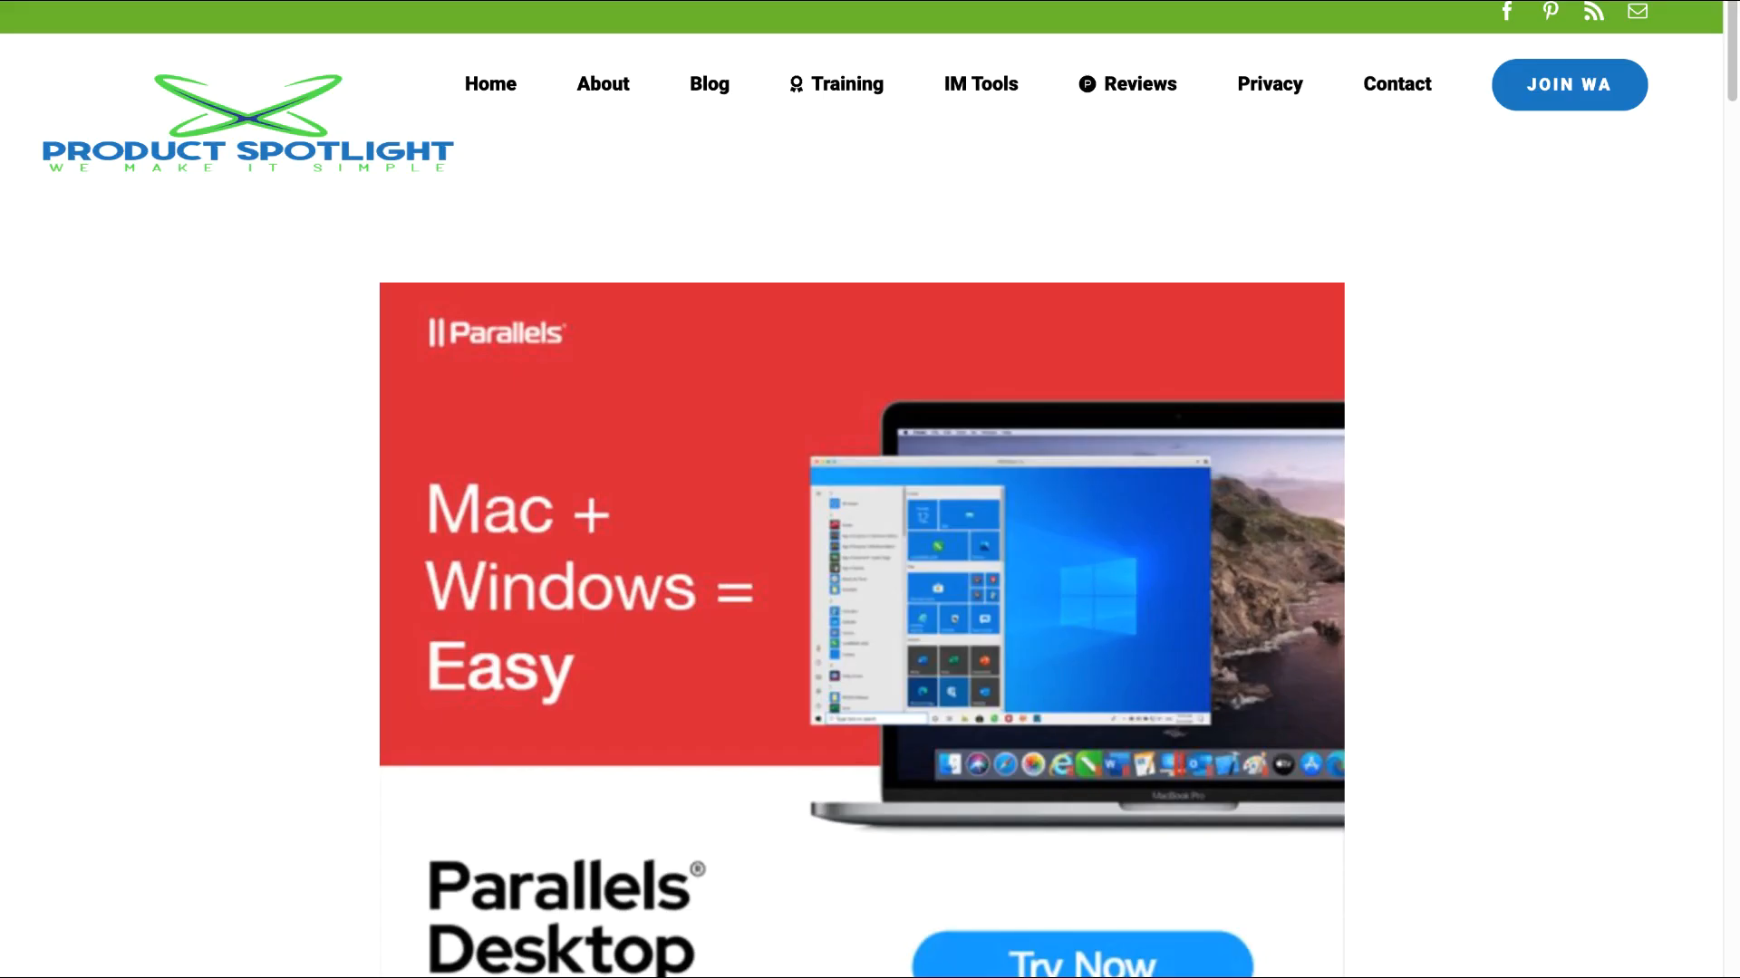
Scroll the Product Spotlight review to pricing: $99.99 Standard, Pro and Business $99.99/year
{"action": "scroll", "scroll_direction": "down", "scroll_amount": 3}
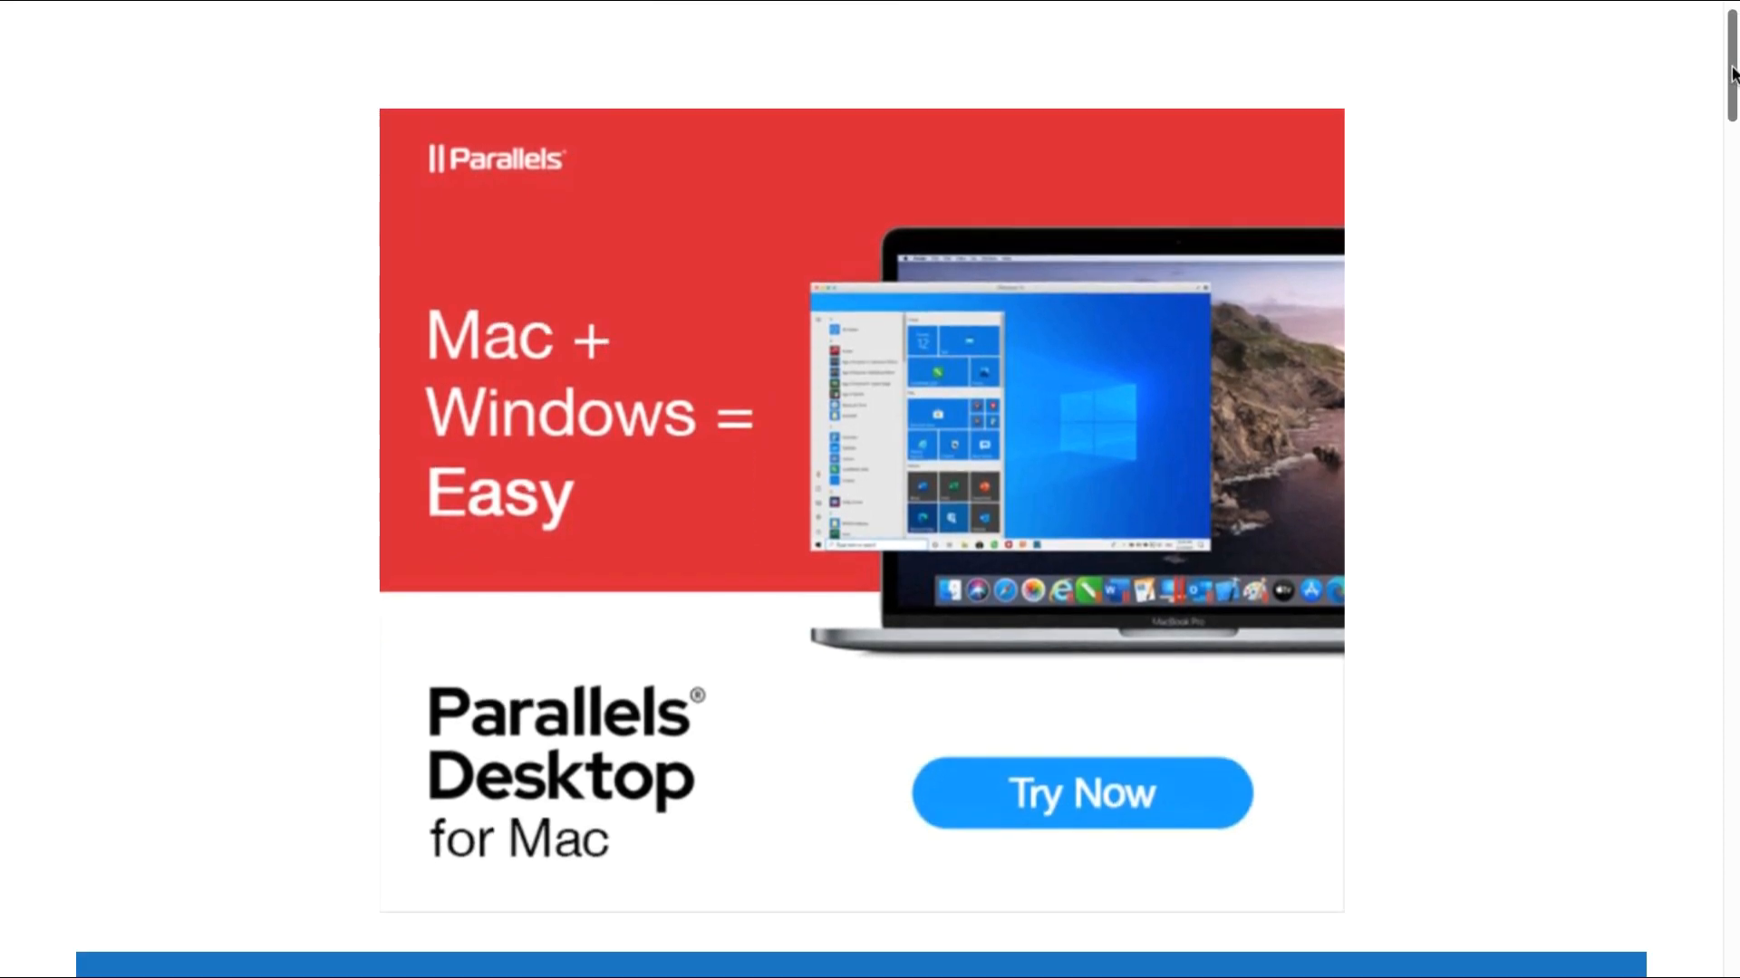
{"action": "scroll", "scroll_direction": "down", "scroll_amount": 3}
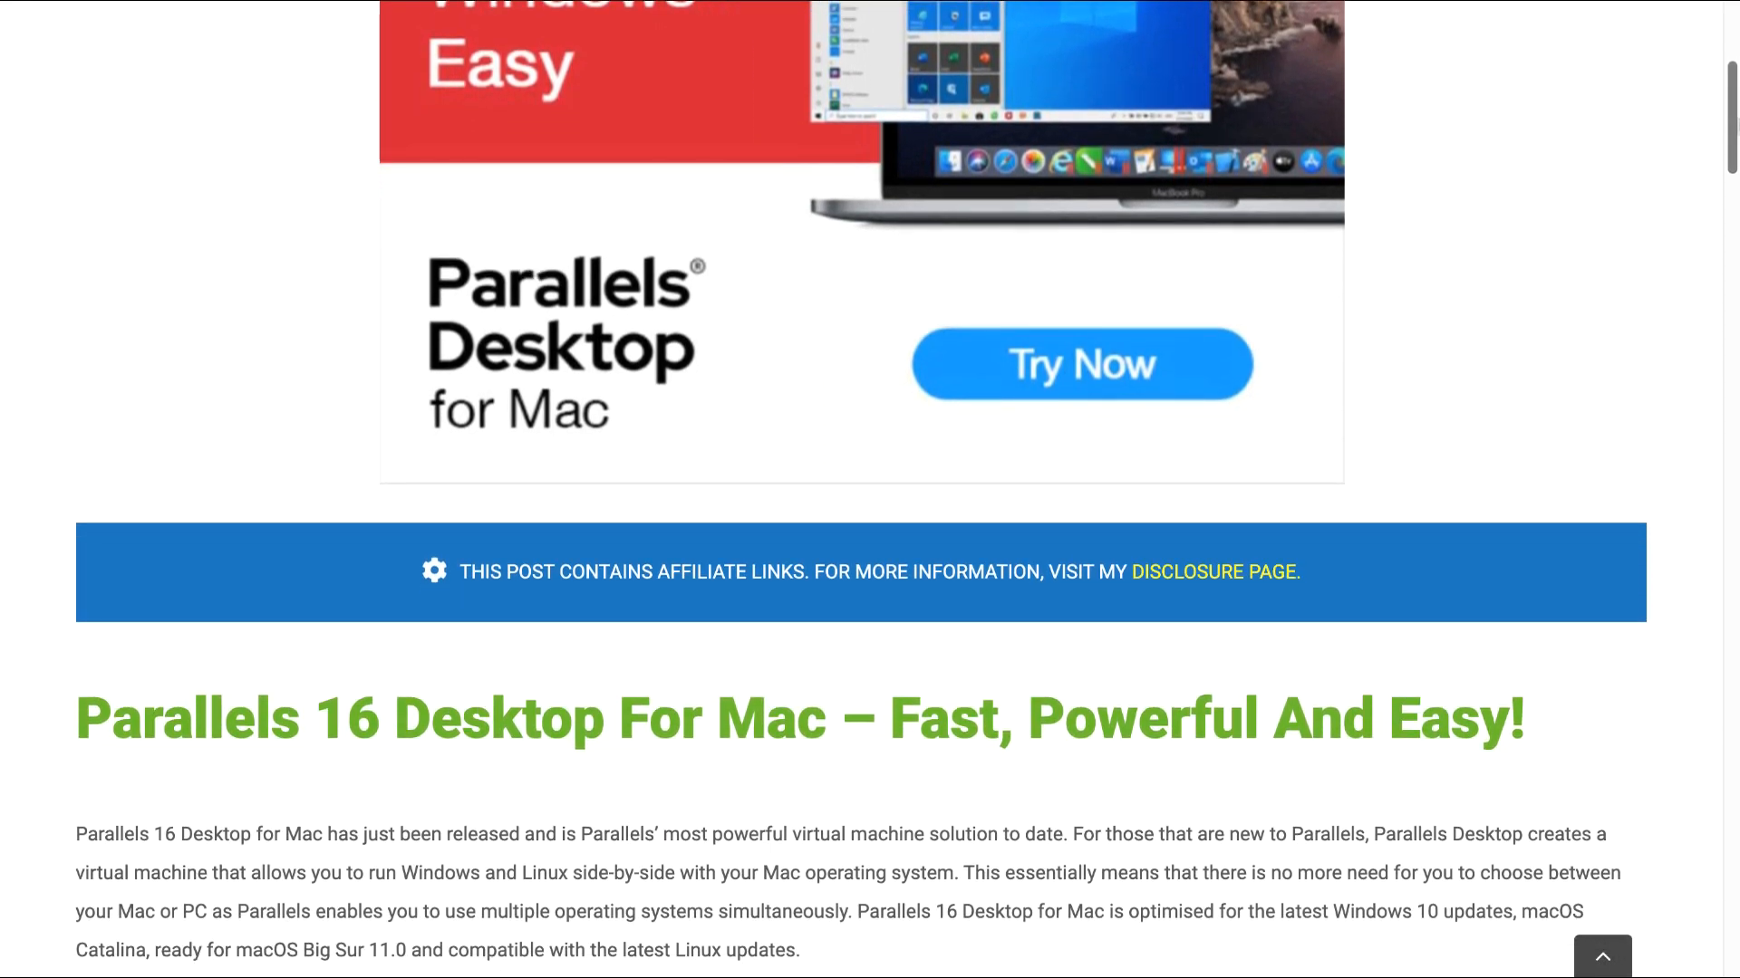
{"action": "scroll", "scroll_direction": "down", "scroll_amount": 3}
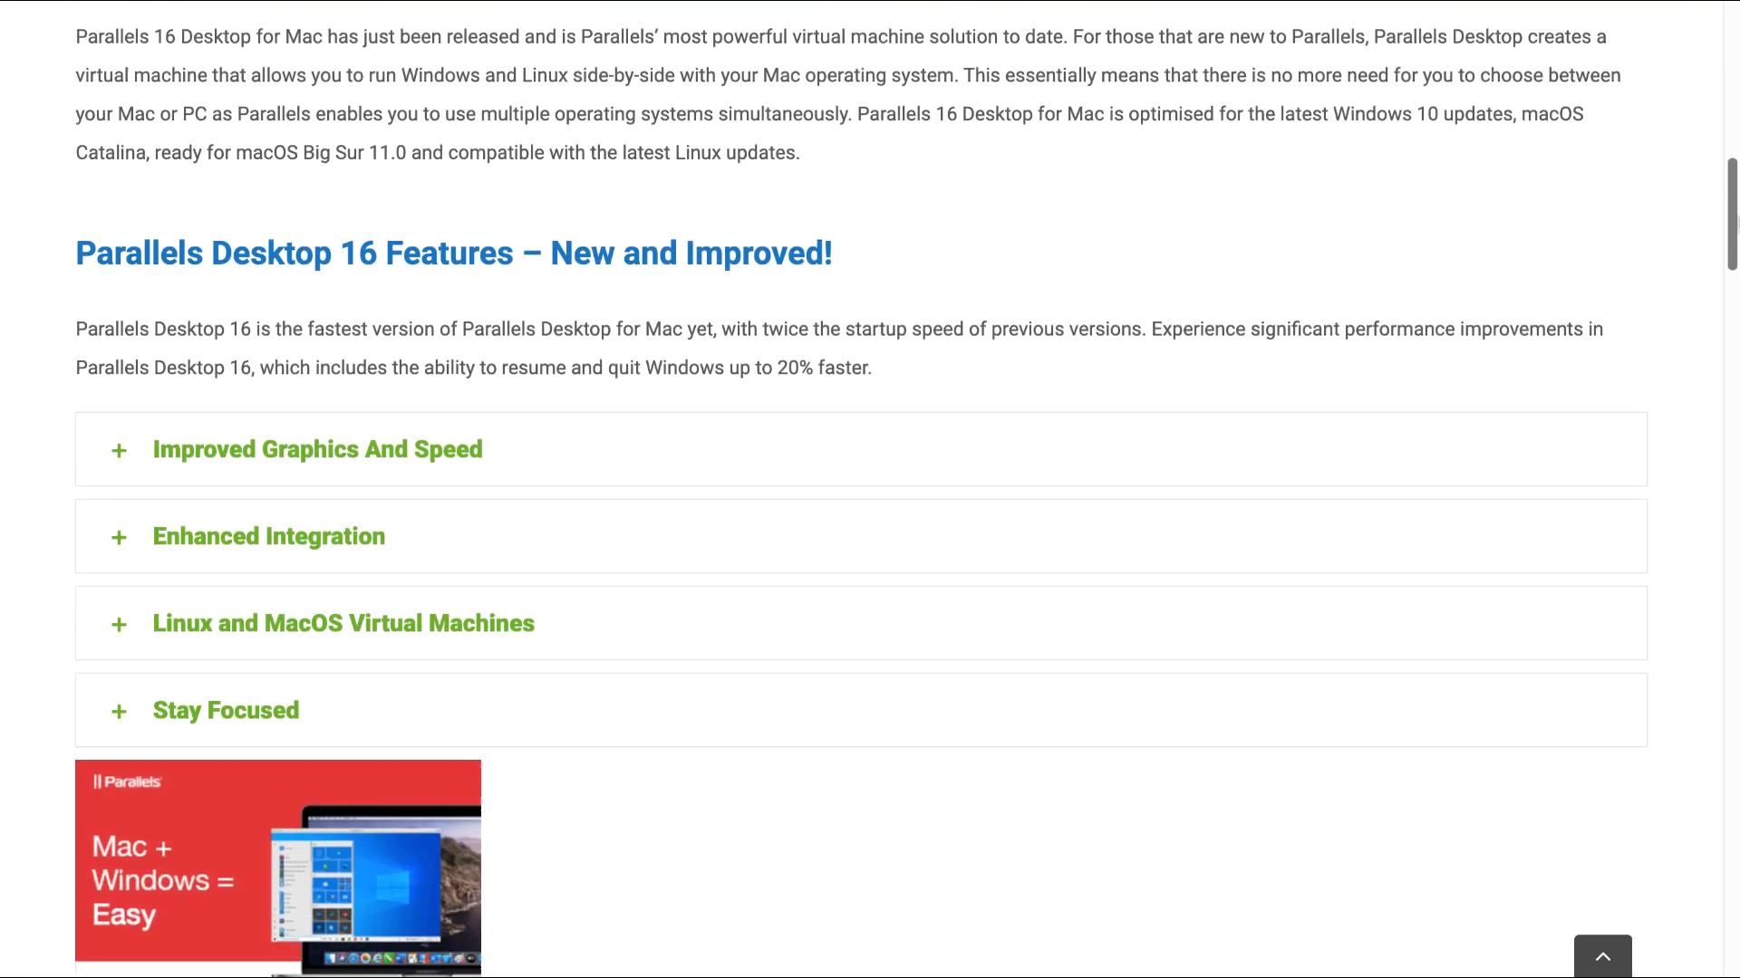
{"action": "scroll", "scroll_direction": "down", "scroll_amount": 3}
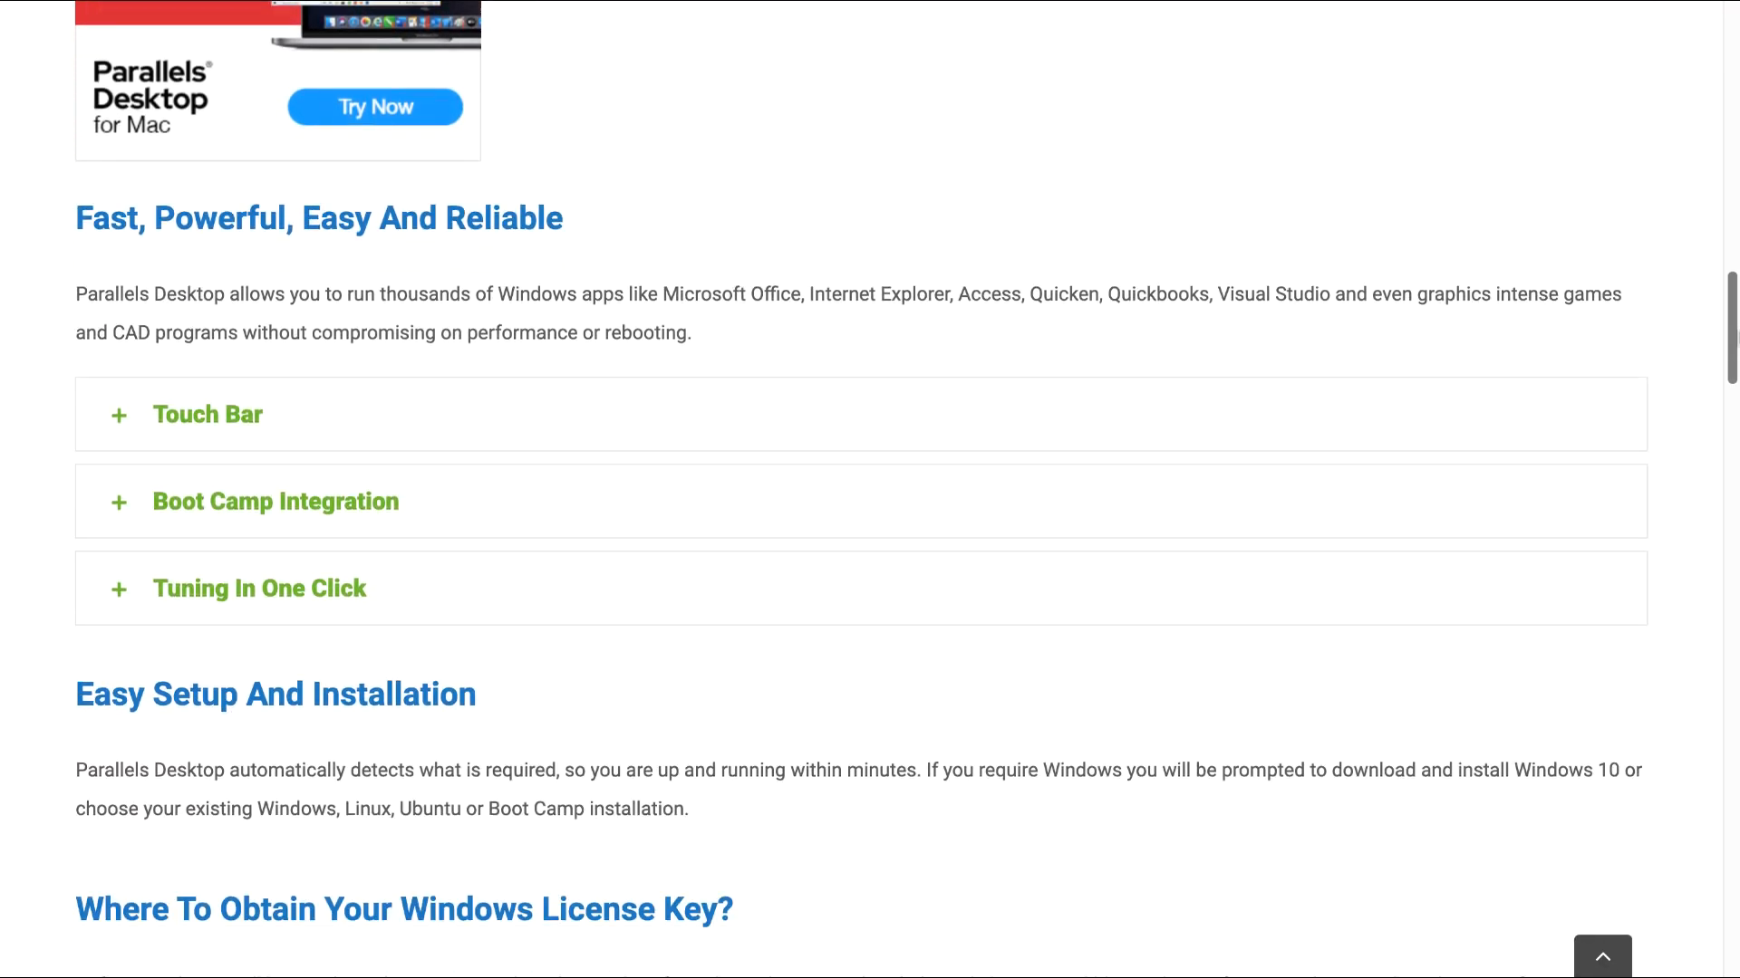
{"action": "scroll", "scroll_direction": "down", "scroll_amount": 3}
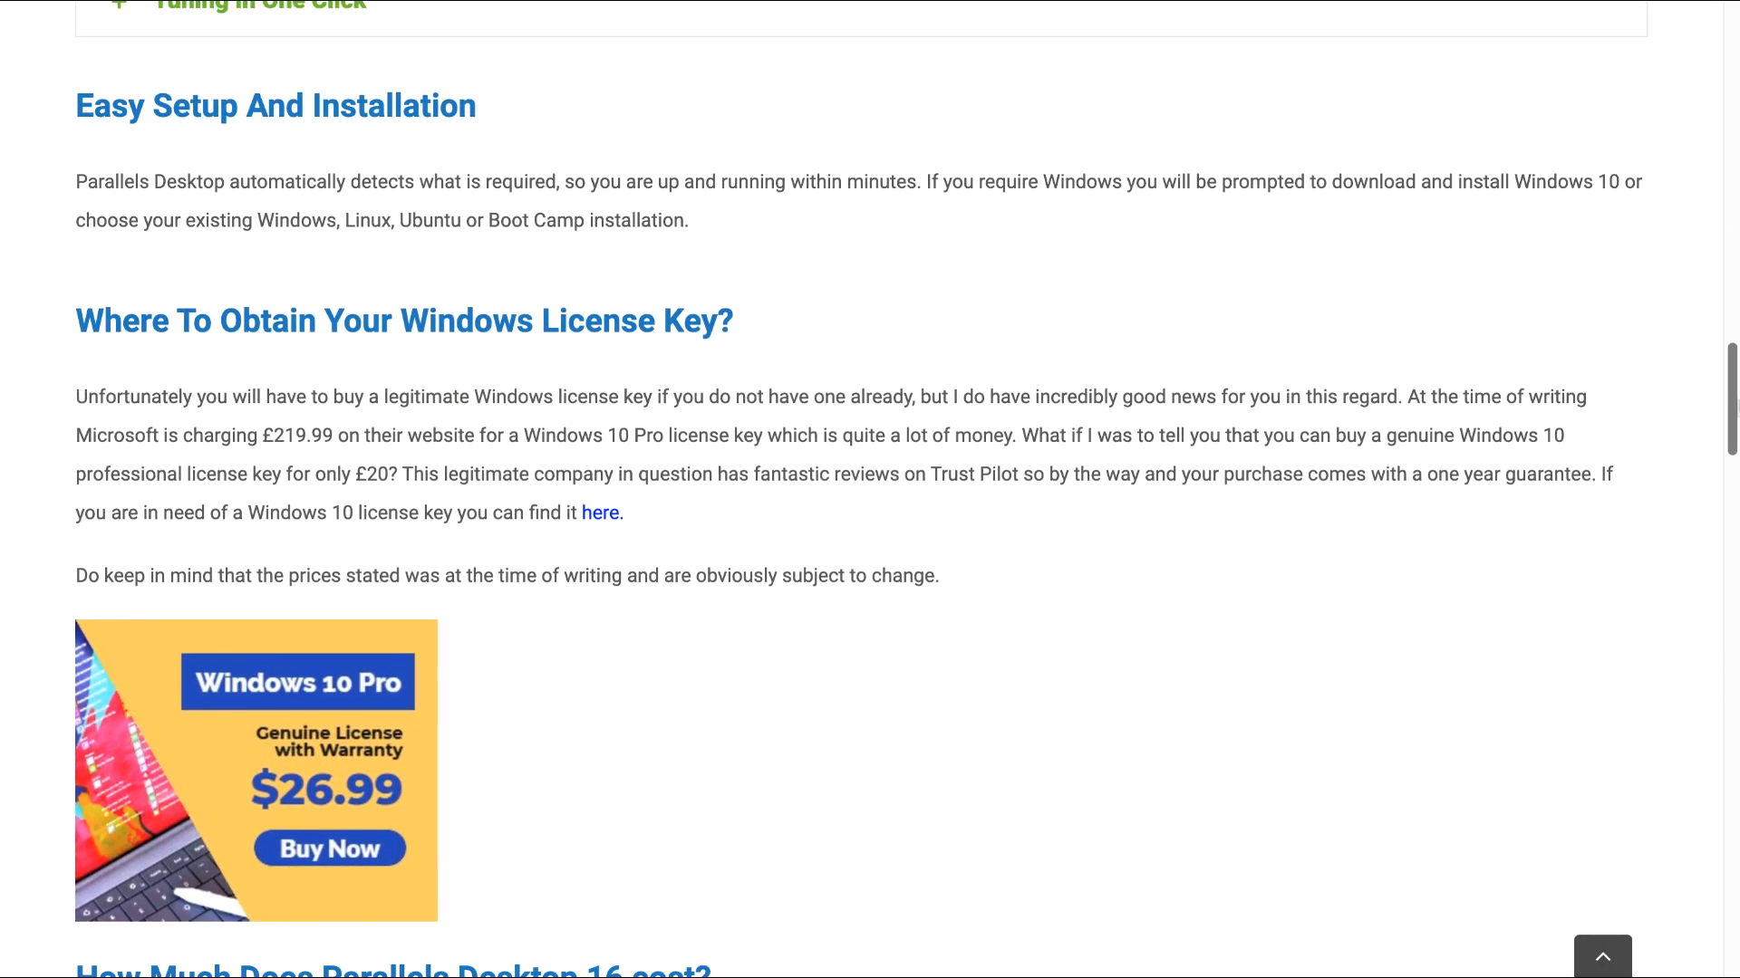
{"action": "scroll", "scroll_direction": "down", "scroll_amount": 3}
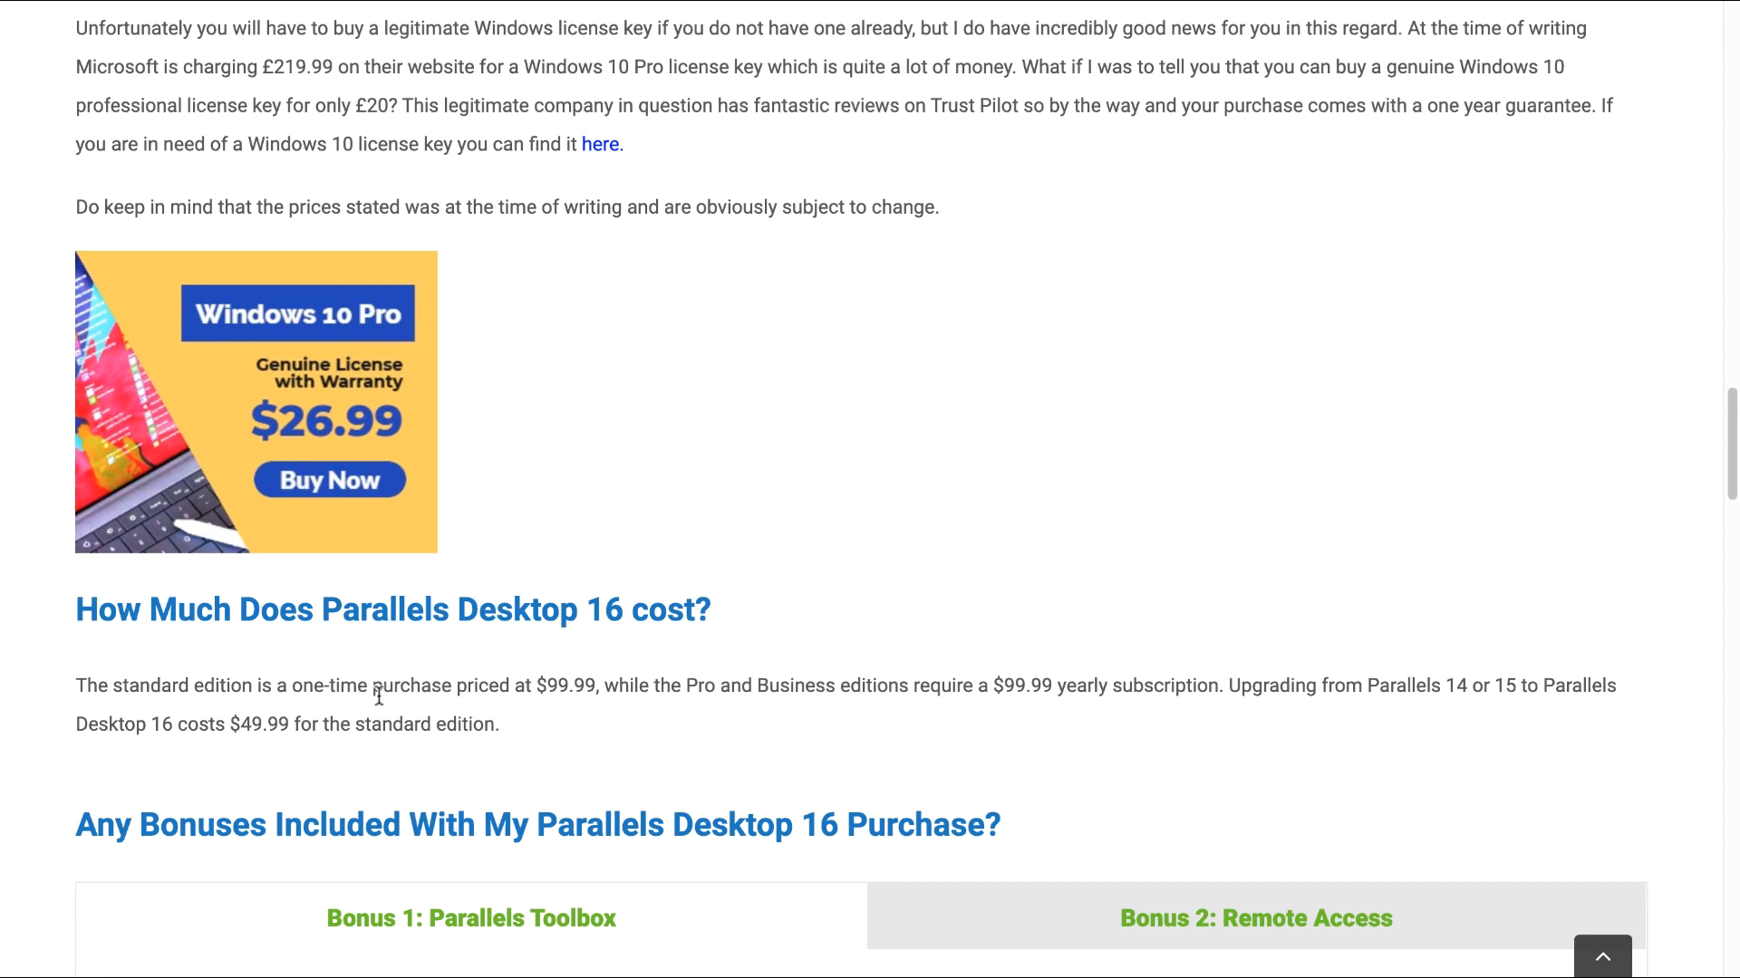
{"action": "mouse_move", "coordinate": [510, 707]}
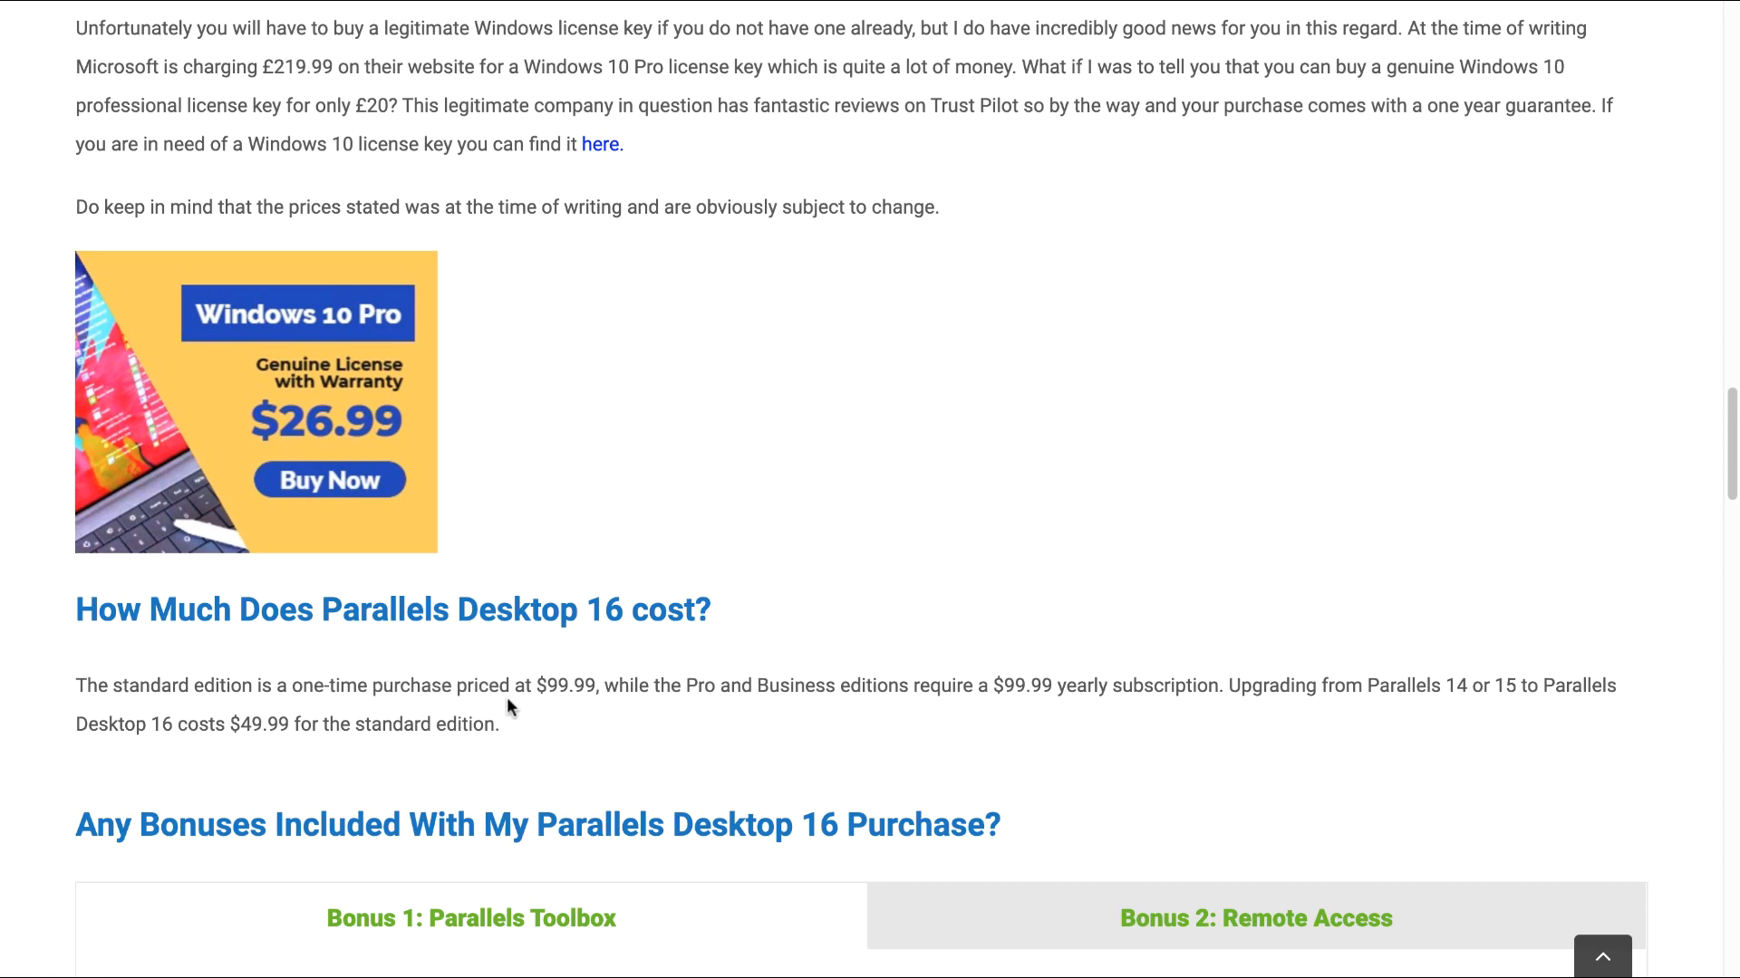
{"action": "mouse_move", "coordinate": [748, 722]}
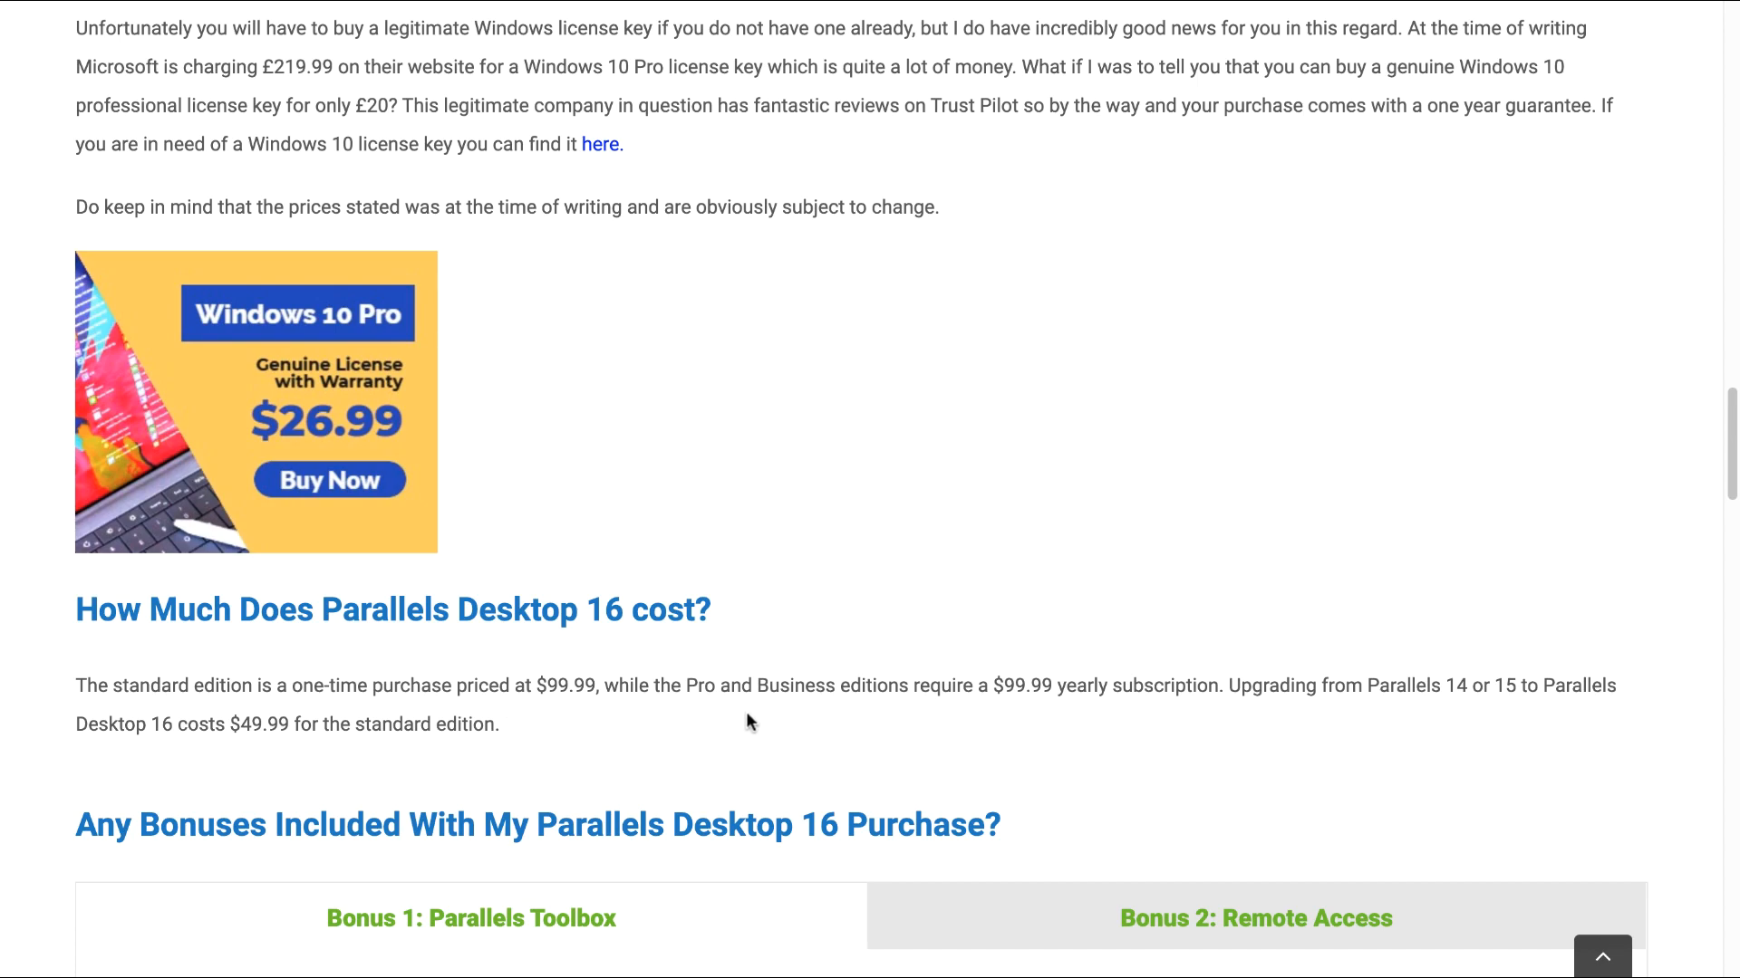
{"action": "mouse_move", "coordinate": [990, 726]}
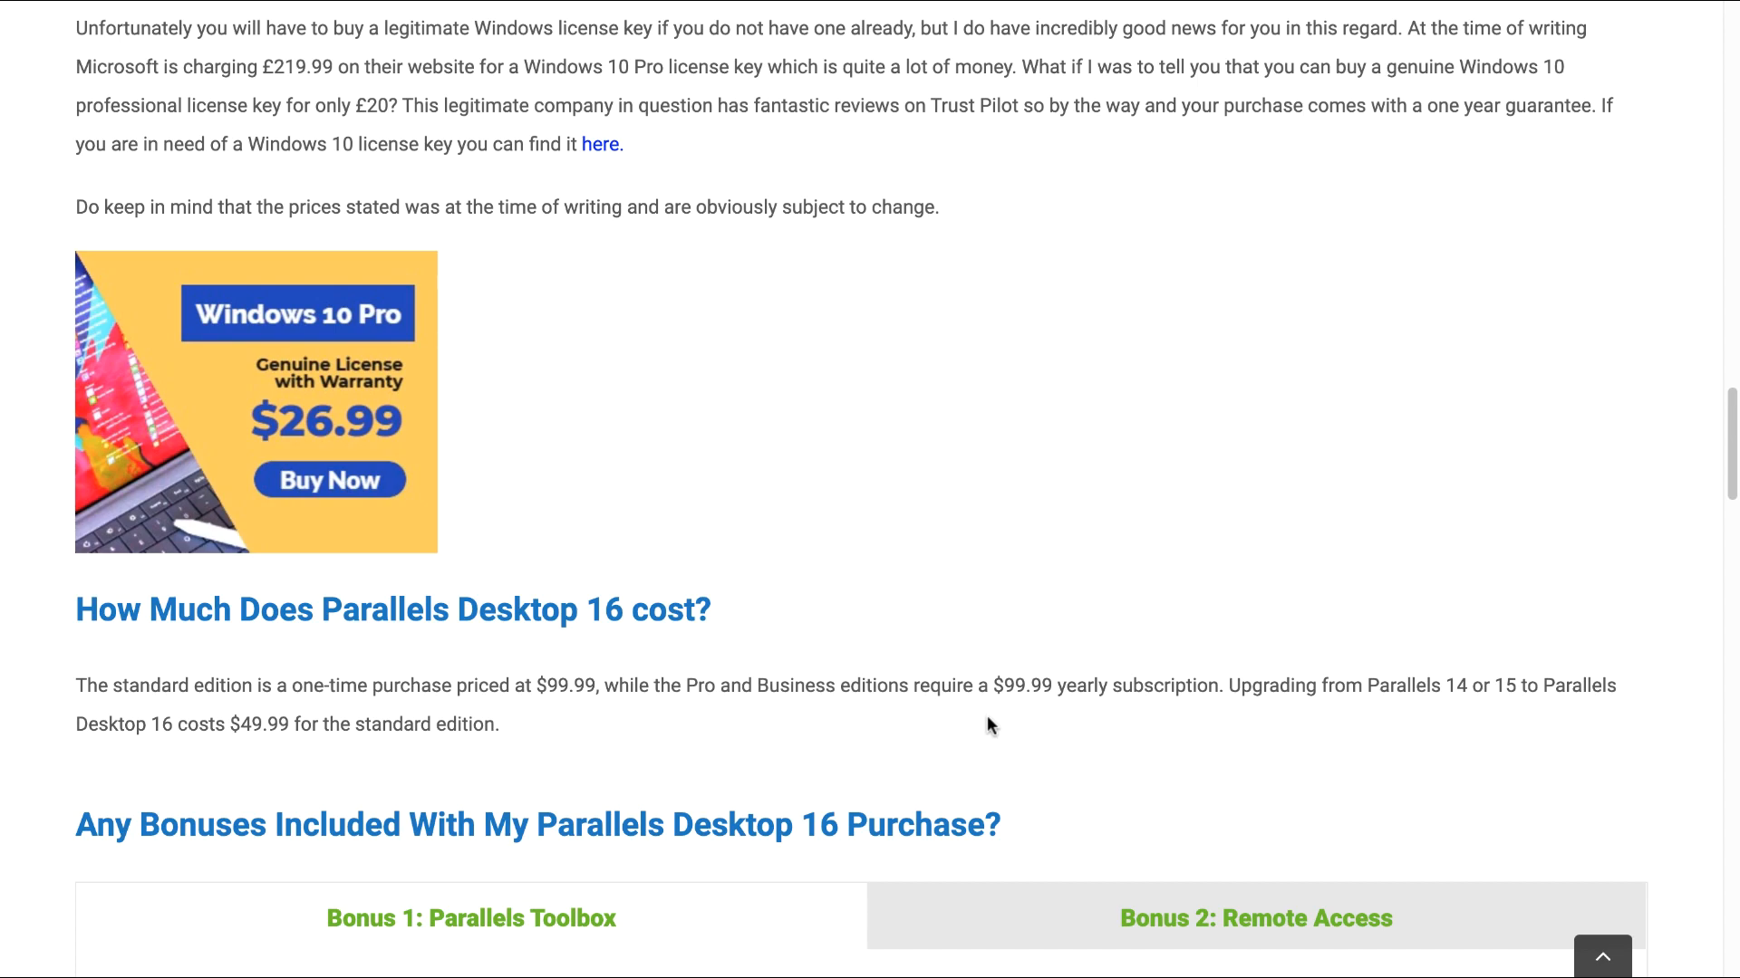
{"action": "mouse_move", "coordinate": [292, 765]}
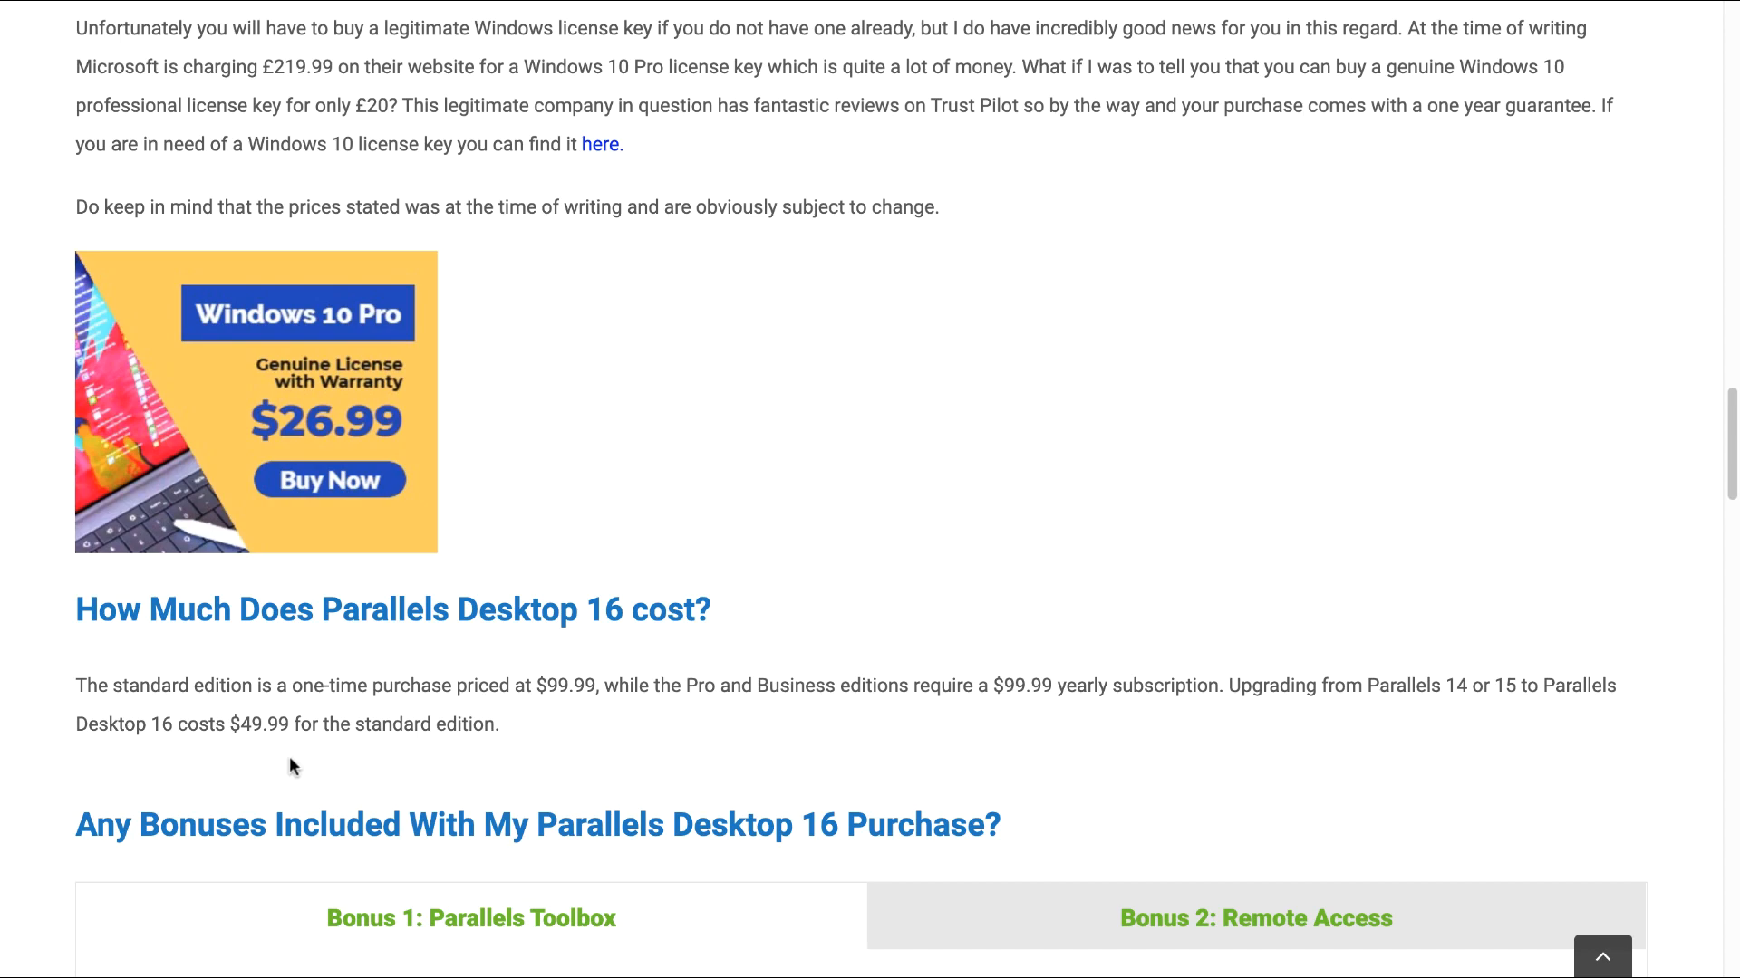
{"action": "mouse_move", "coordinate": [1451, 548]}
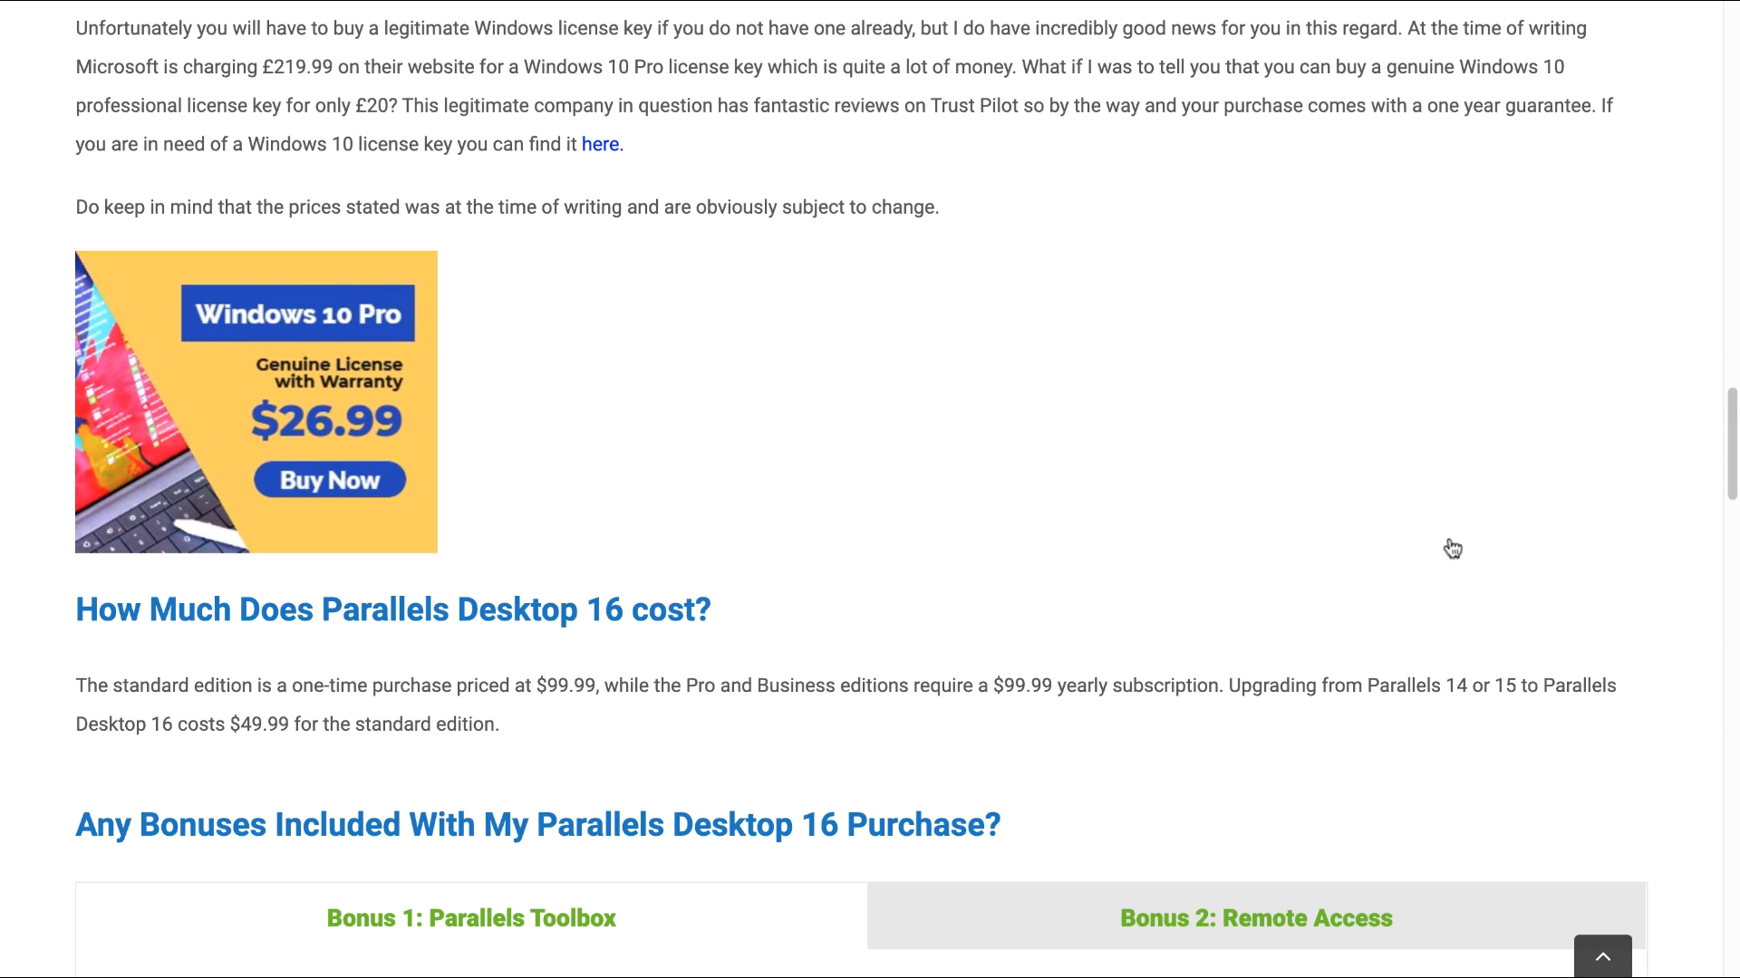
Scroll to the bonuses and switch to the 'Bonus 2: Remote Access' tab
{"action": "scroll", "scroll_direction": "down", "scroll_amount": 3}
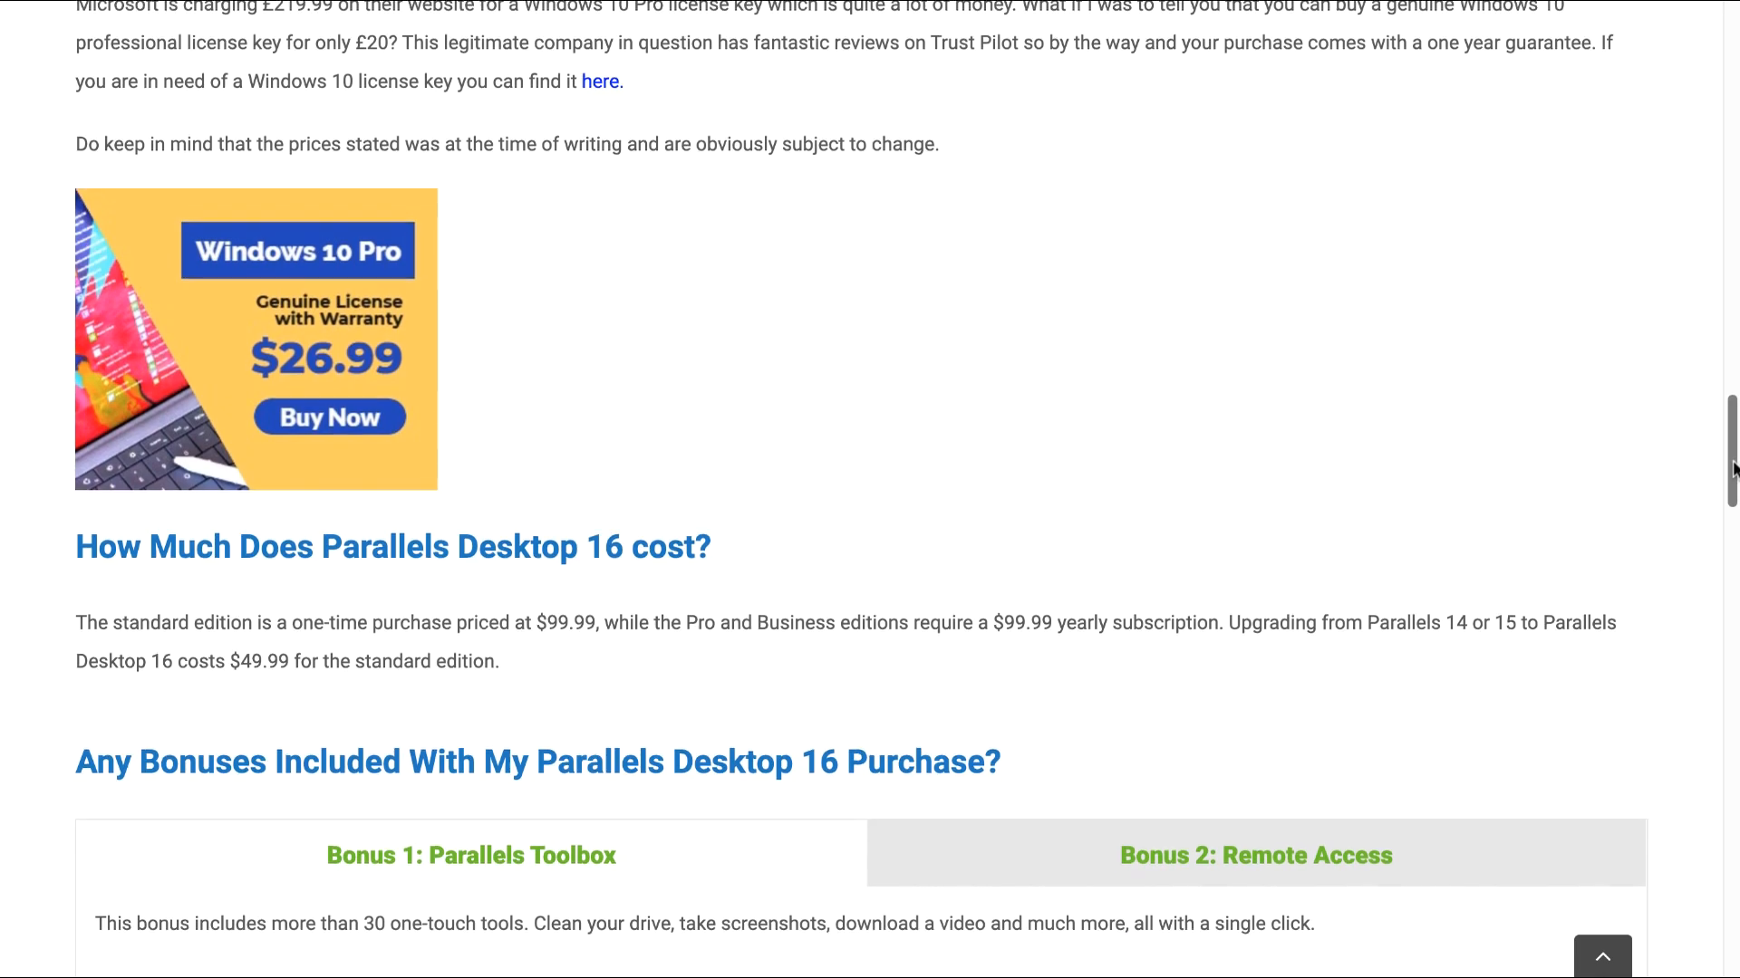
{"action": "scroll", "scroll_direction": "down", "scroll_amount": 3}
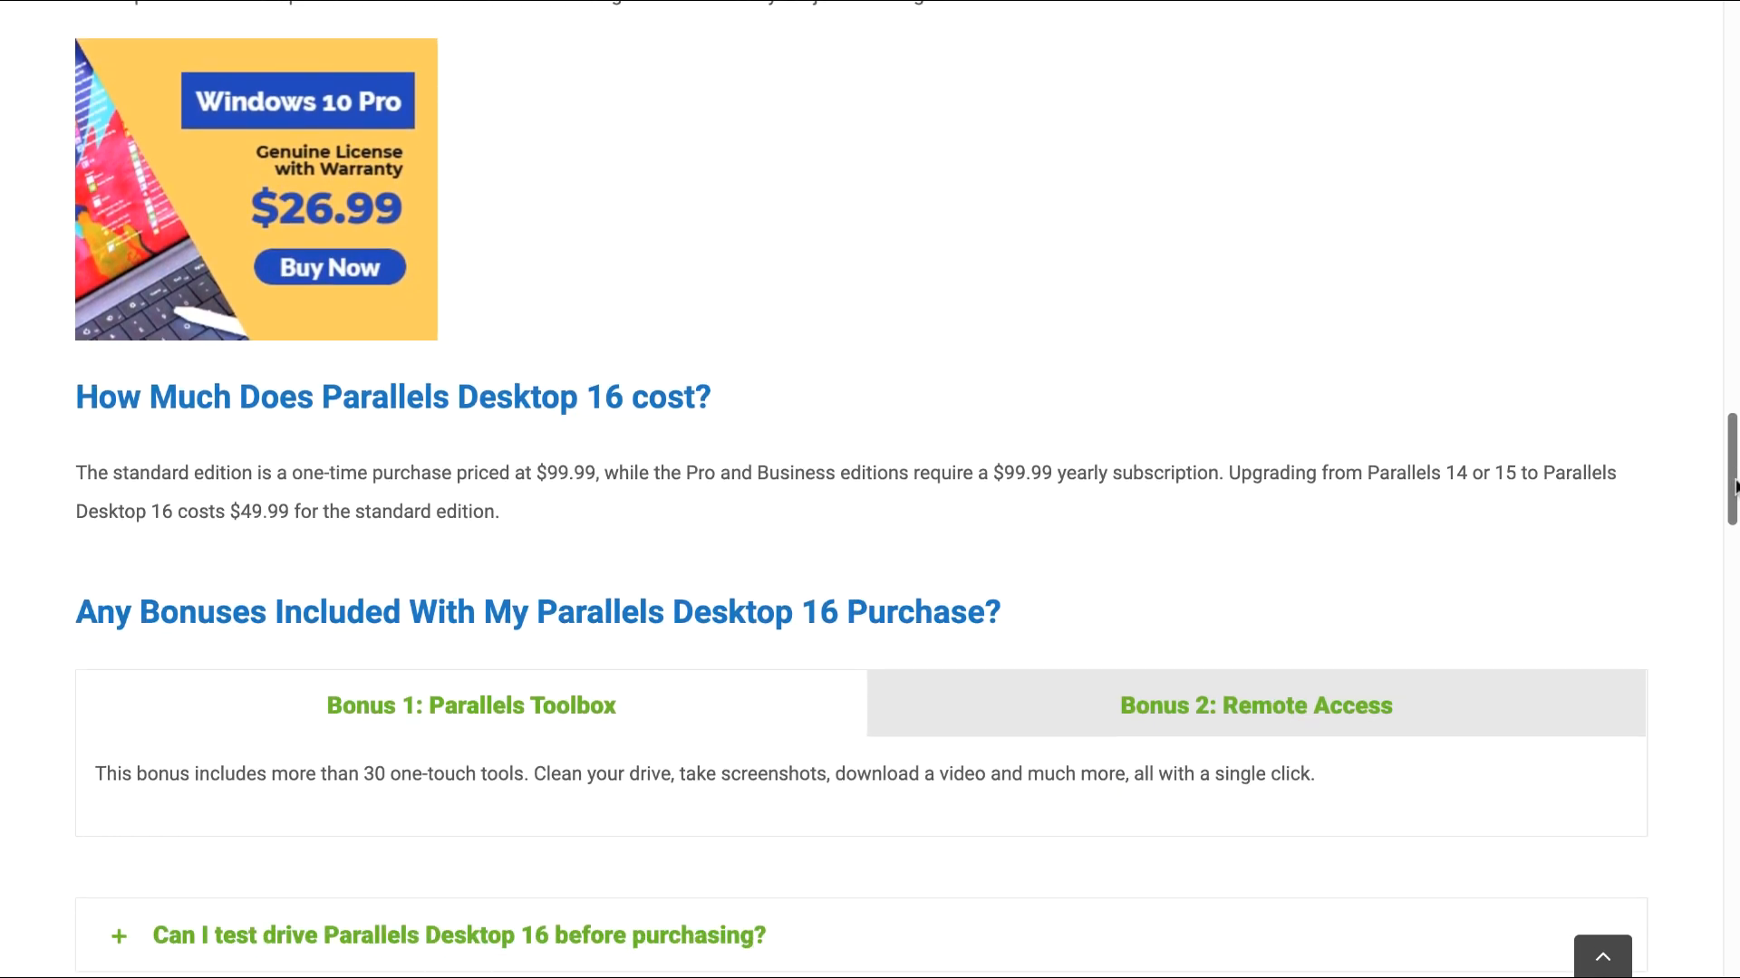
{"action": "scroll", "scroll_direction": "down", "scroll_amount": 3}
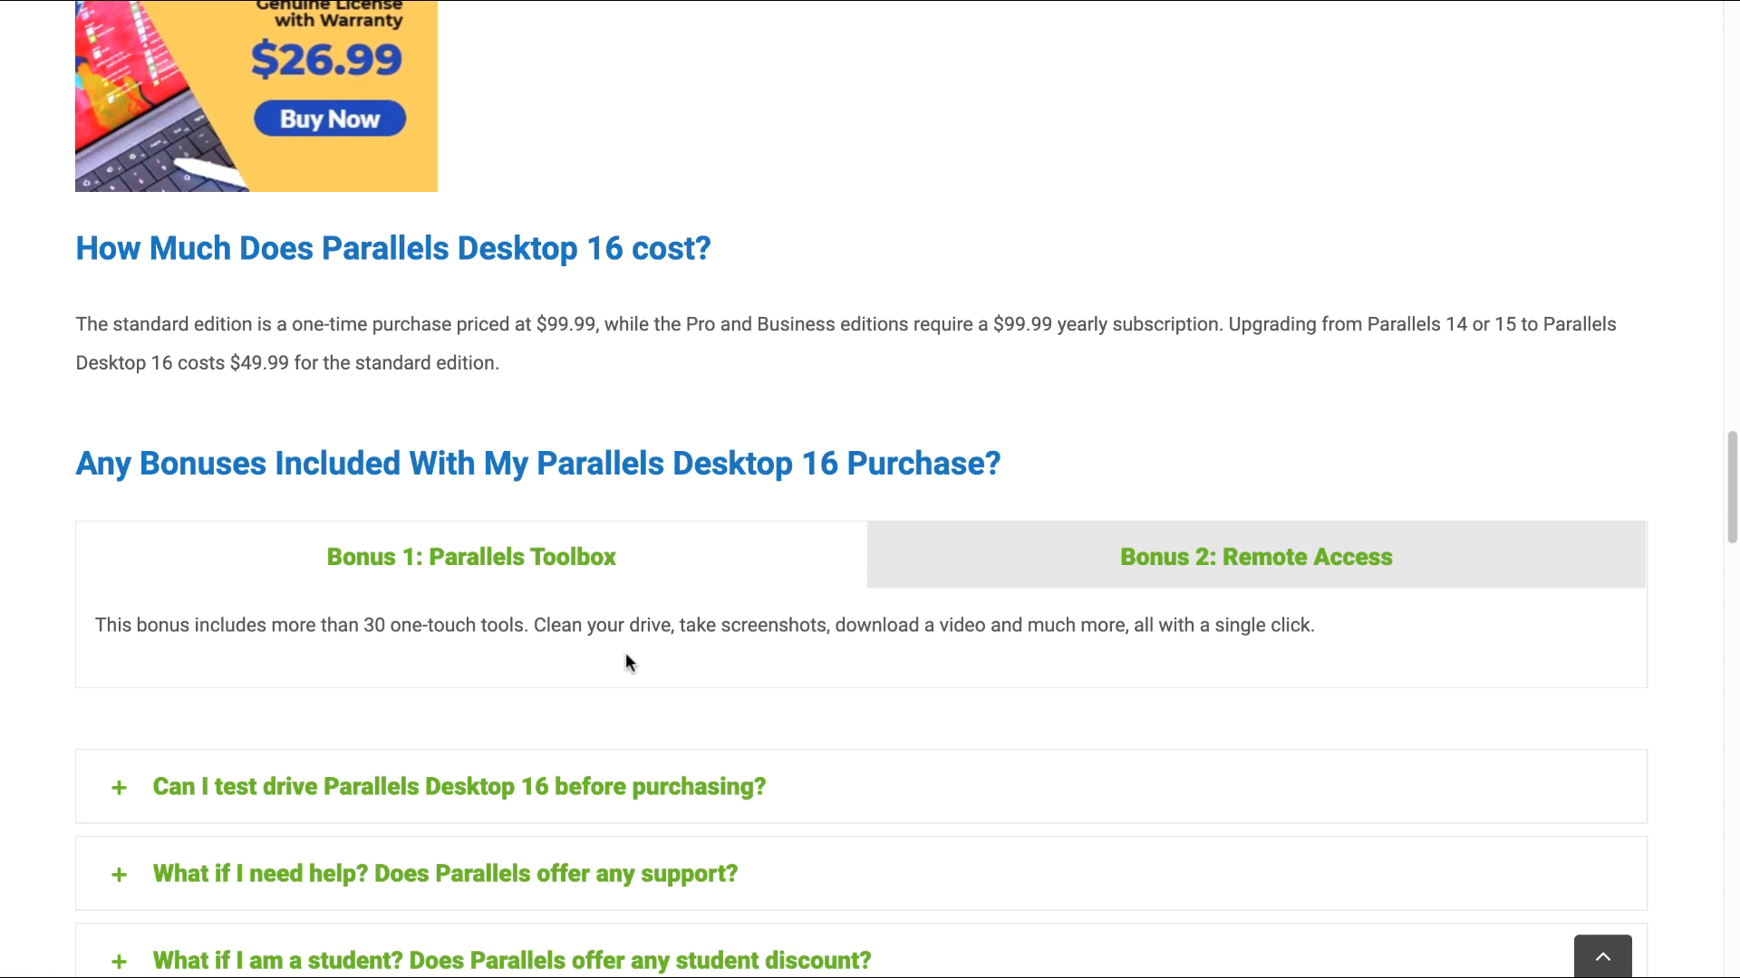
{"action": "mouse_move", "coordinate": [879, 627]}
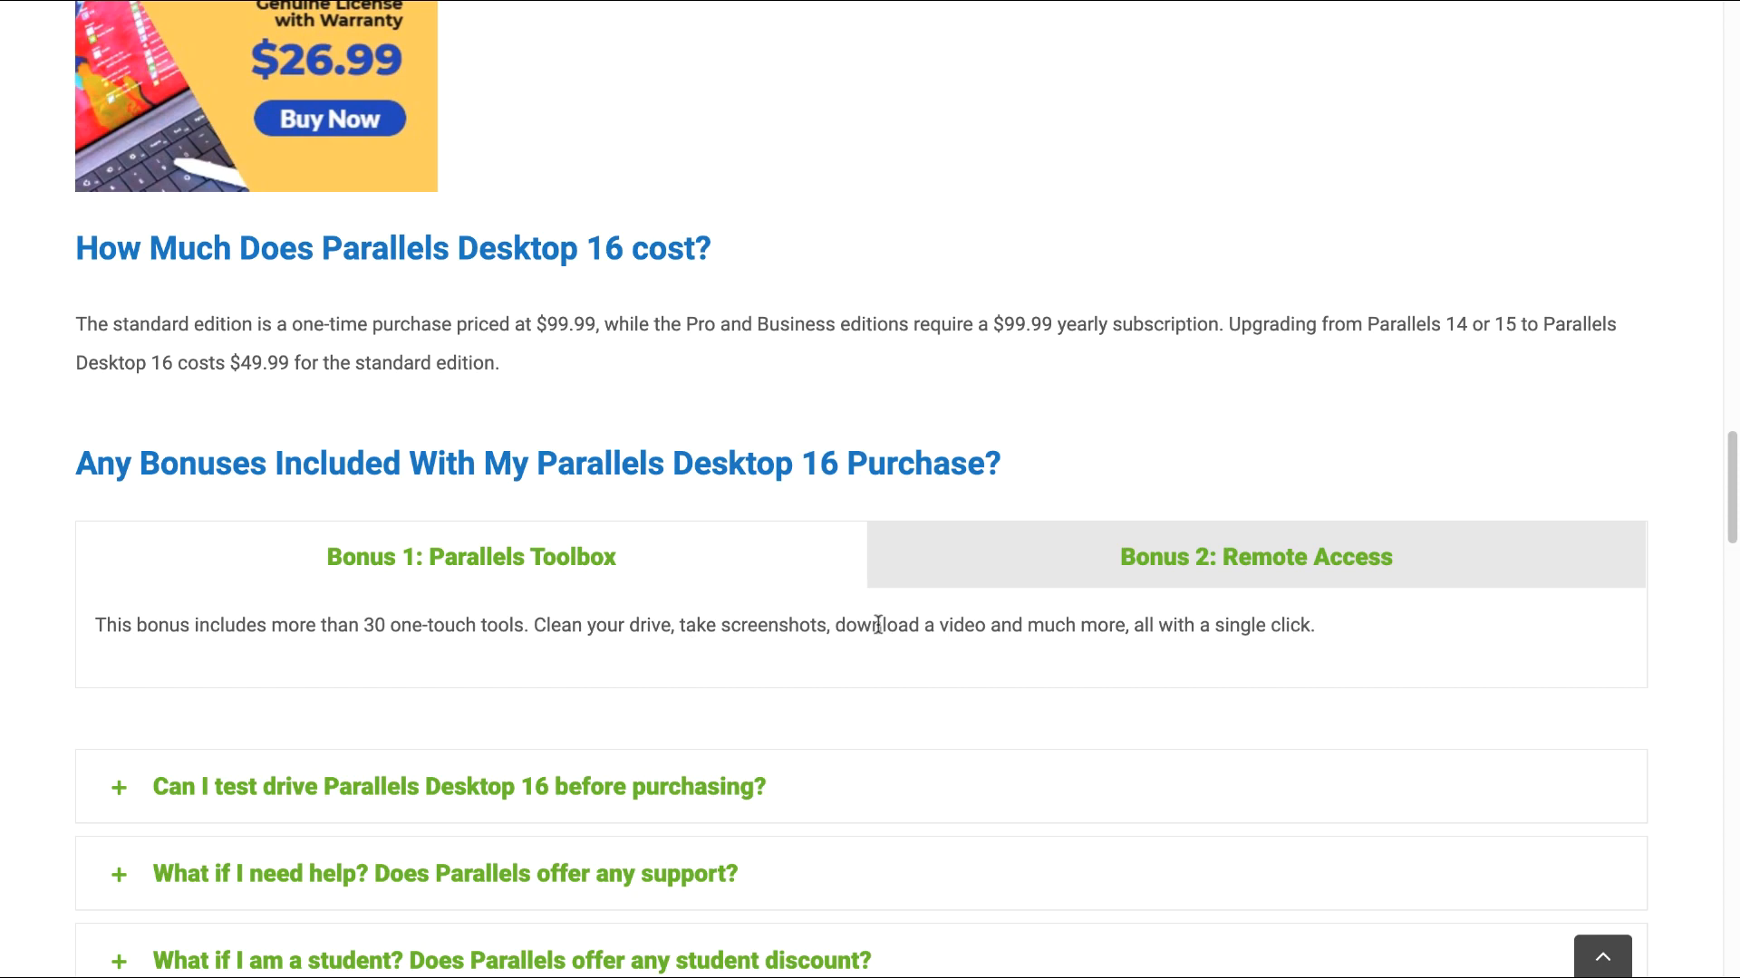
{"action": "left_click", "coordinate": [1256, 556]}
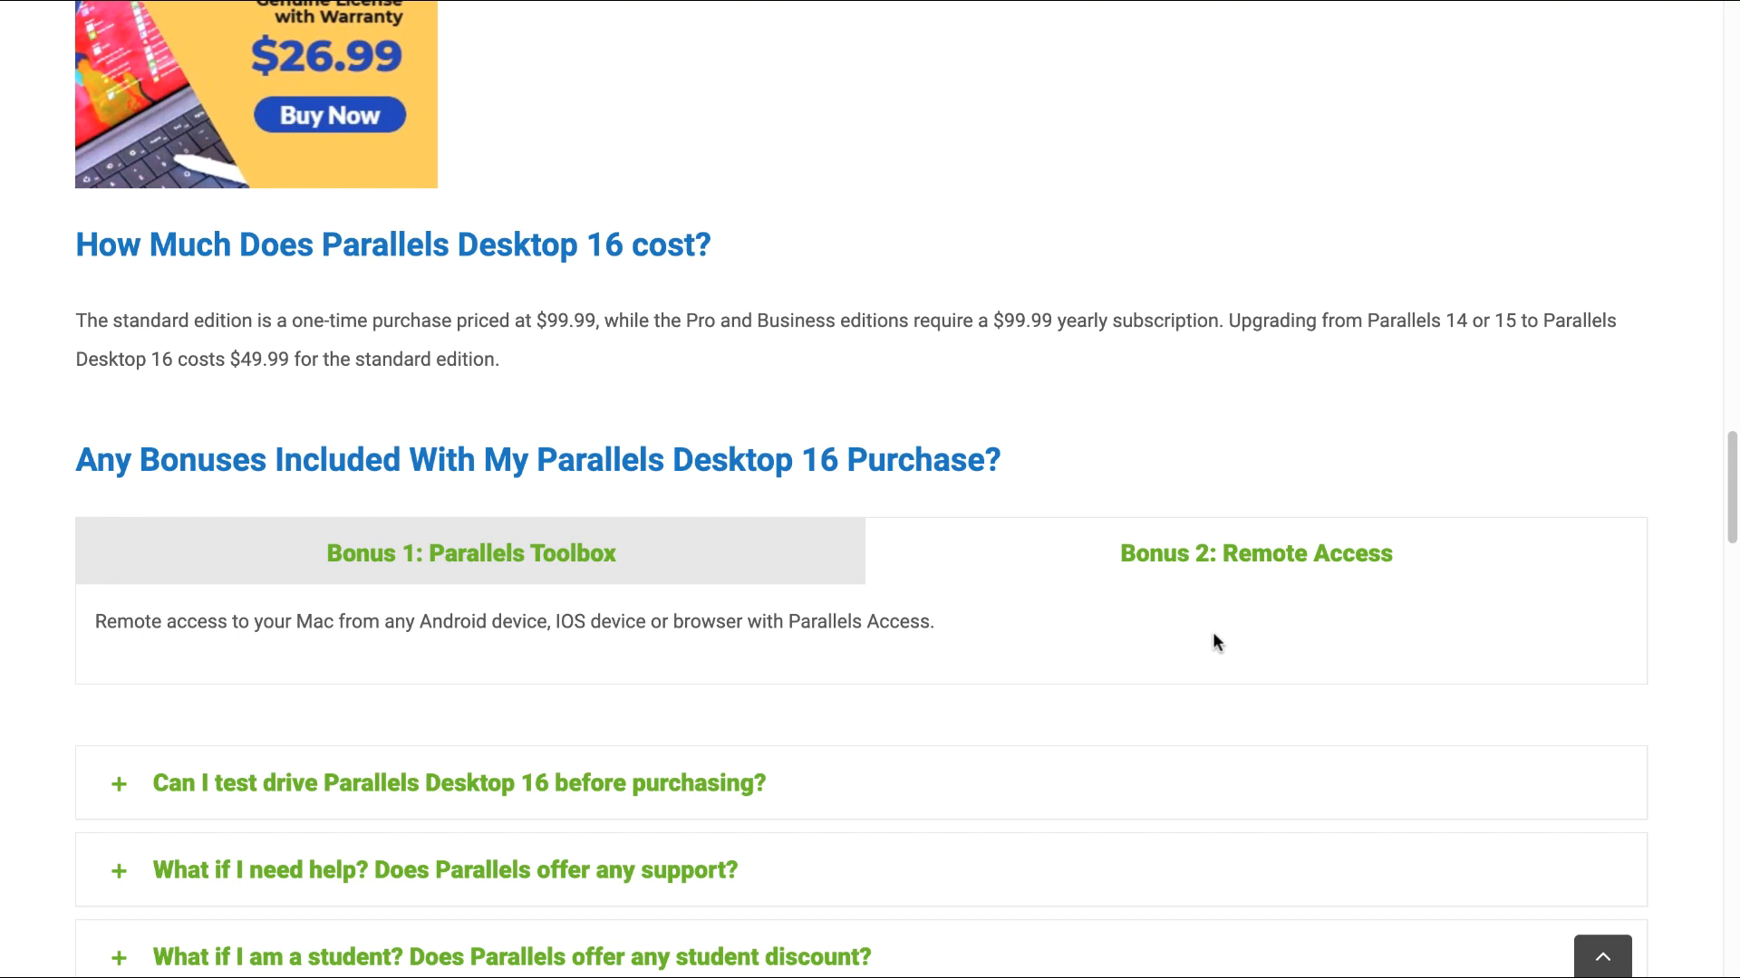
{"action": "scroll", "scroll_direction": "down", "scroll_amount": 3}
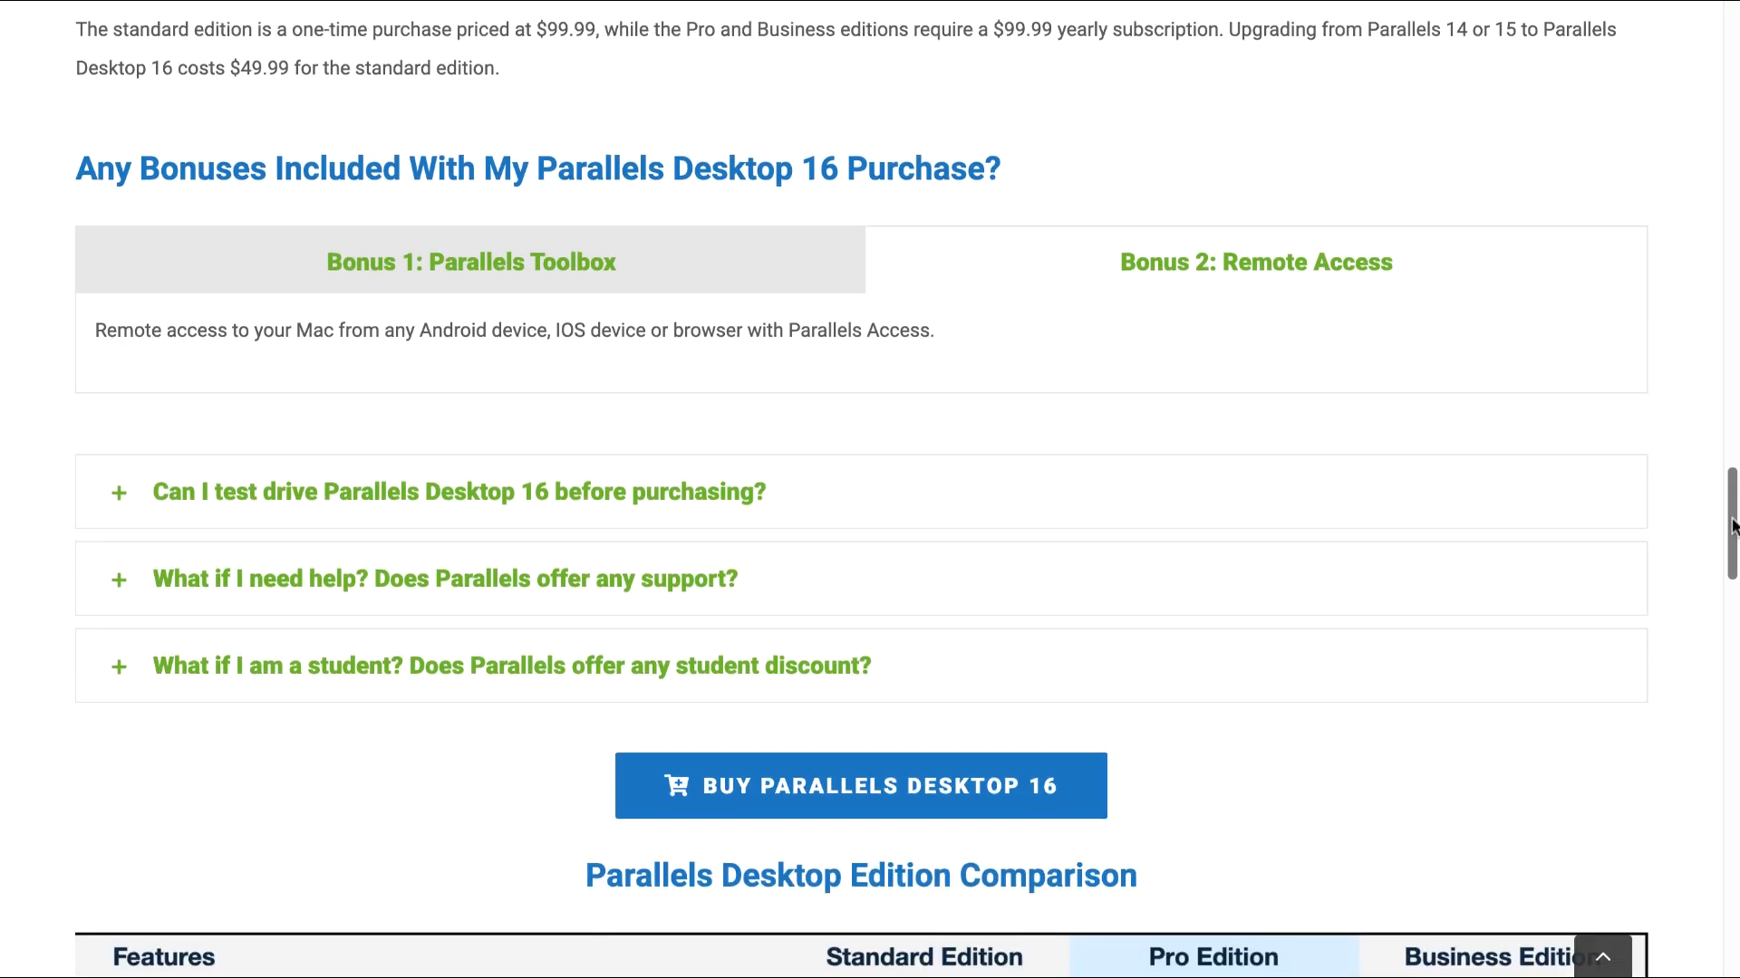
Expand the FAQ answers on test driving, support and the 50% student discount
{"action": "scroll", "scroll_direction": "down", "scroll_amount": 3}
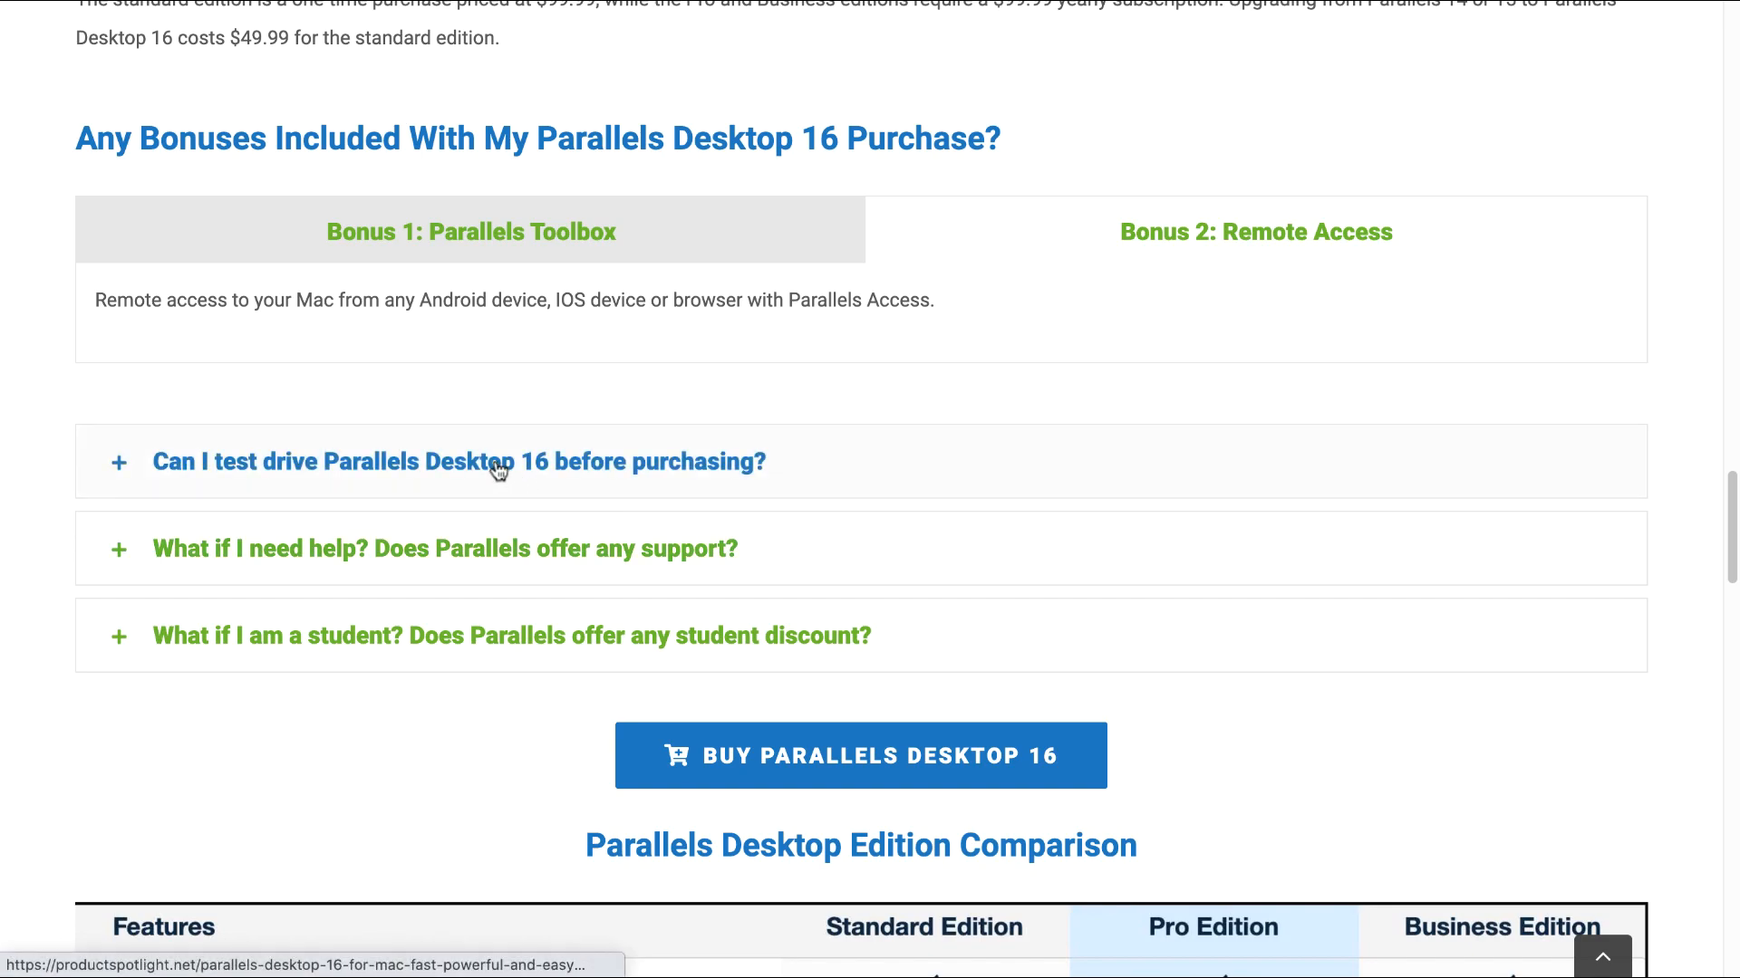
{"action": "left_click", "coordinate": [498, 462]}
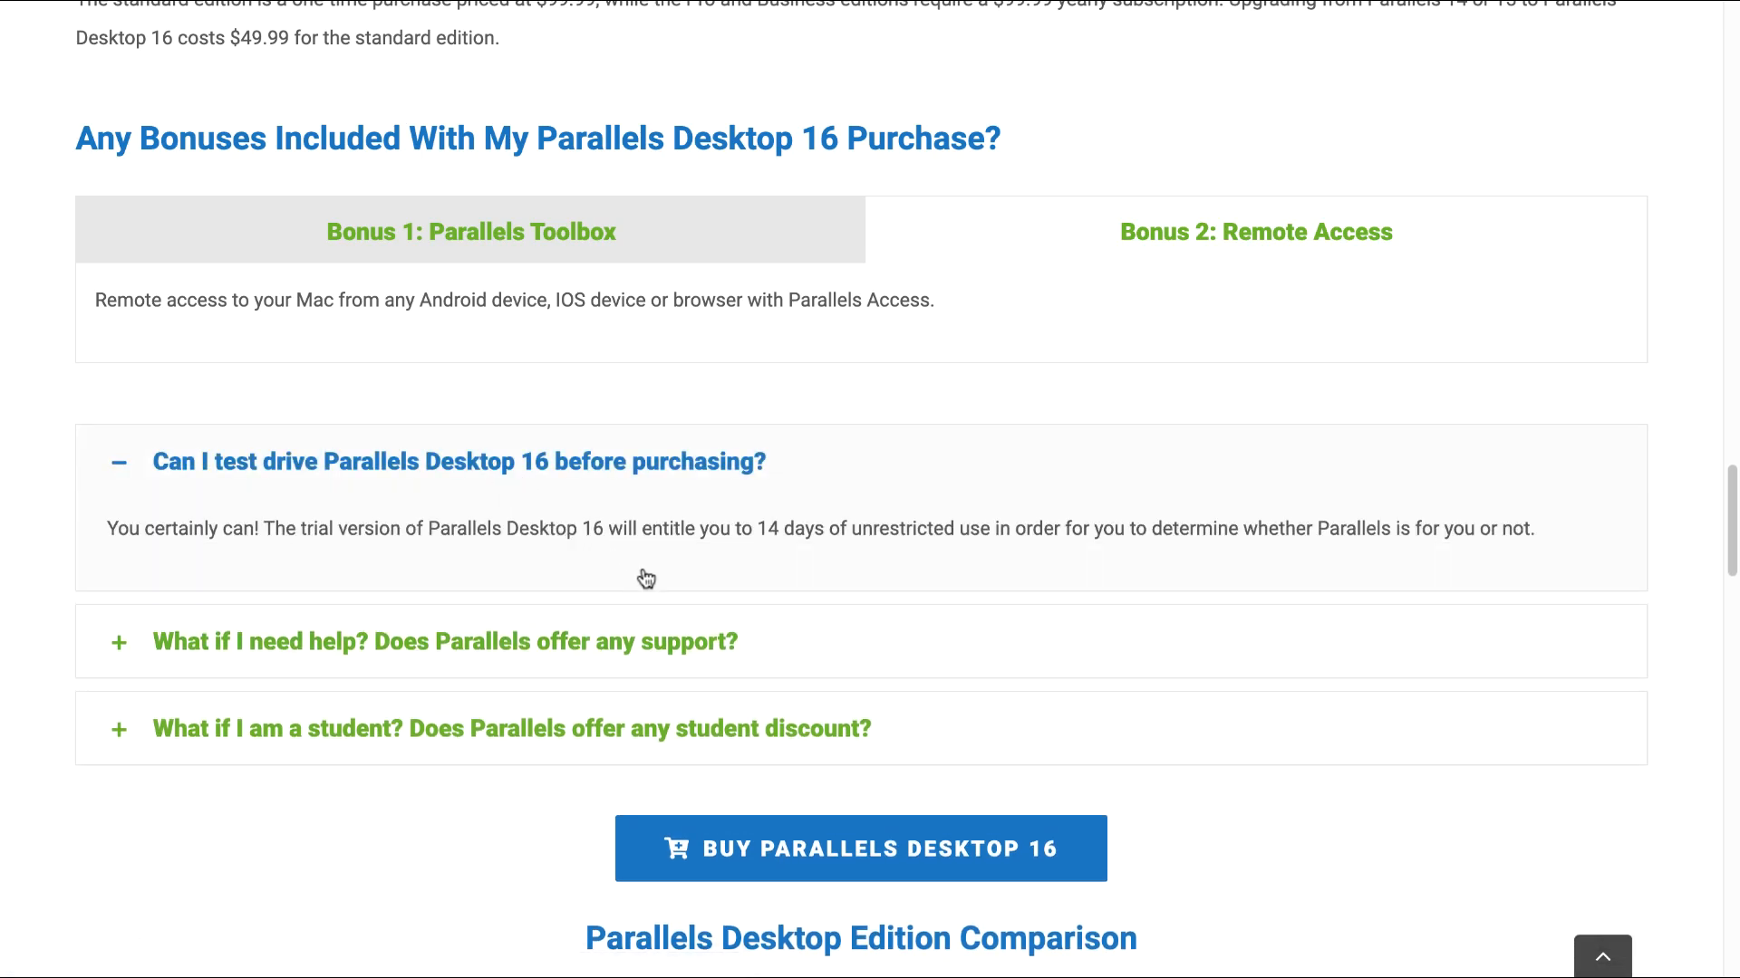
{"action": "mouse_move", "coordinate": [705, 573]}
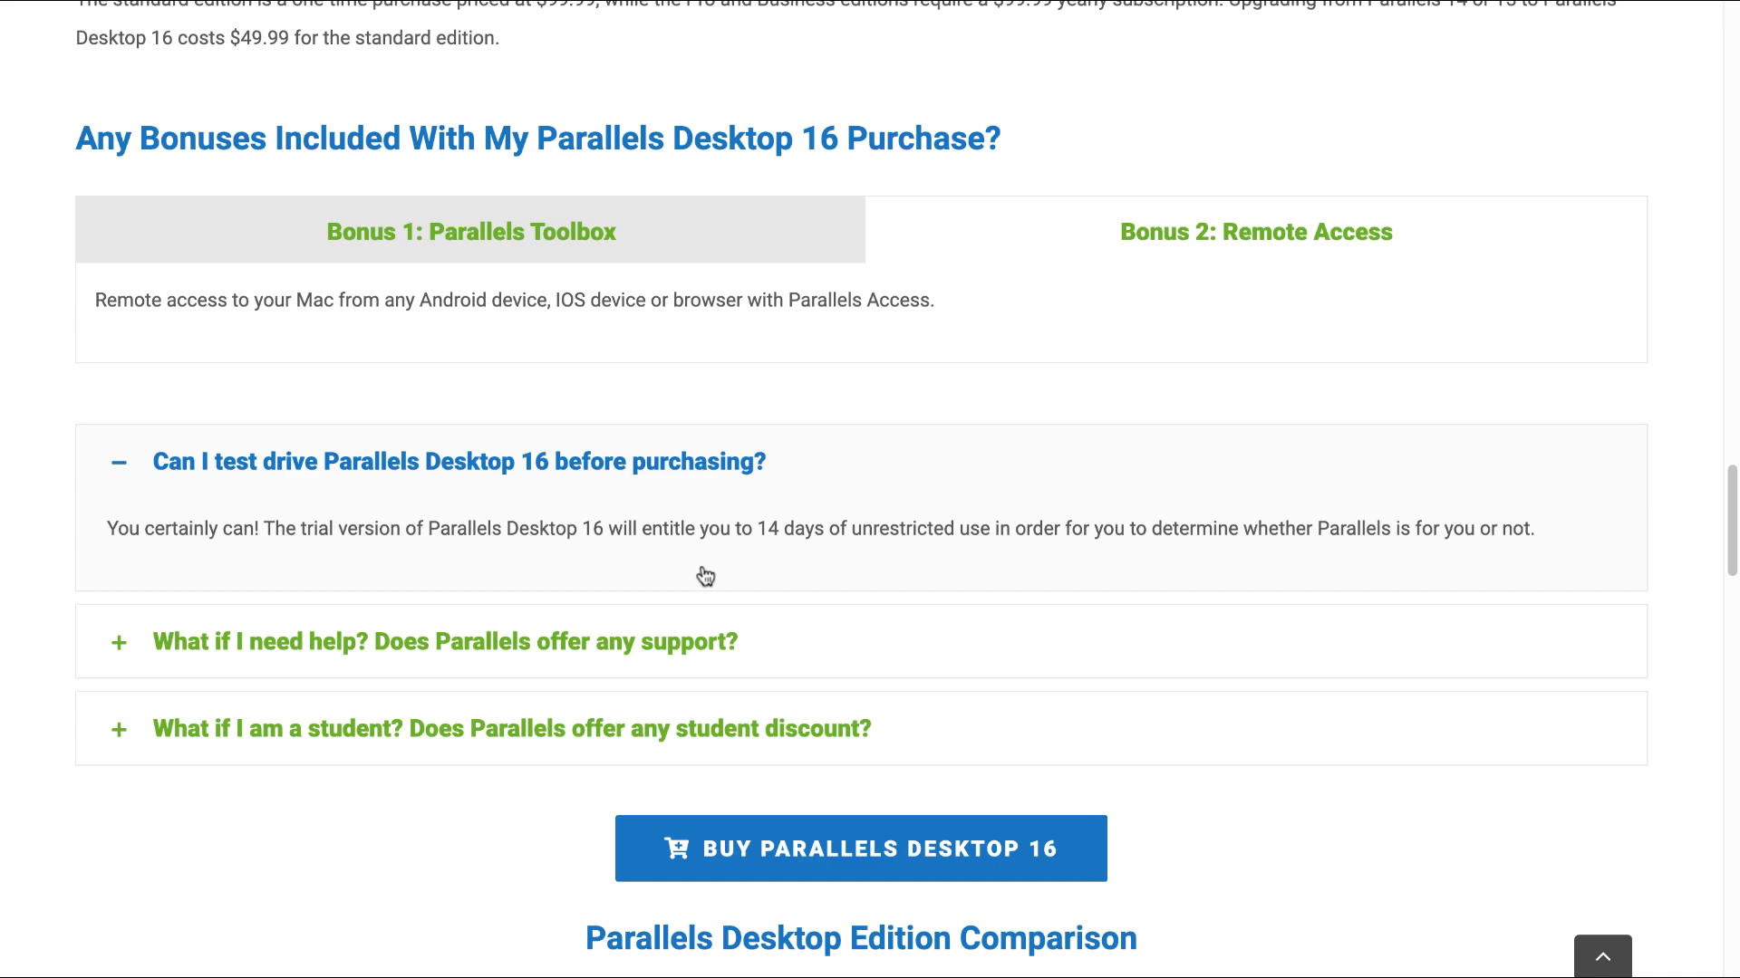
{"action": "left_click", "coordinate": [446, 642]}
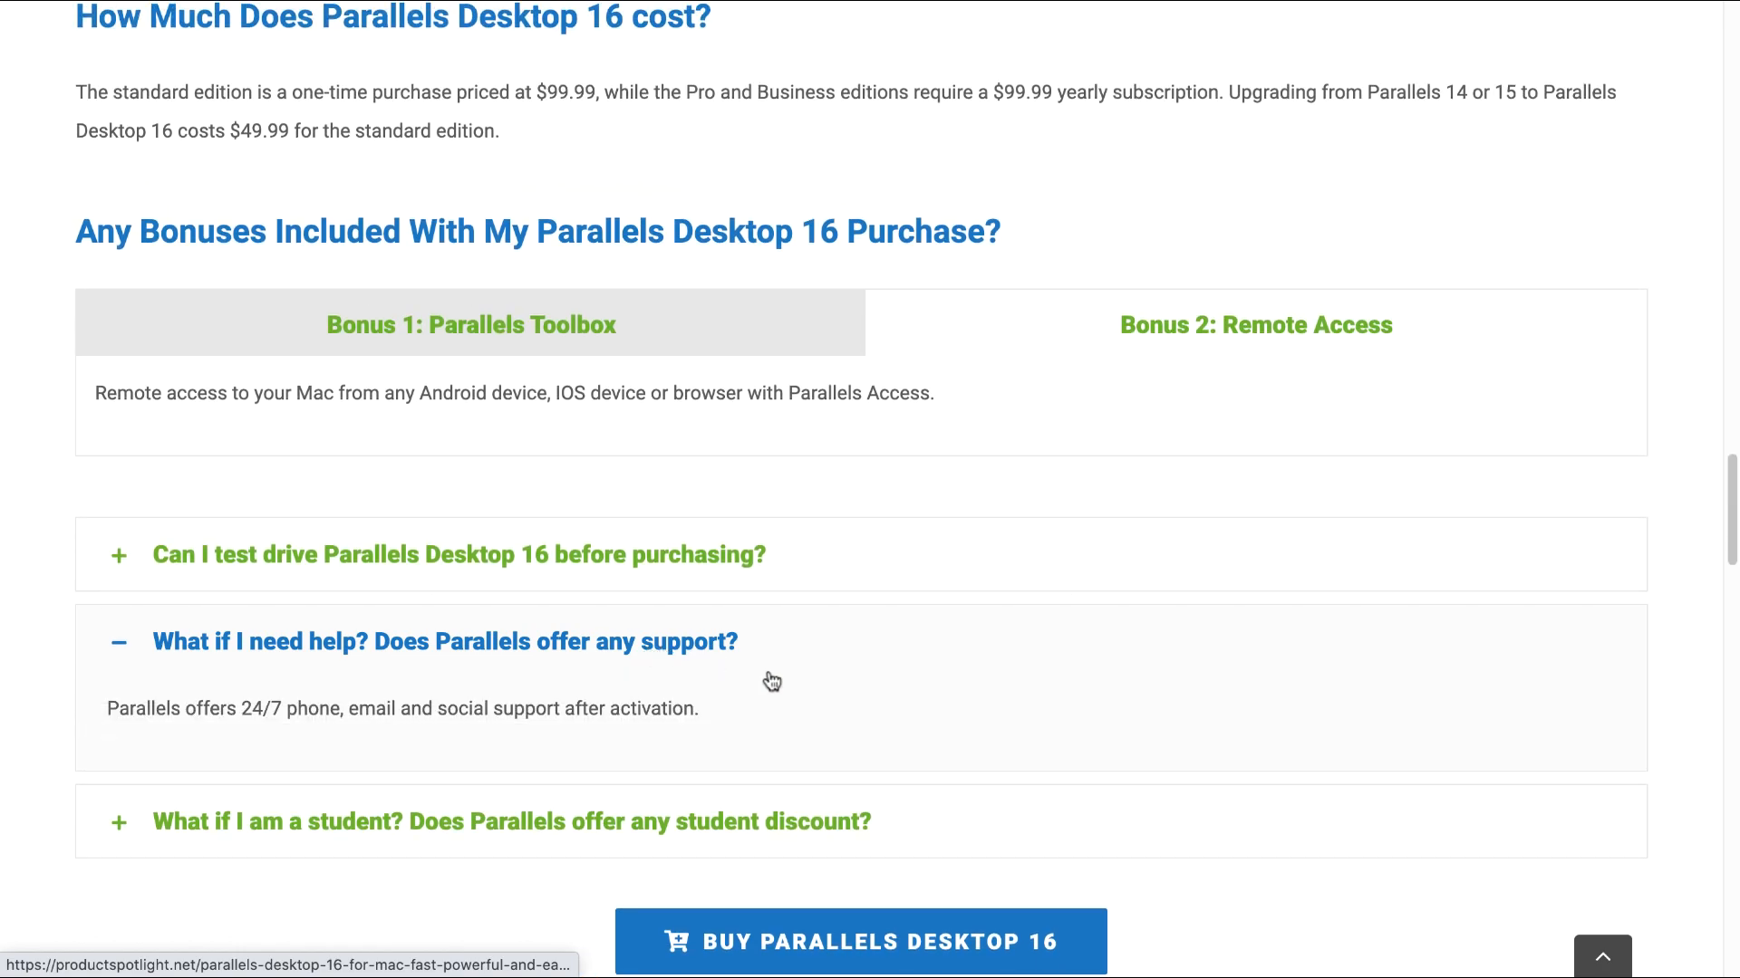
{"action": "mouse_move", "coordinate": [952, 700]}
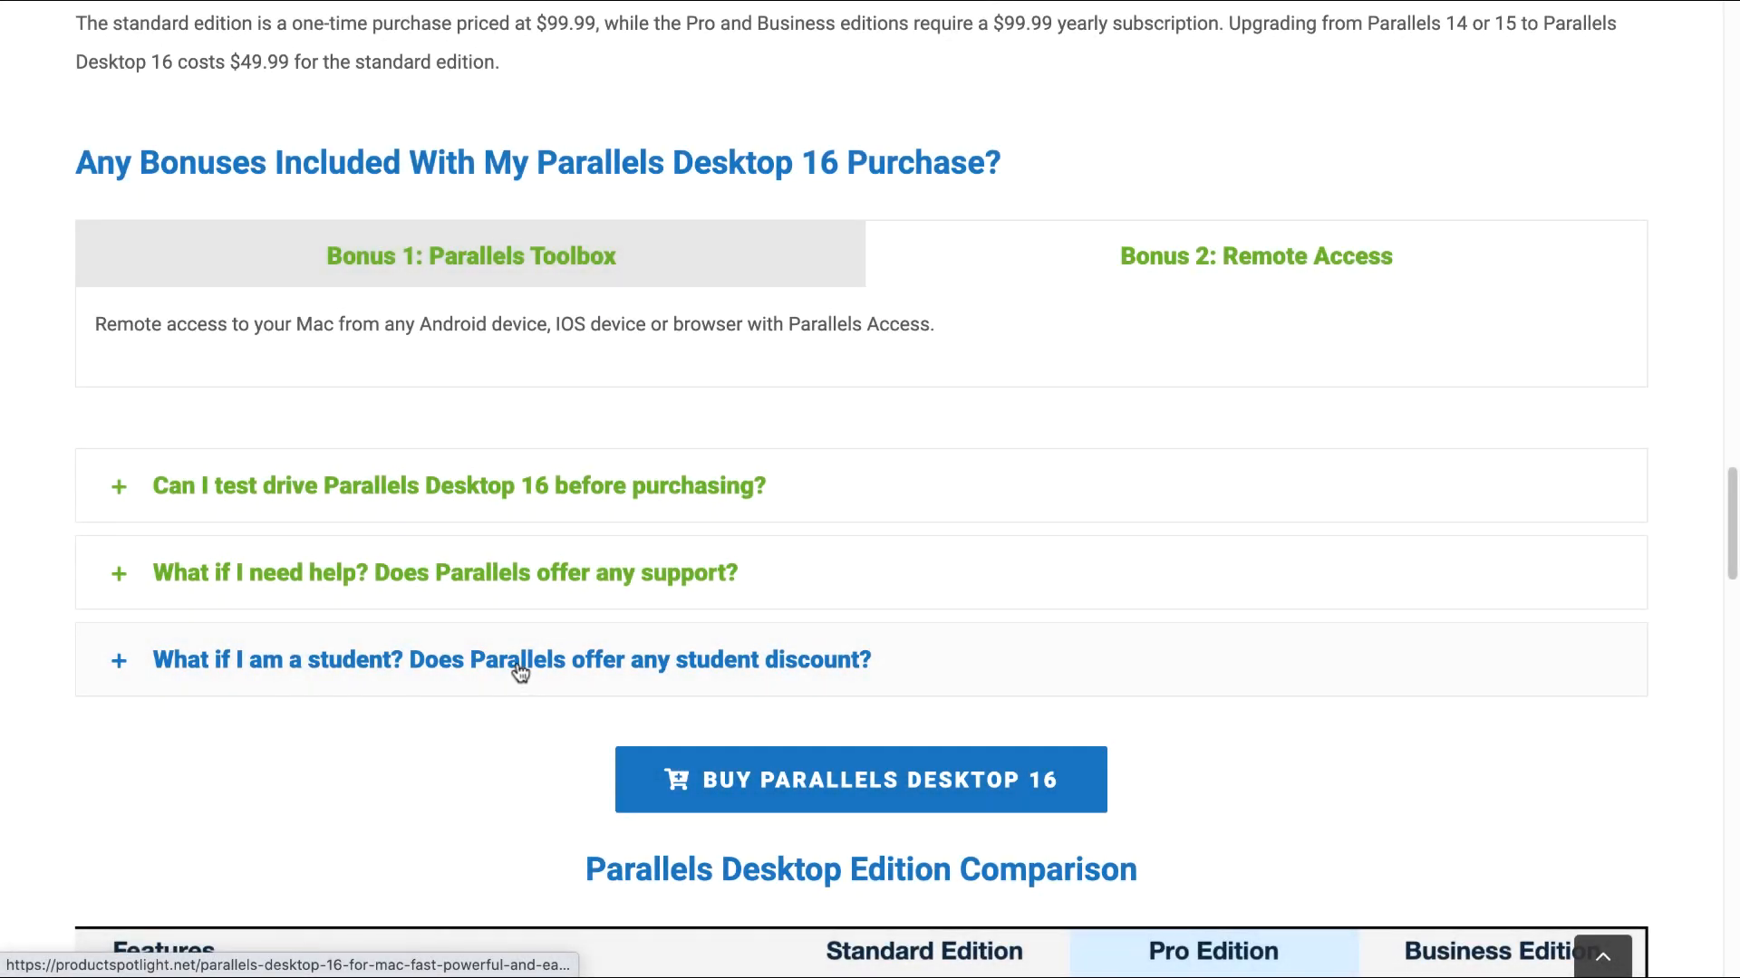
{"action": "left_click", "coordinate": [521, 668]}
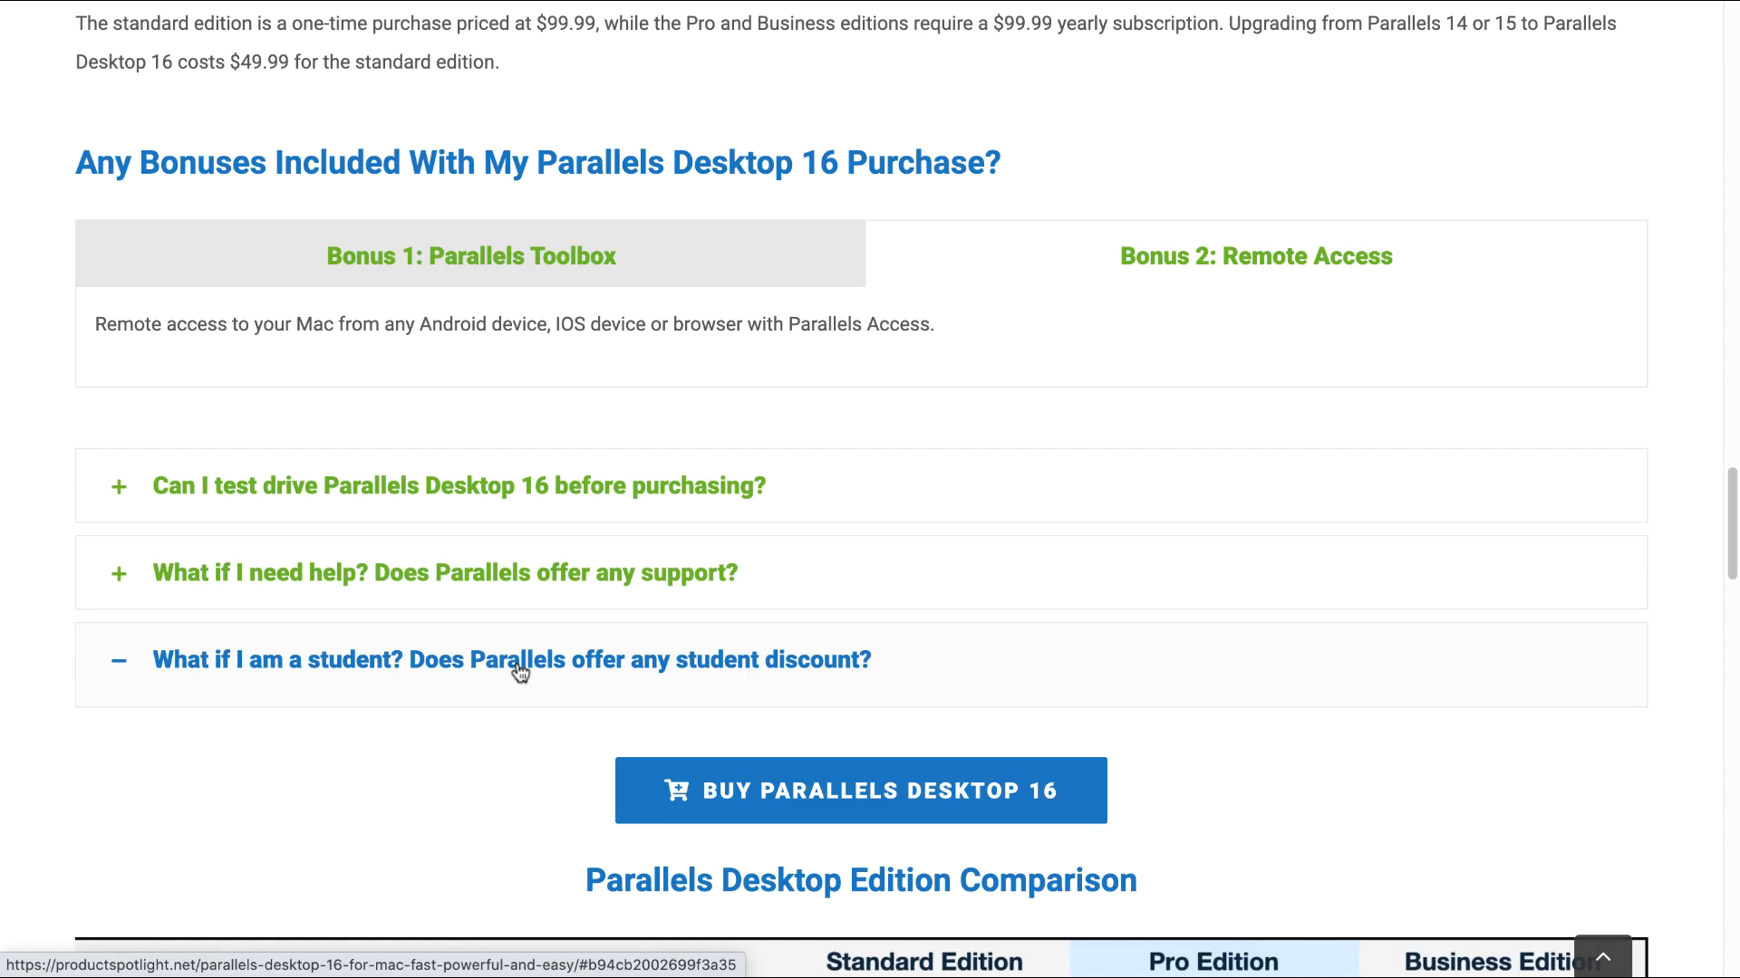
{"action": "left_click", "coordinate": [519, 660]}
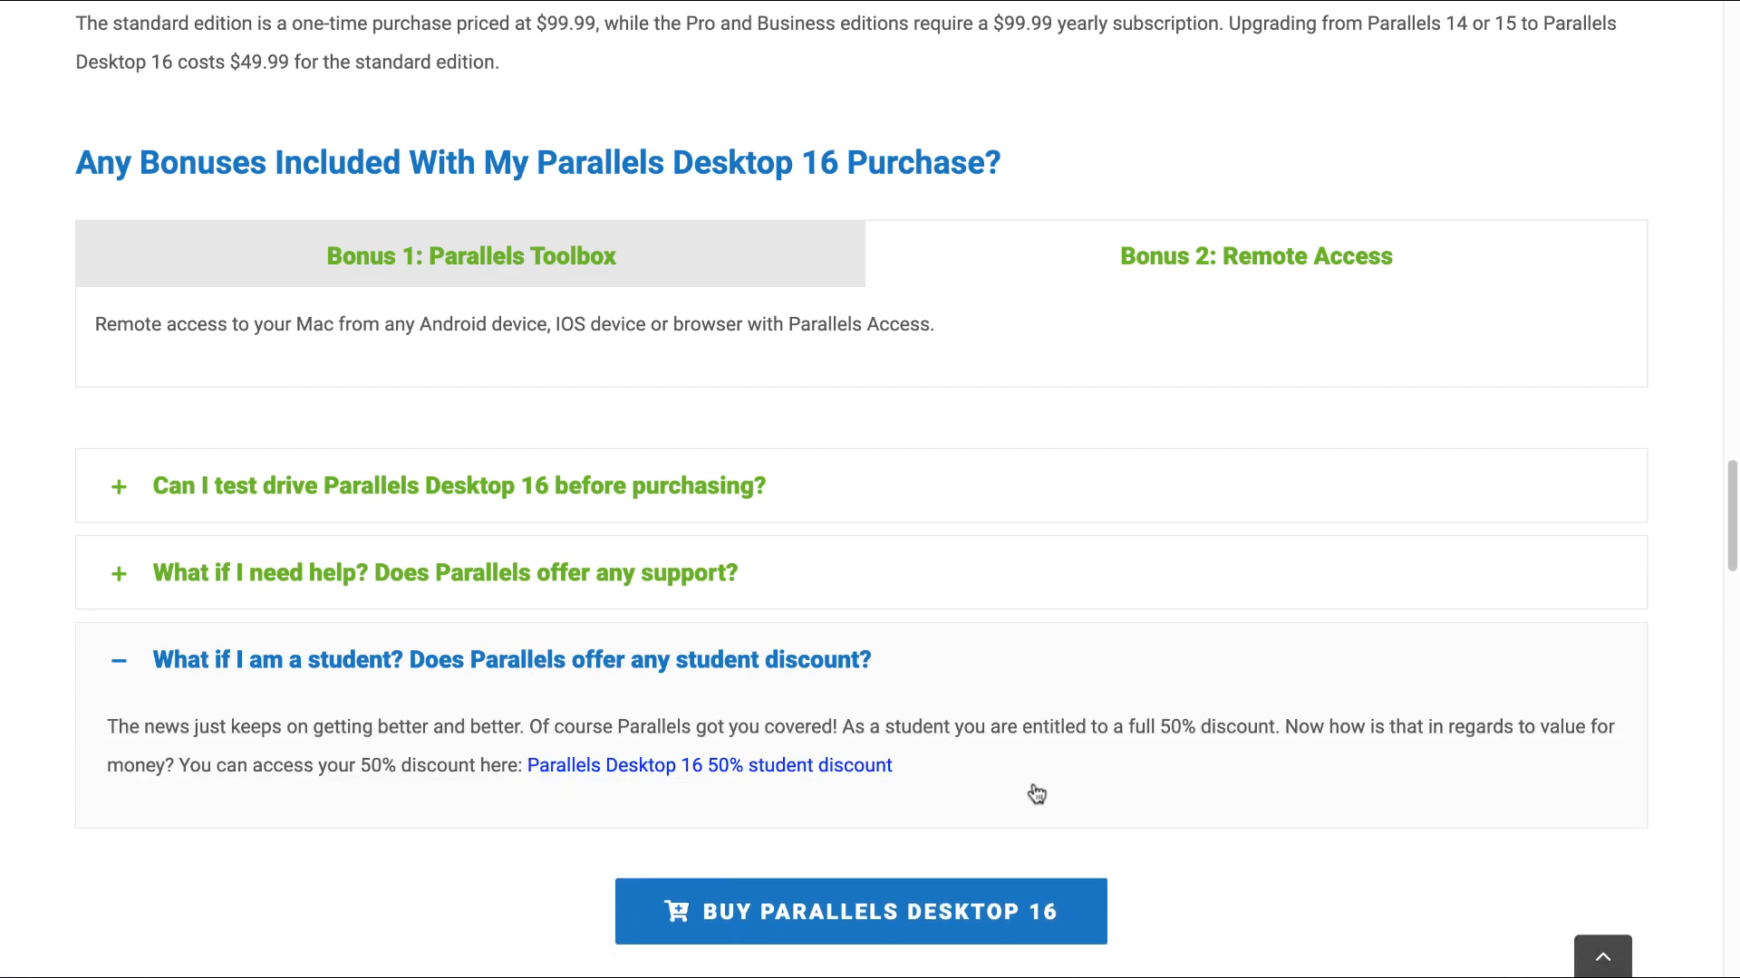
{"action": "mouse_move", "coordinate": [800, 823]}
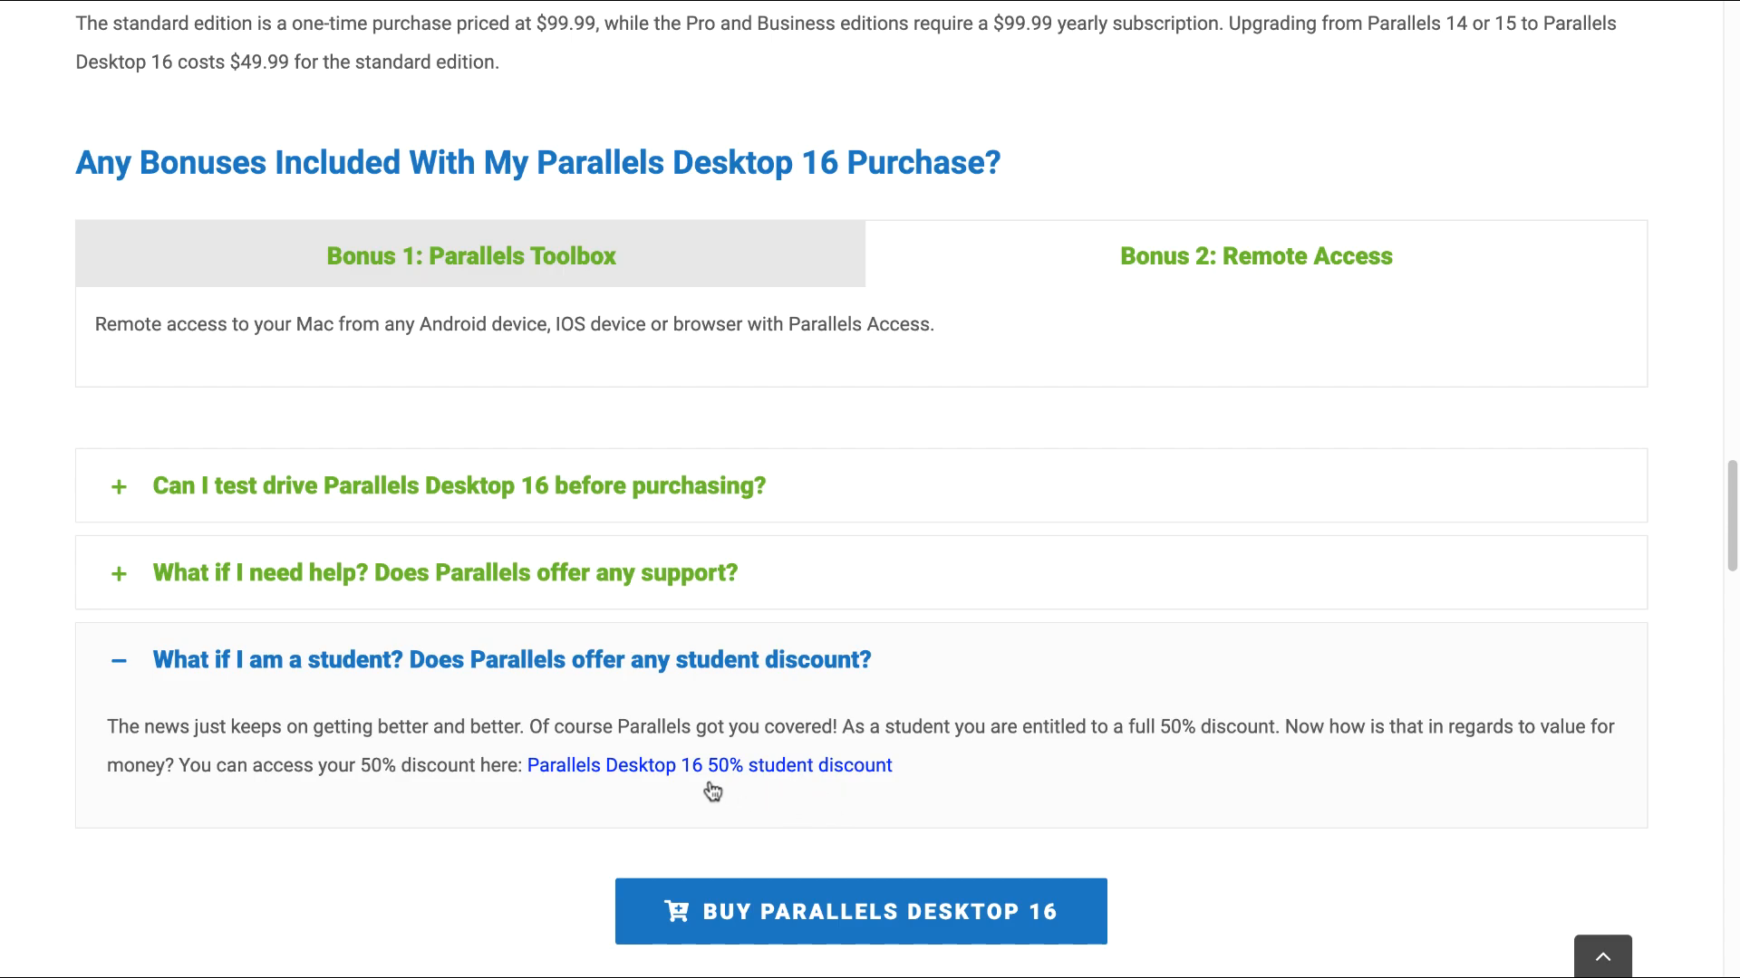
{"action": "mouse_move", "coordinate": [1439, 590]}
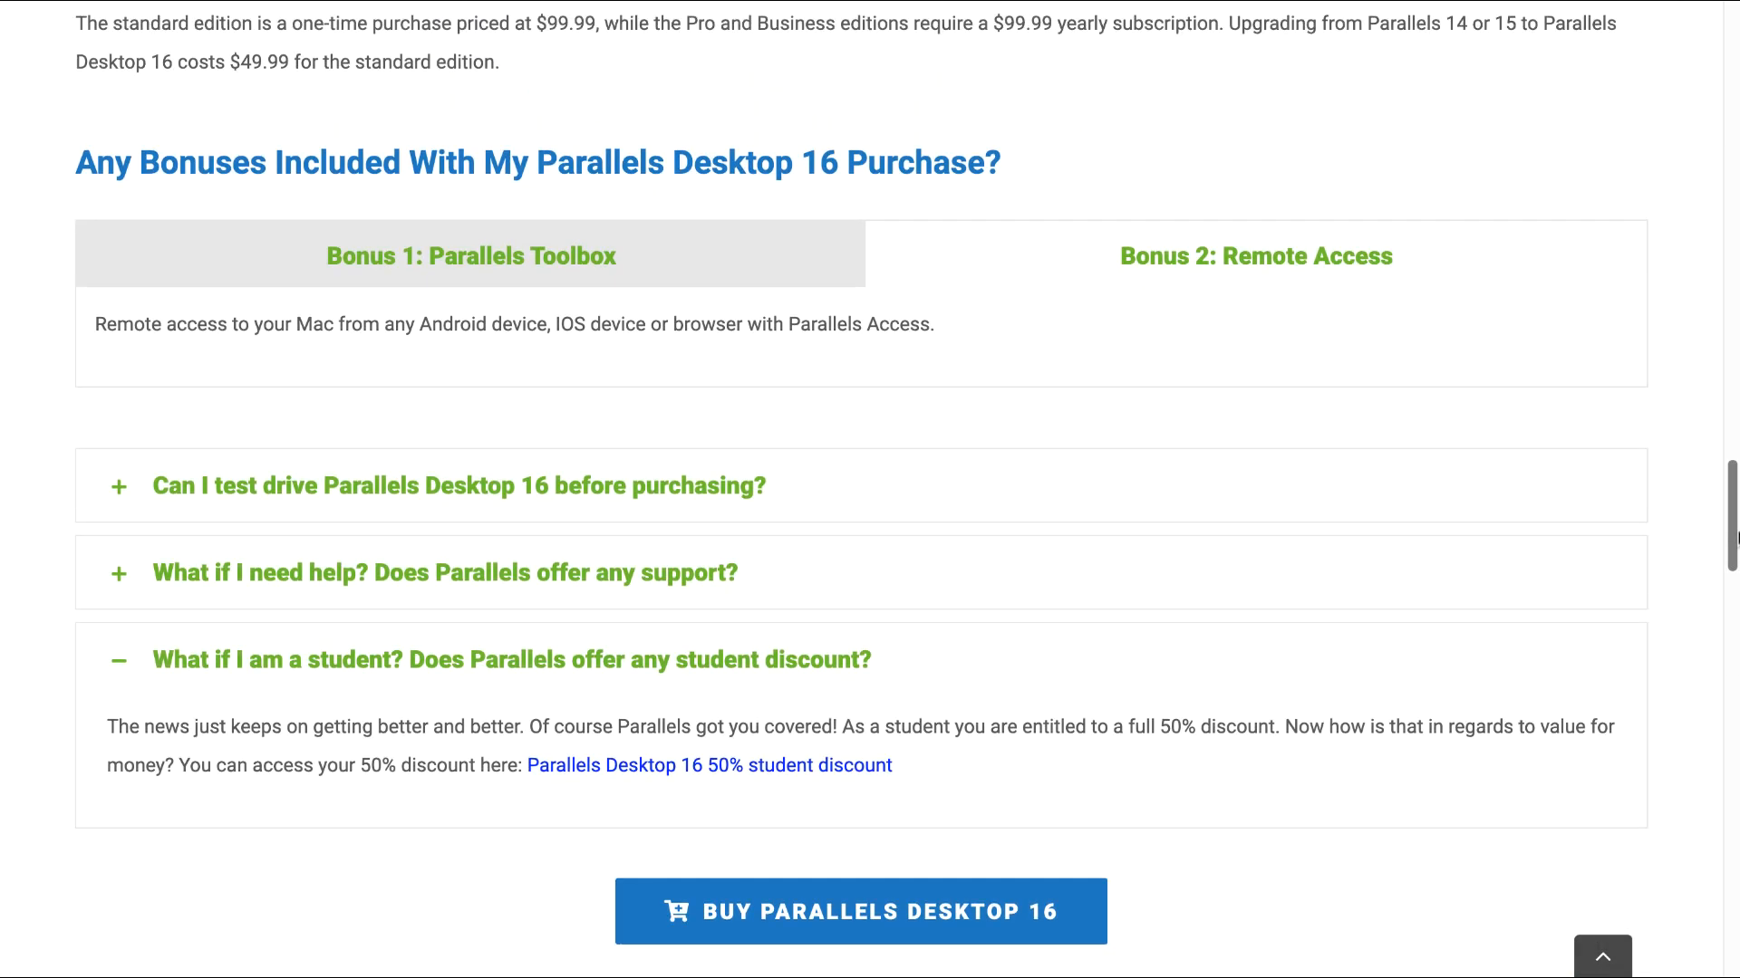
{"action": "scroll", "scroll_direction": "up", "scroll_amount": 3}
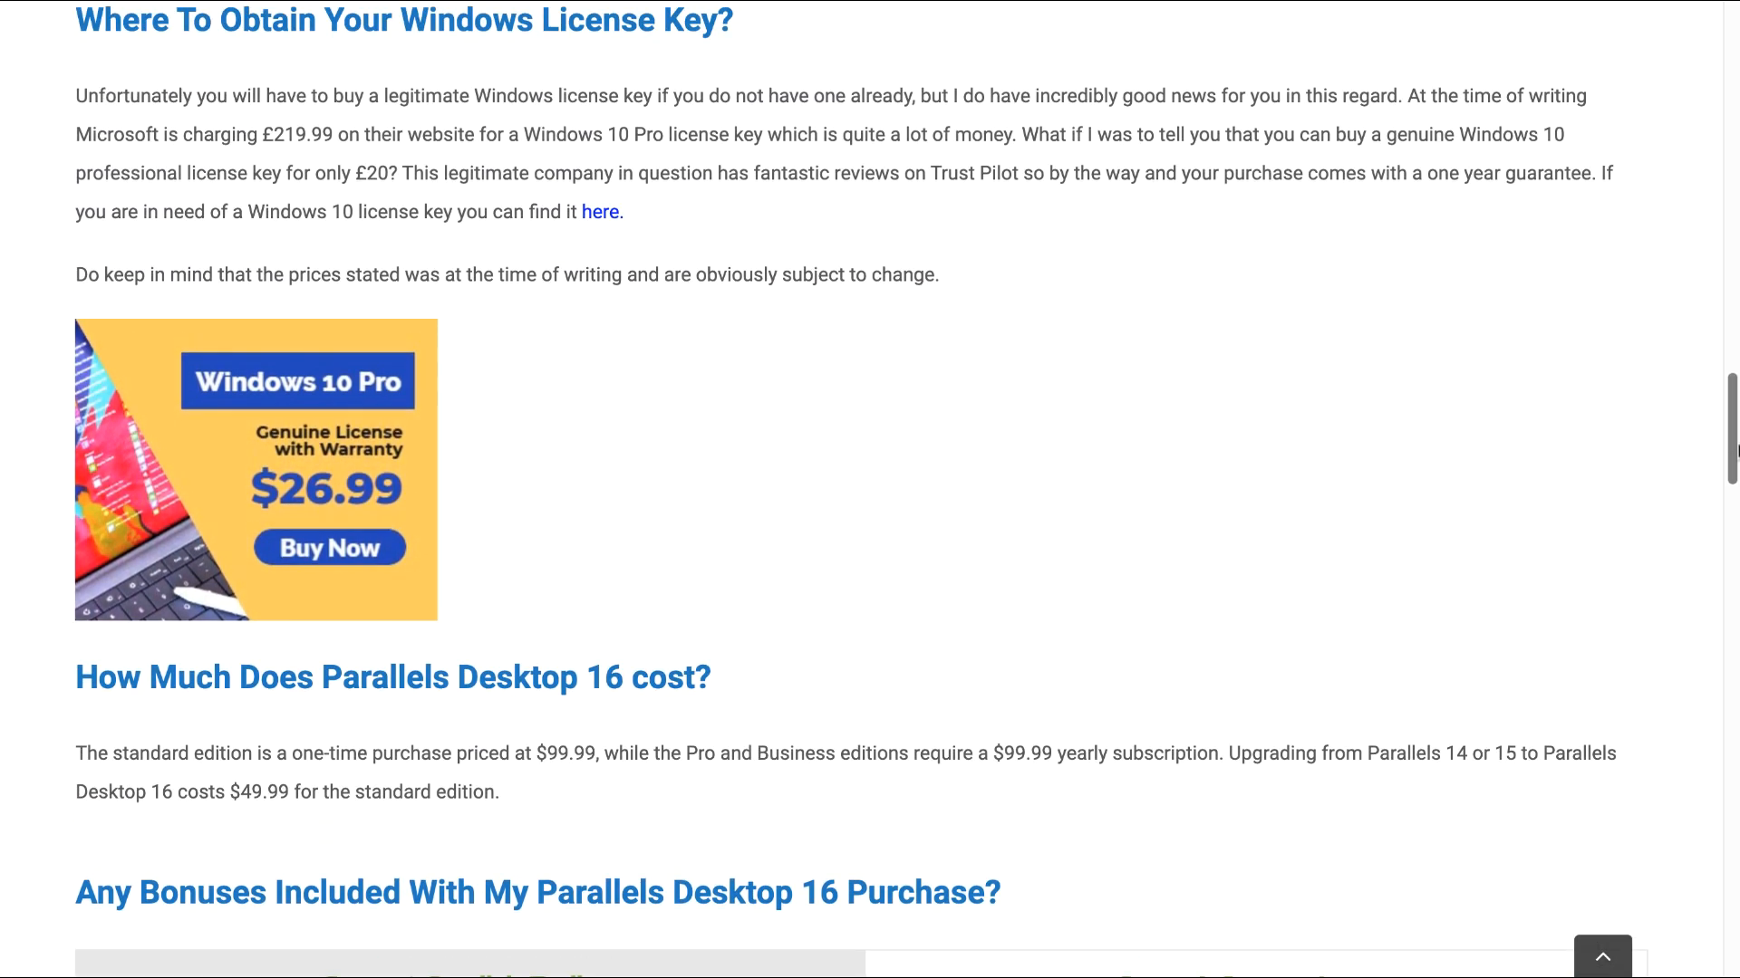
Scroll back up the review to the 'Where To Obtain Your Windows License Key?' section
{"action": "scroll", "scroll_direction": "up", "scroll_amount": 3}
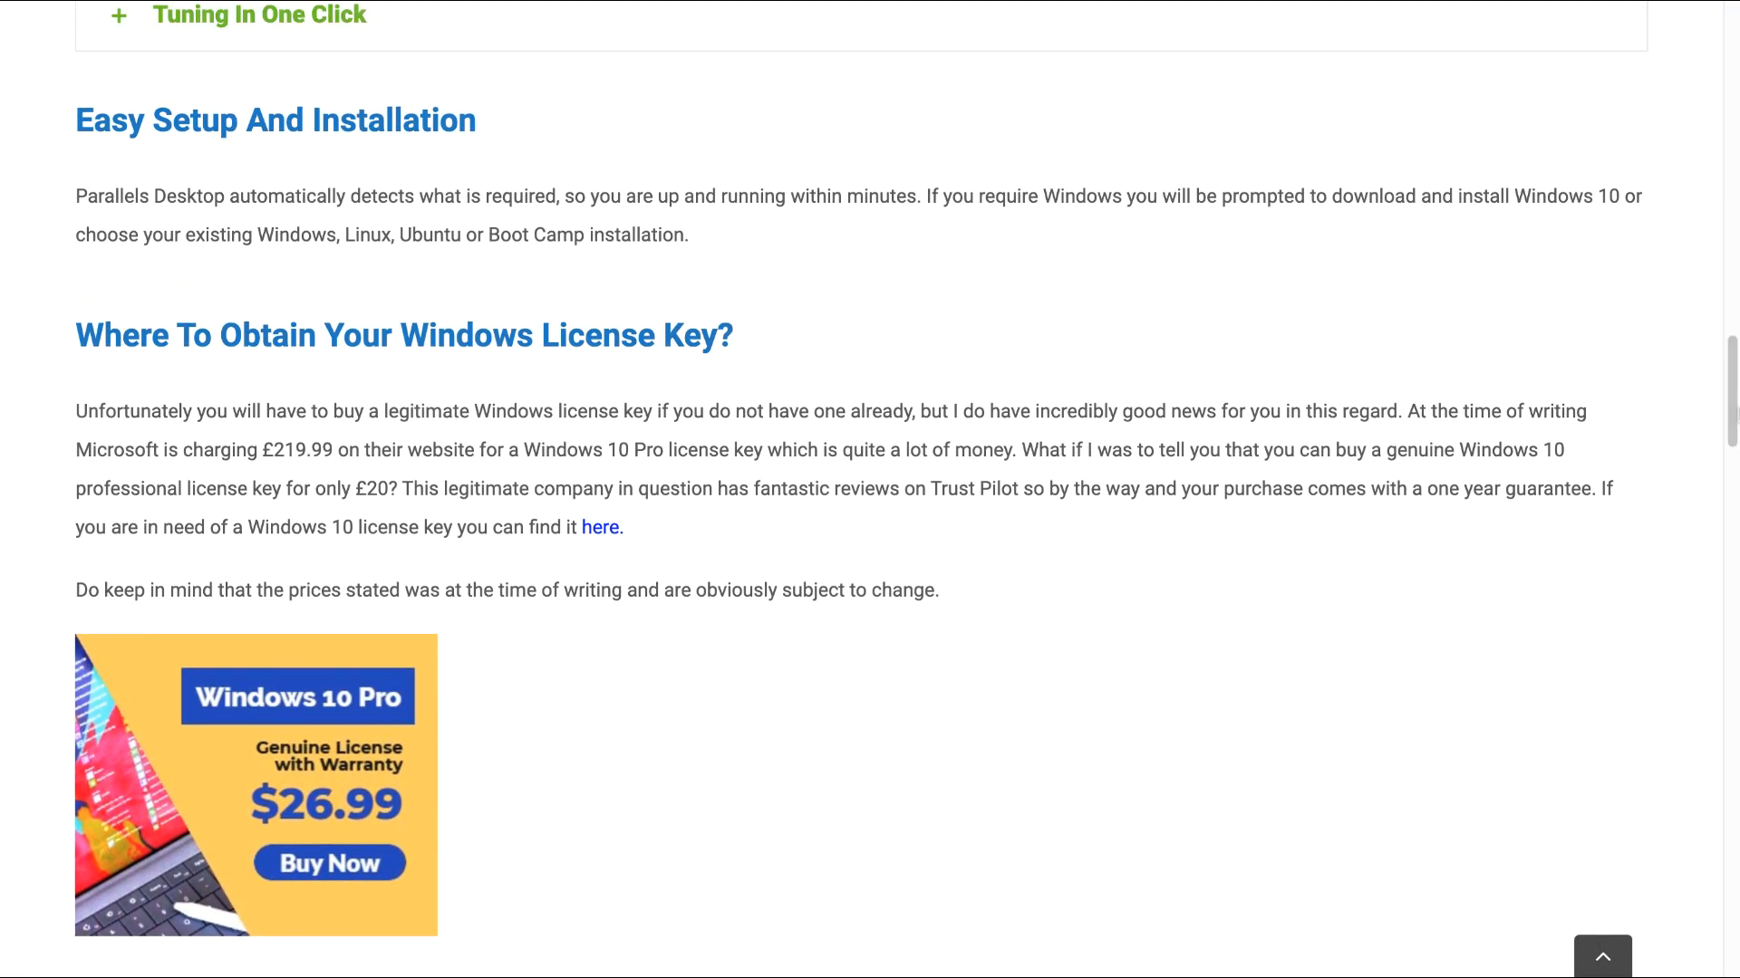
{"action": "mouse_move", "coordinate": [758, 767]}
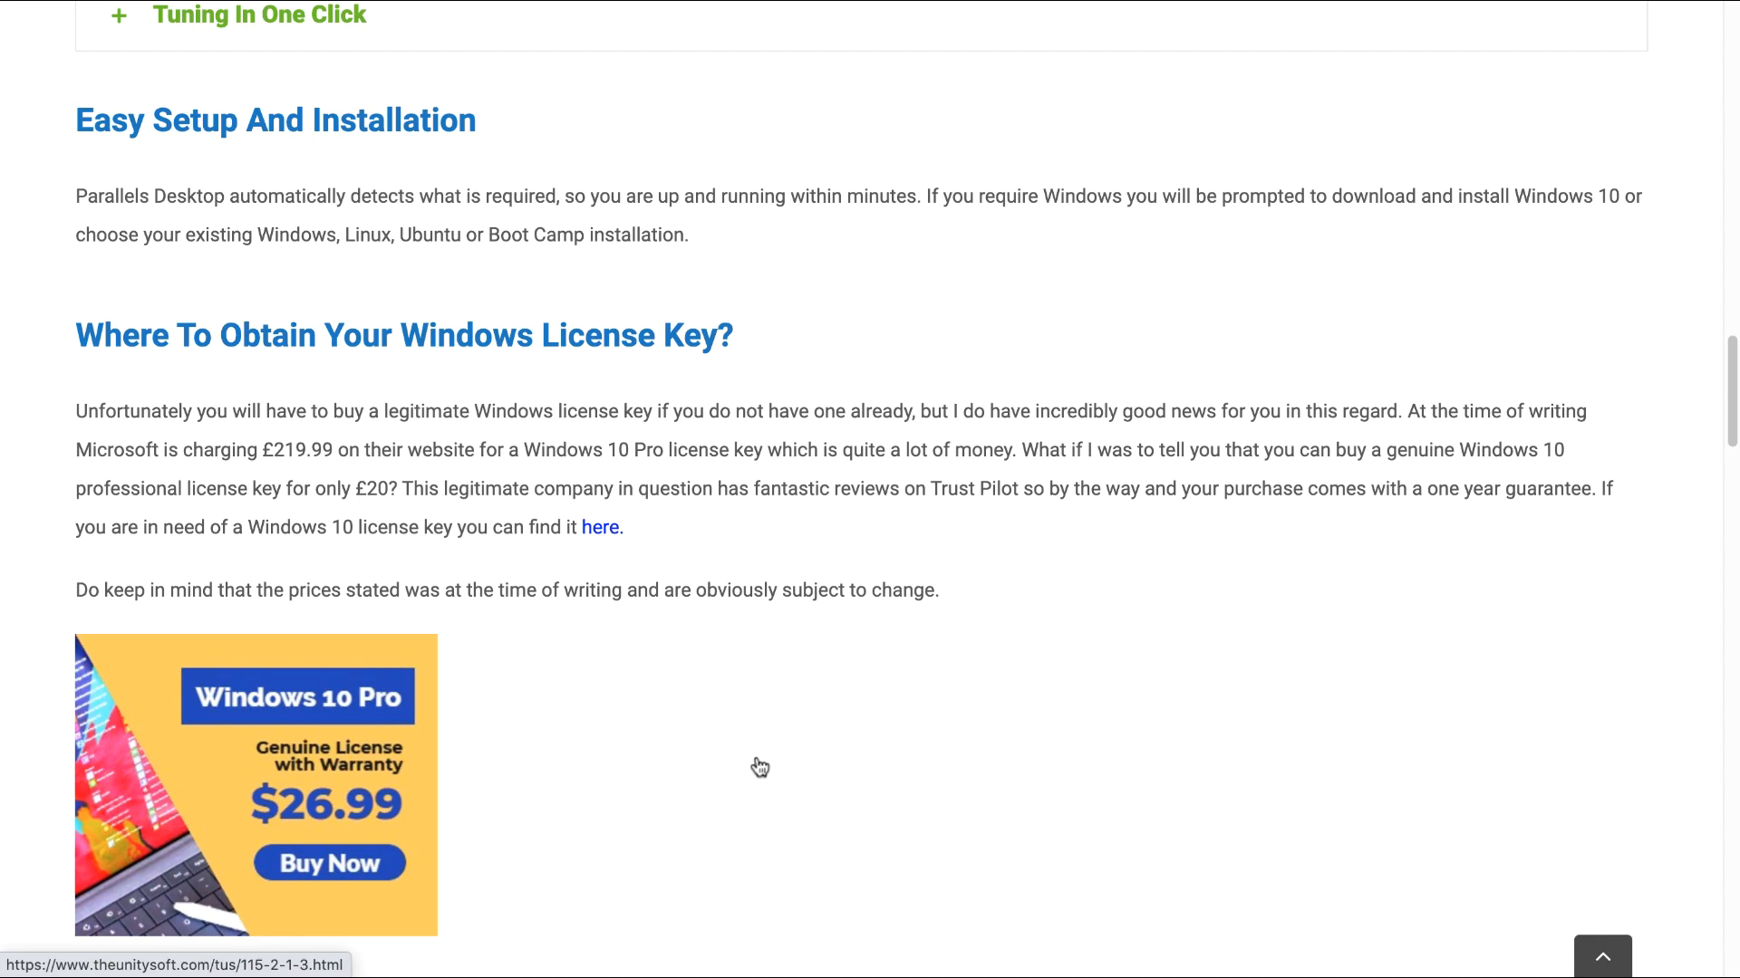
{"action": "mouse_move", "coordinate": [613, 744]}
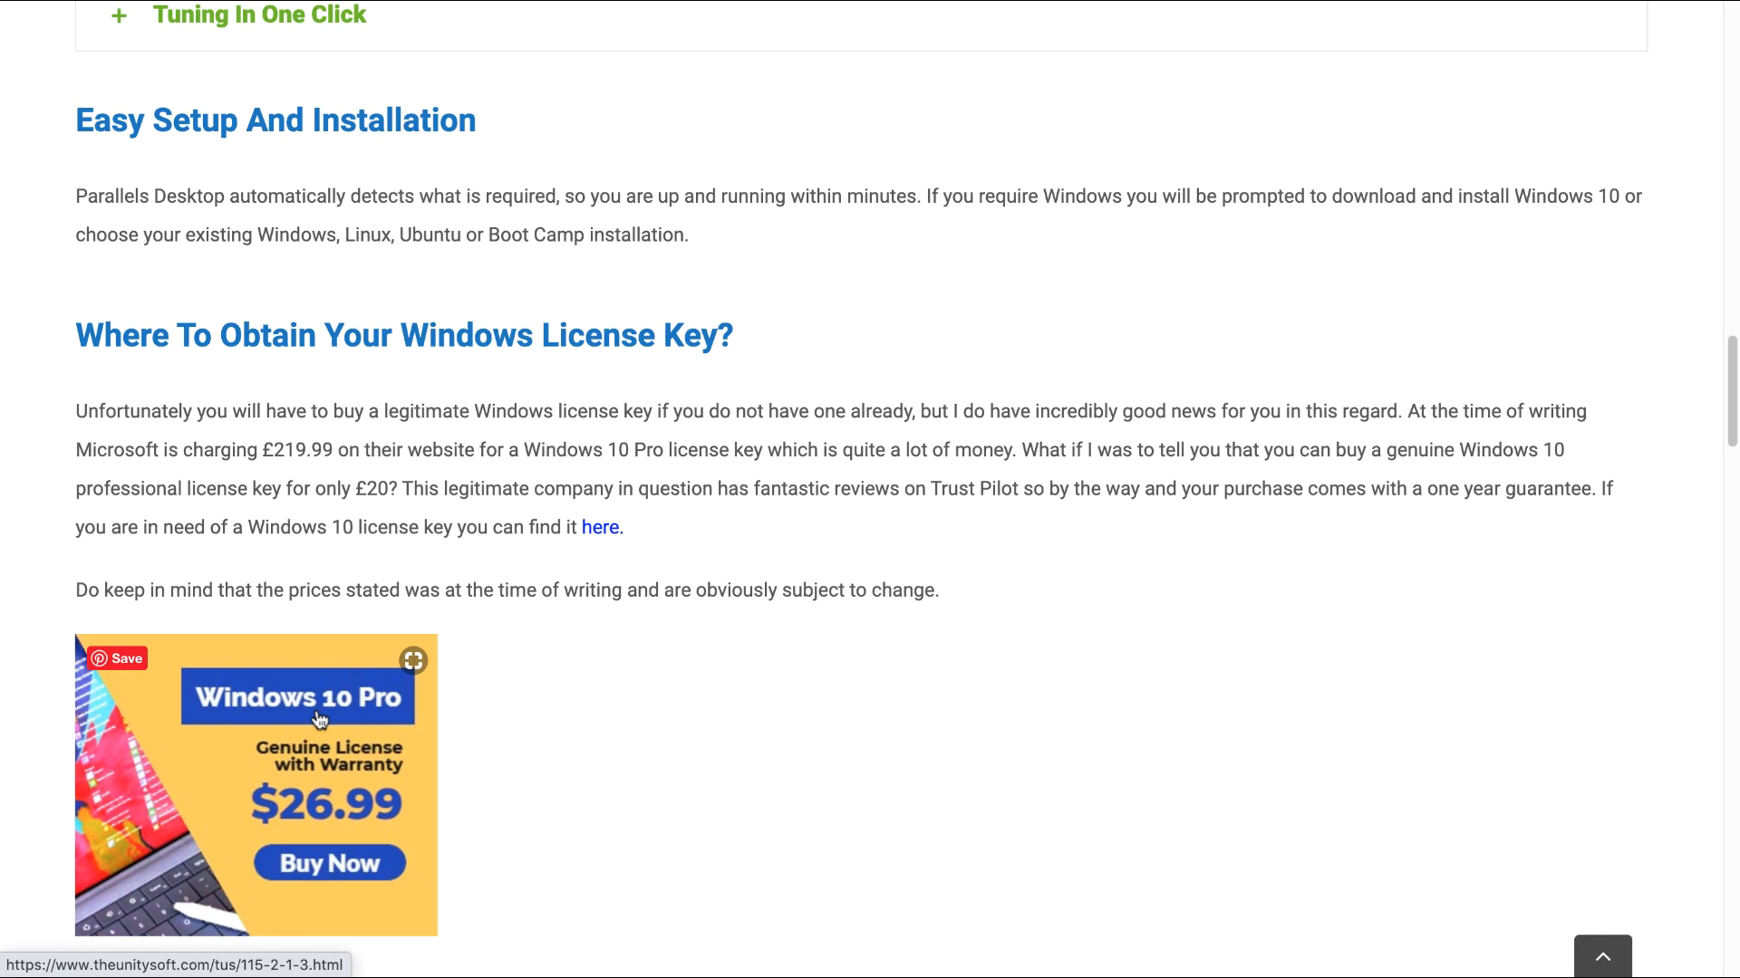
{"action": "mouse_move", "coordinate": [331, 778]}
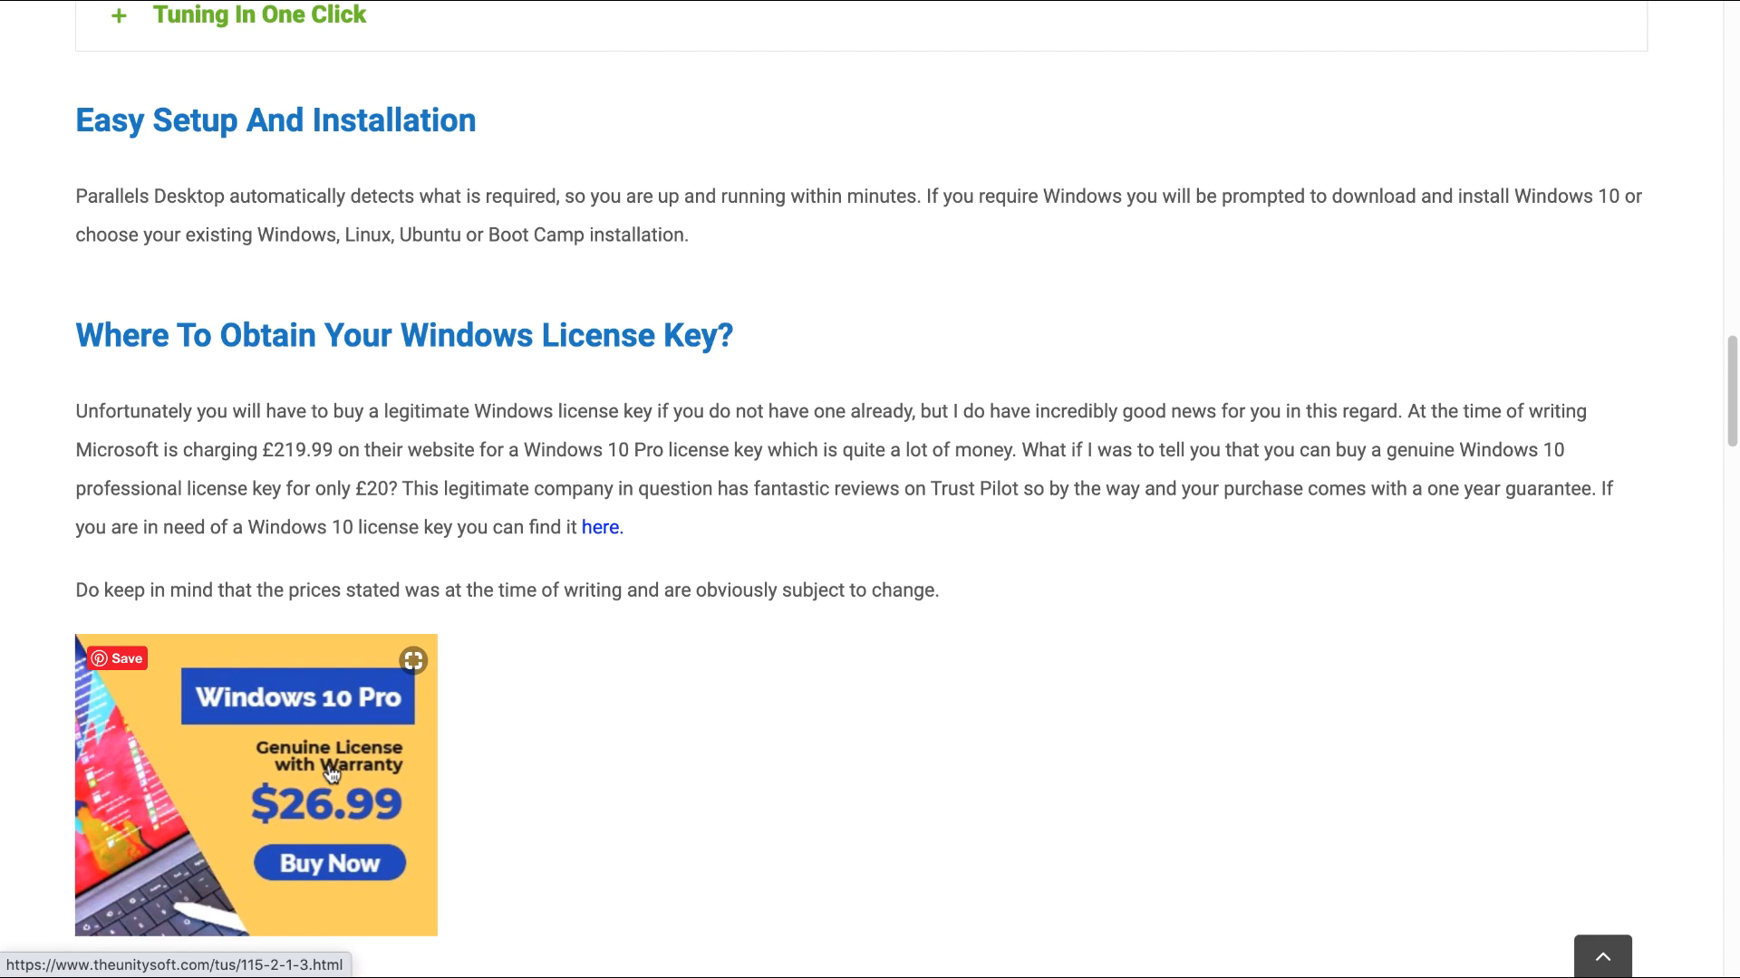
{"action": "mouse_move", "coordinate": [453, 762]}
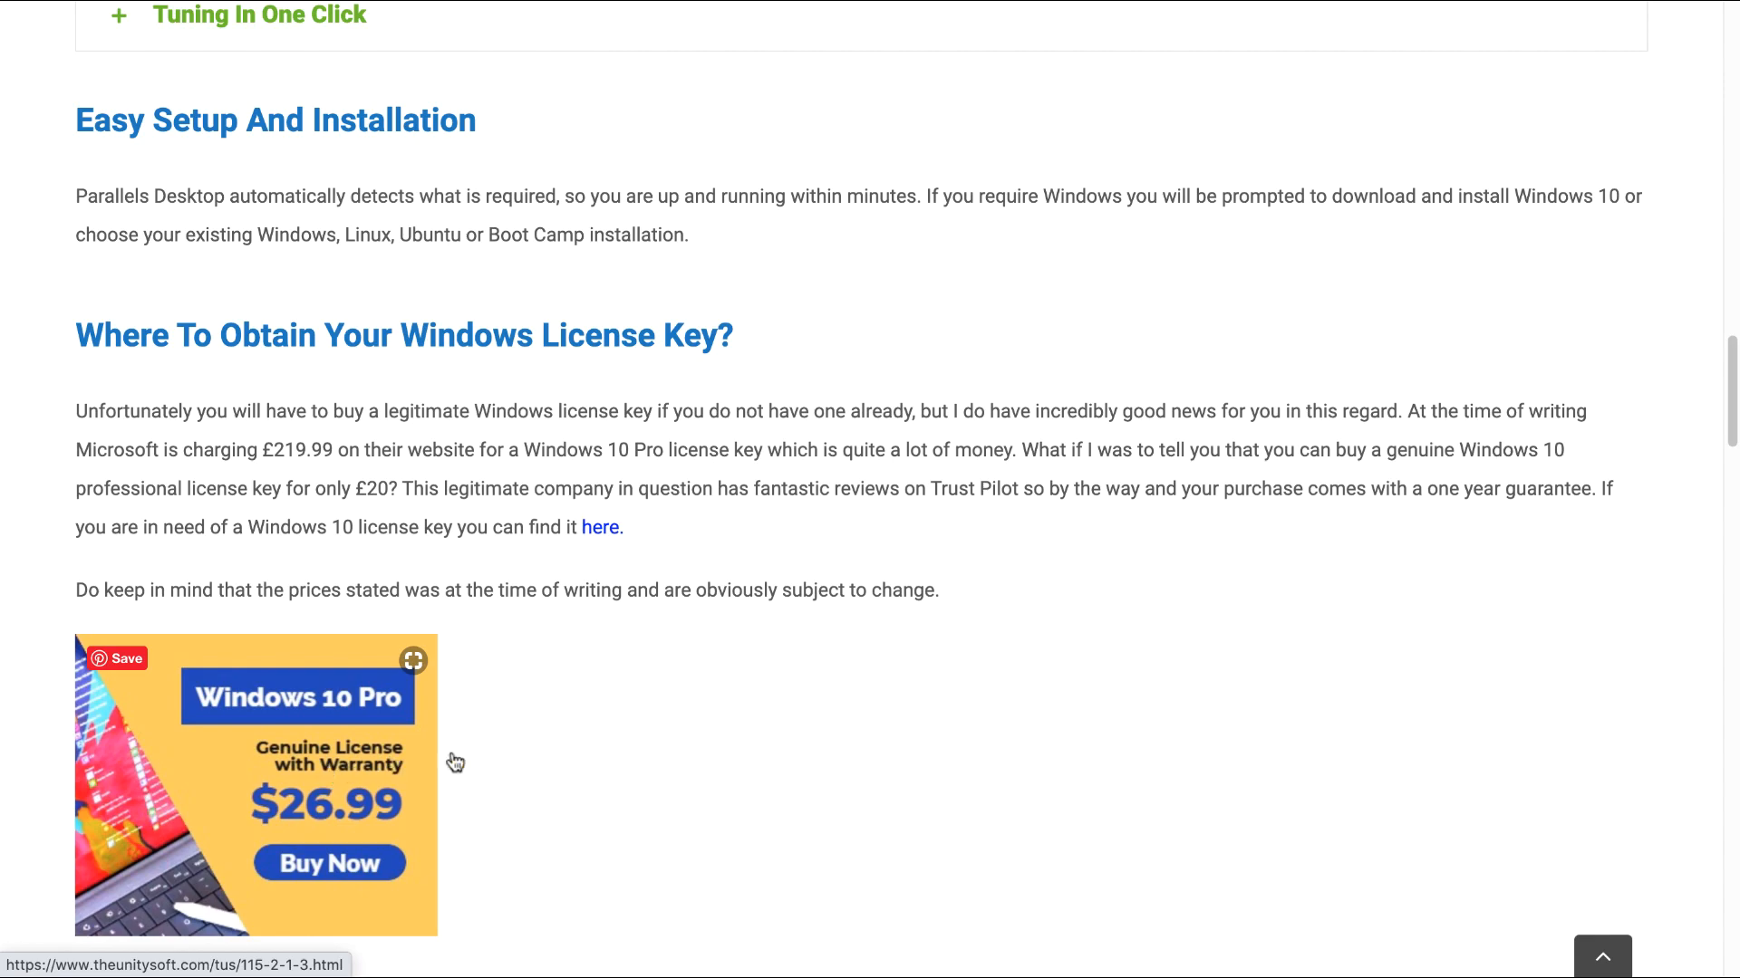